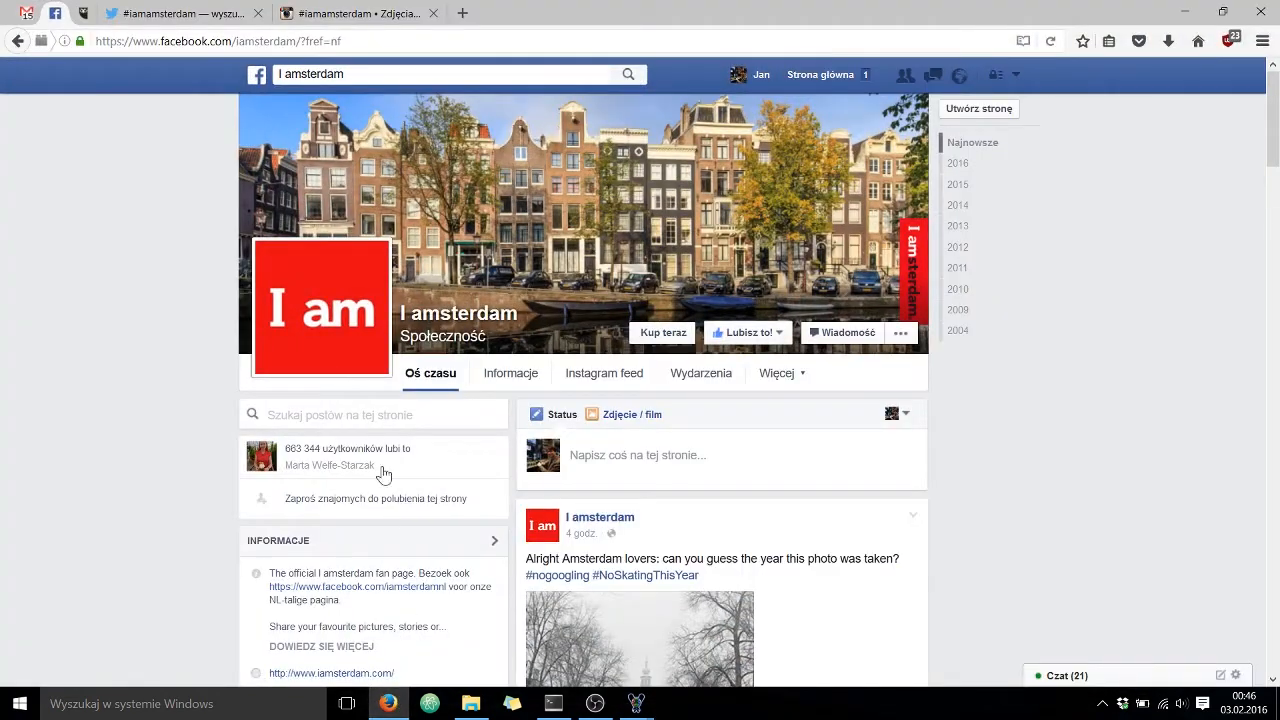
mouse_move(128, 246)
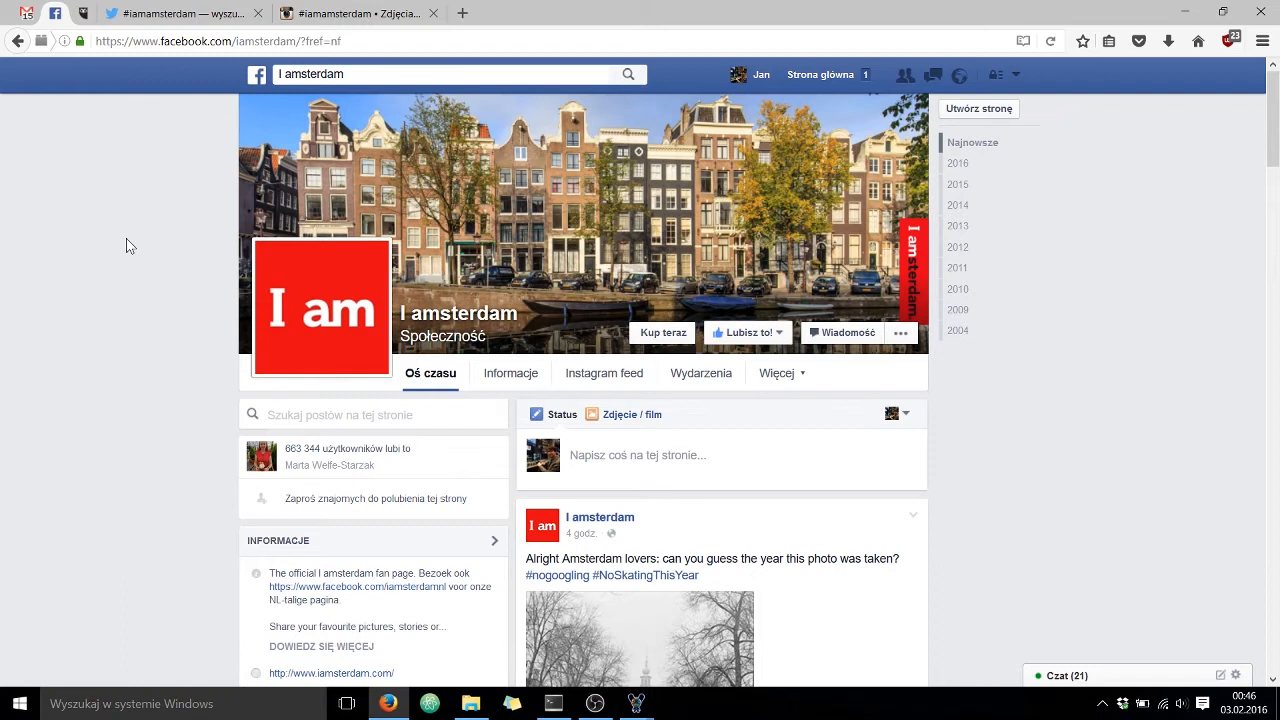
mouse_move(164, 136)
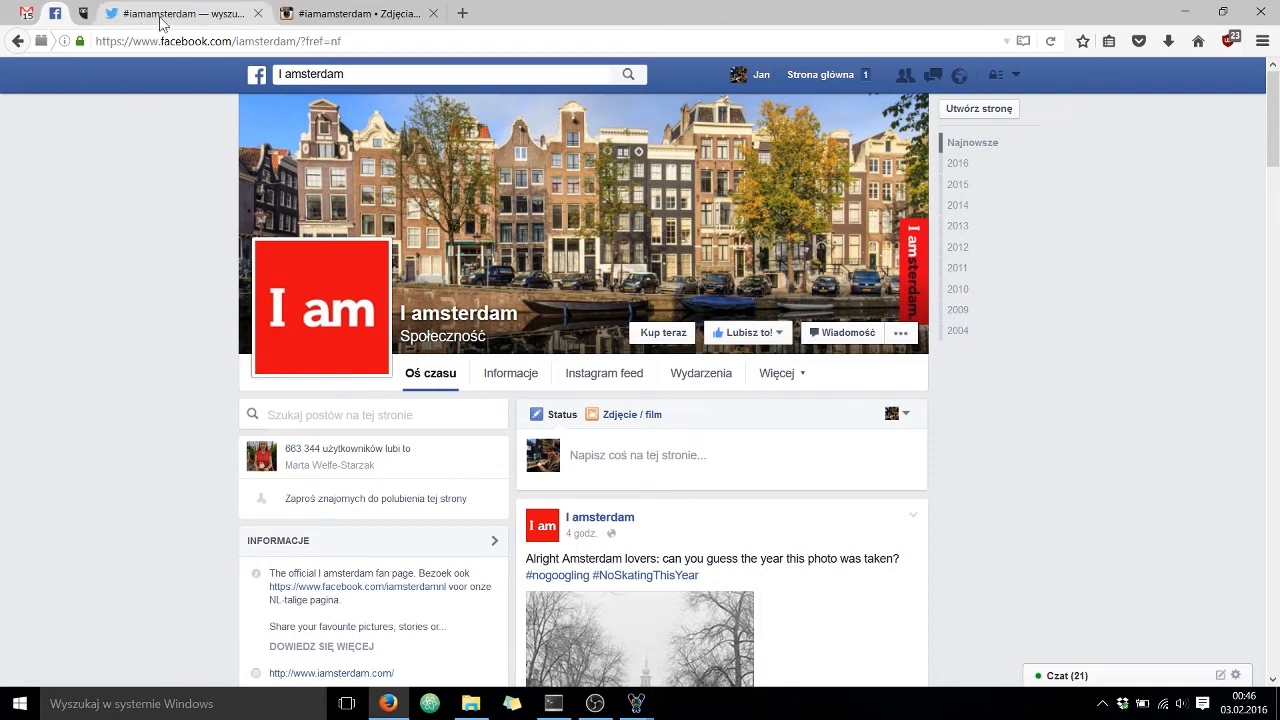
Minimize Firefox to reveal the desktop with the CasparCG output window
left_click(156, 12)
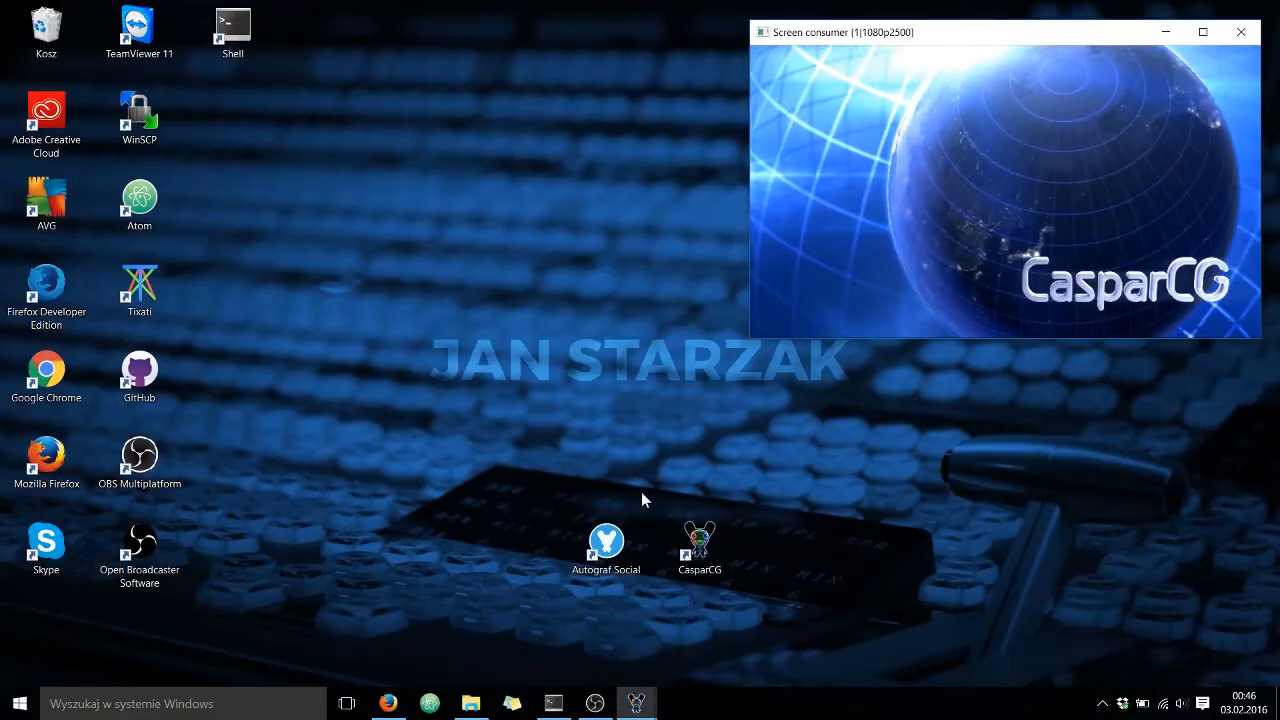
mouse_move(844, 400)
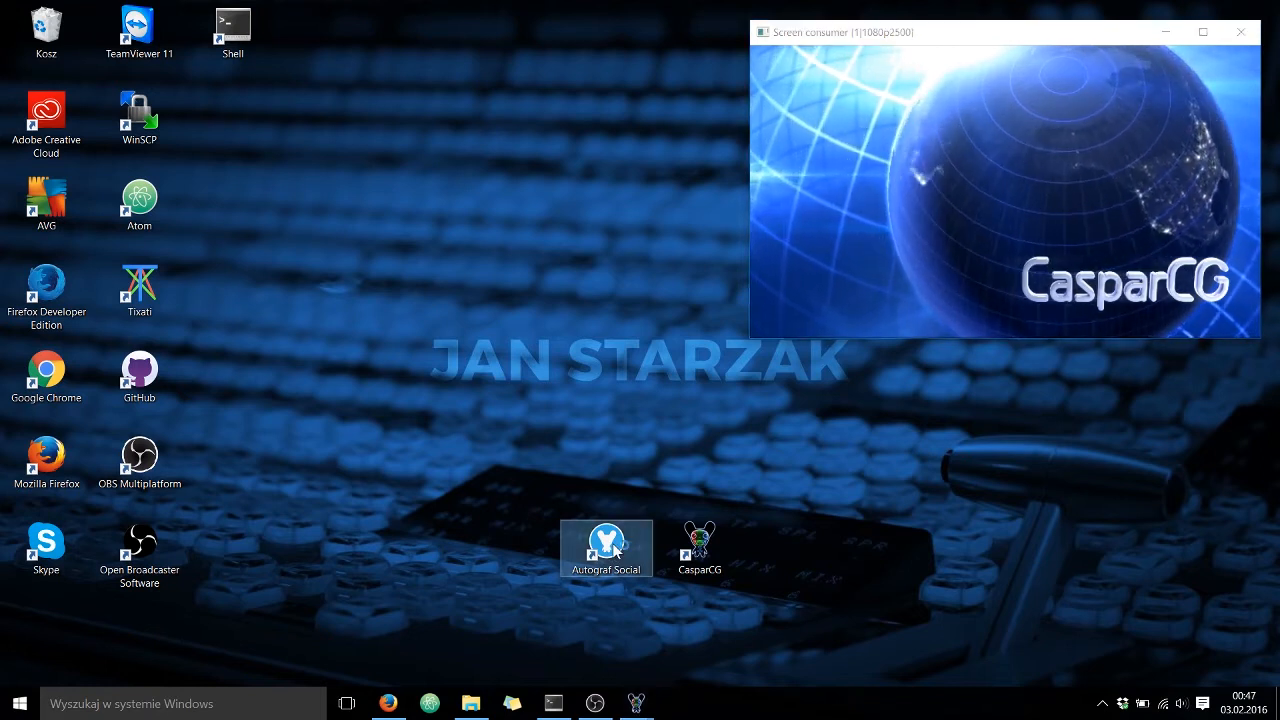
Launch Autograf Social from the desktop and connect to the CasparCG server on localhost
double_click(606, 540)
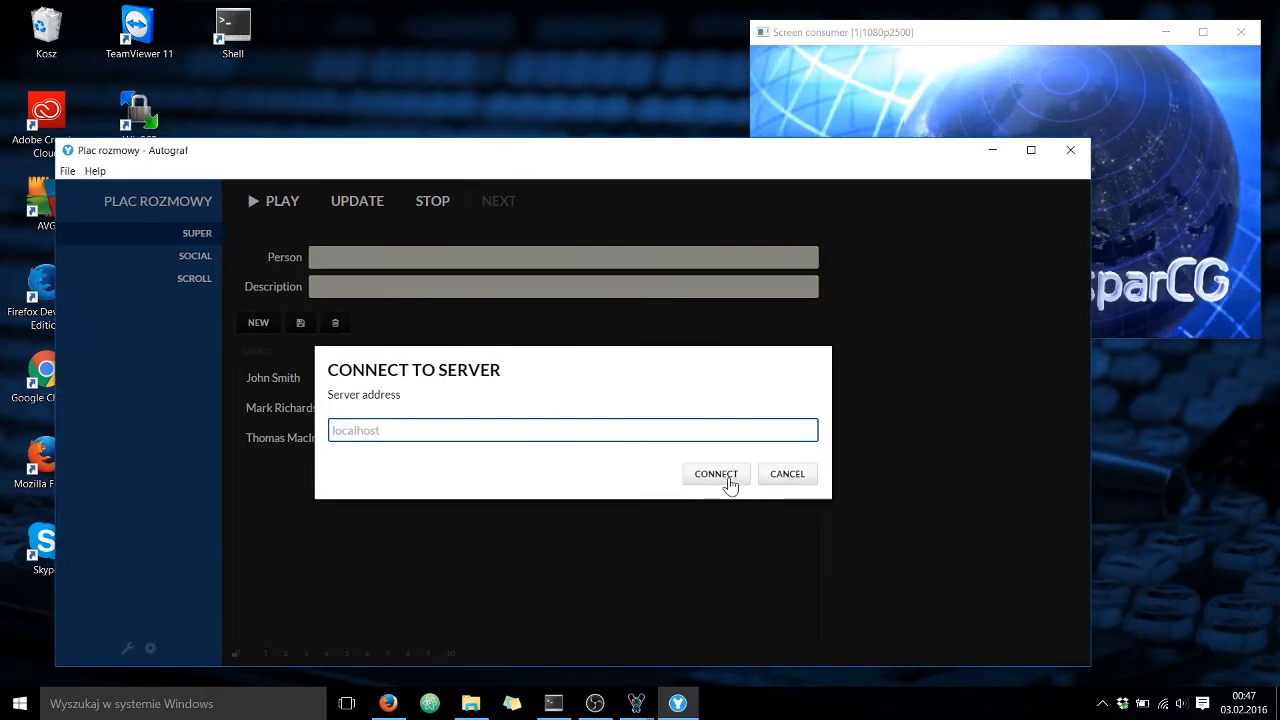
left_click(716, 472)
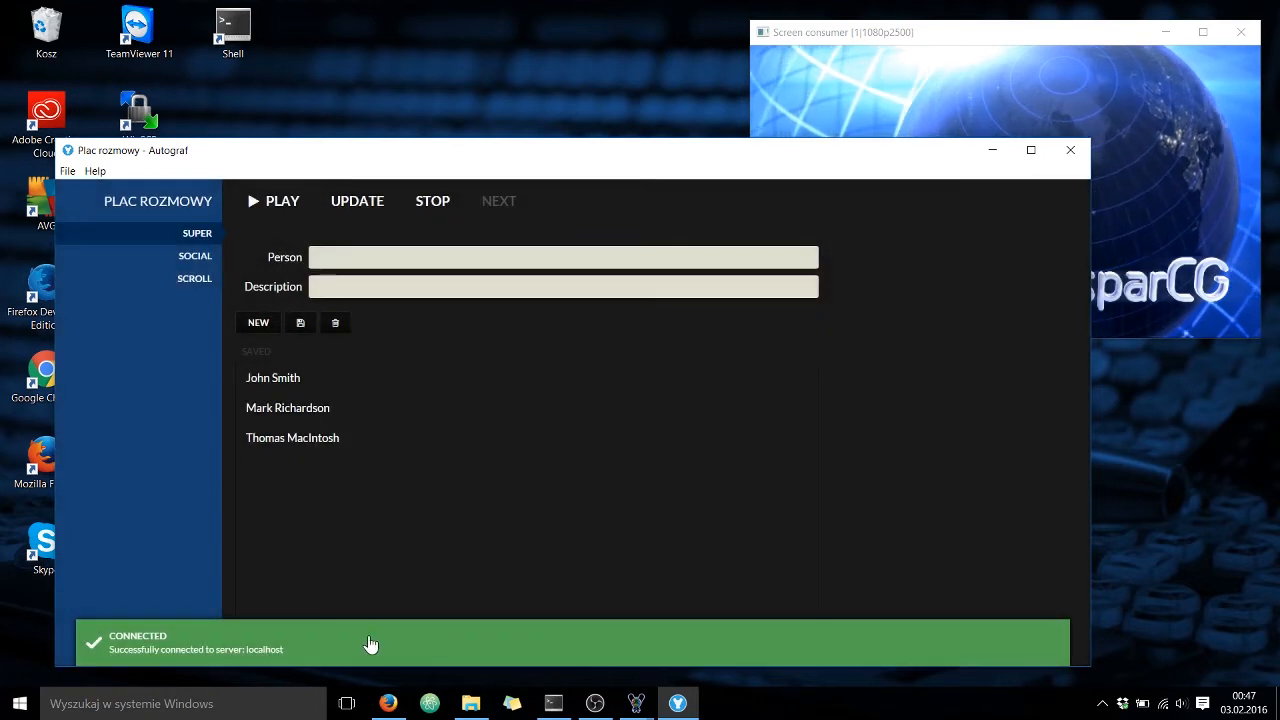
In Settings, set the monitored hashtag to #iamamsterdam and select the iamsterdam/feed Facebook endpoint
left_click(150, 648)
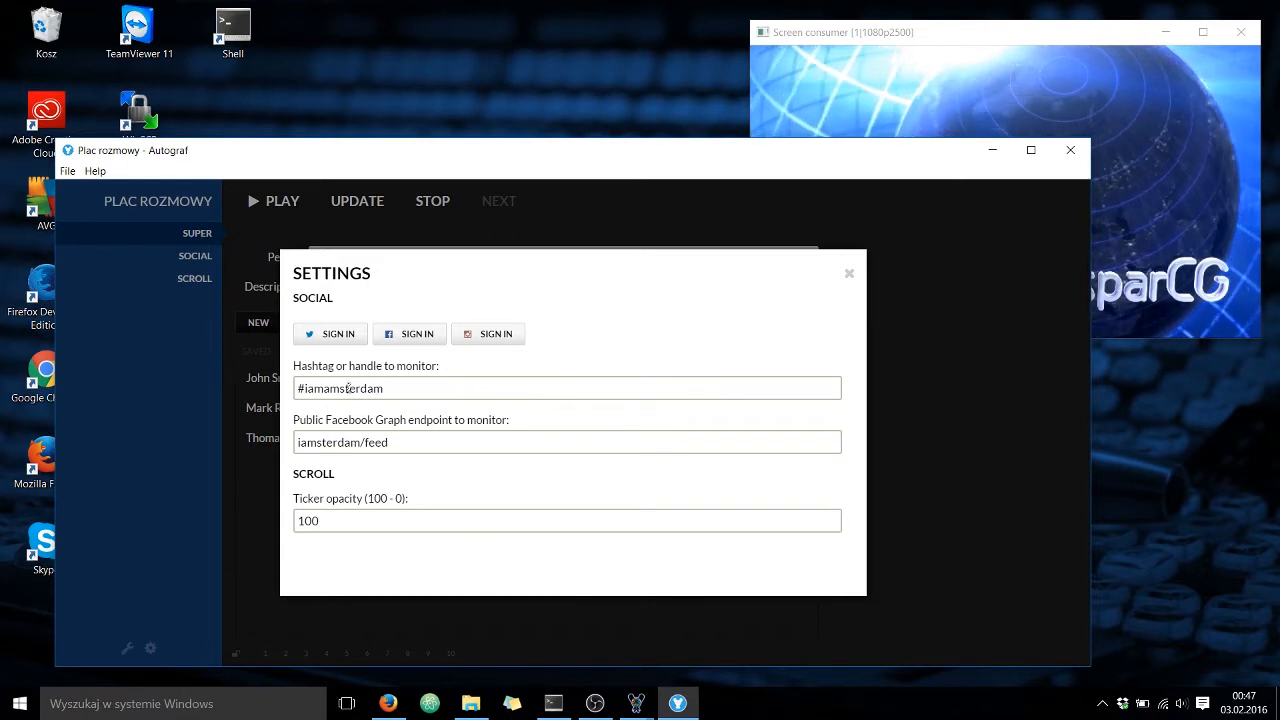
mouse_move(336, 470)
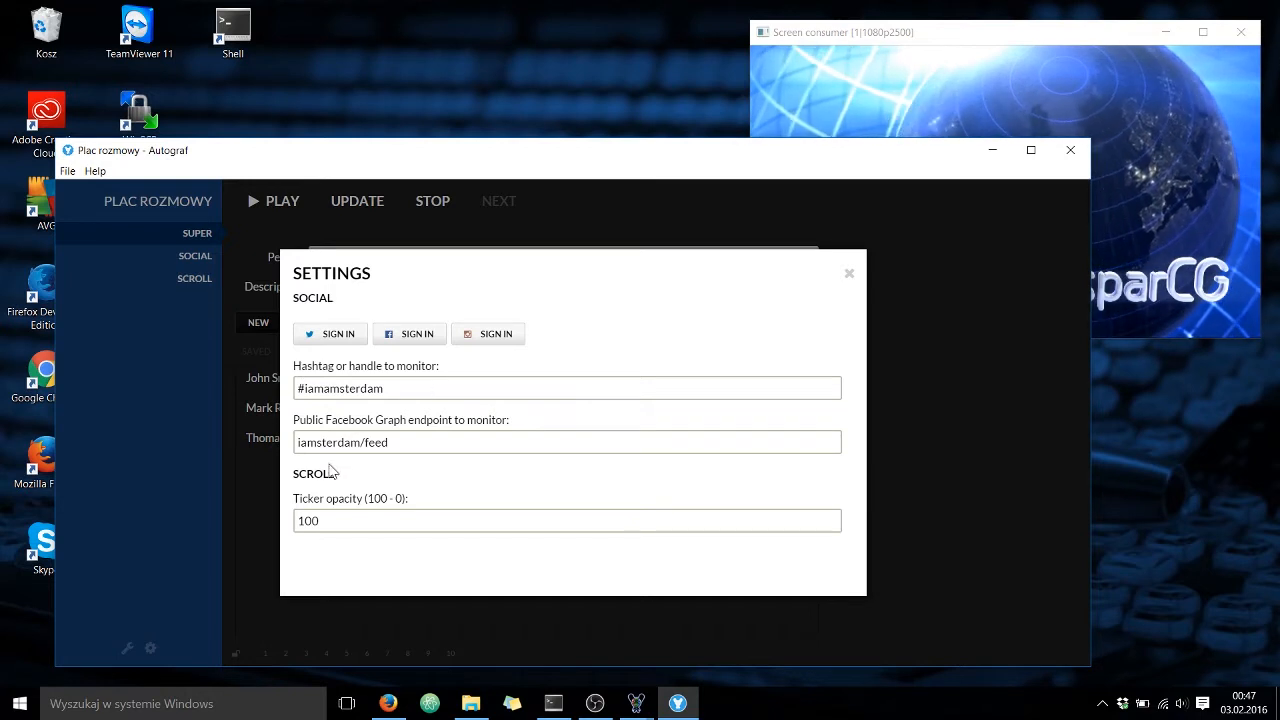
mouse_move(342, 350)
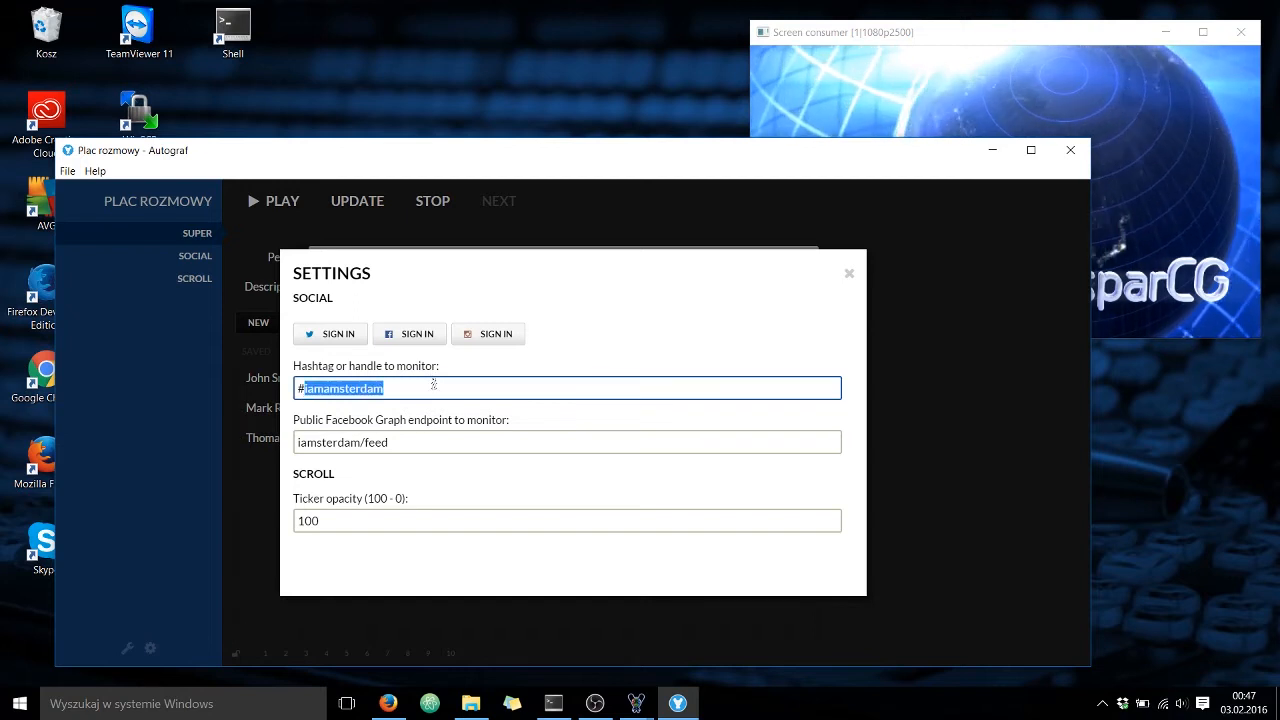
key("Delete")
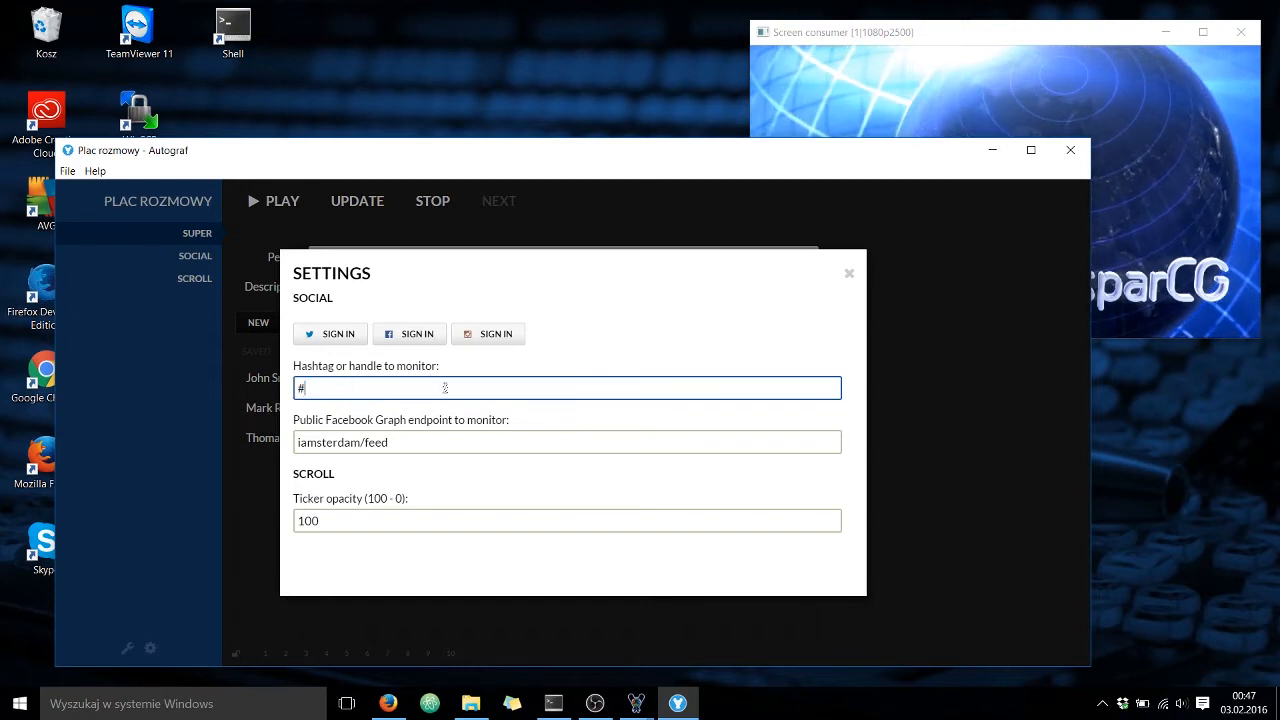
type("iamamste")
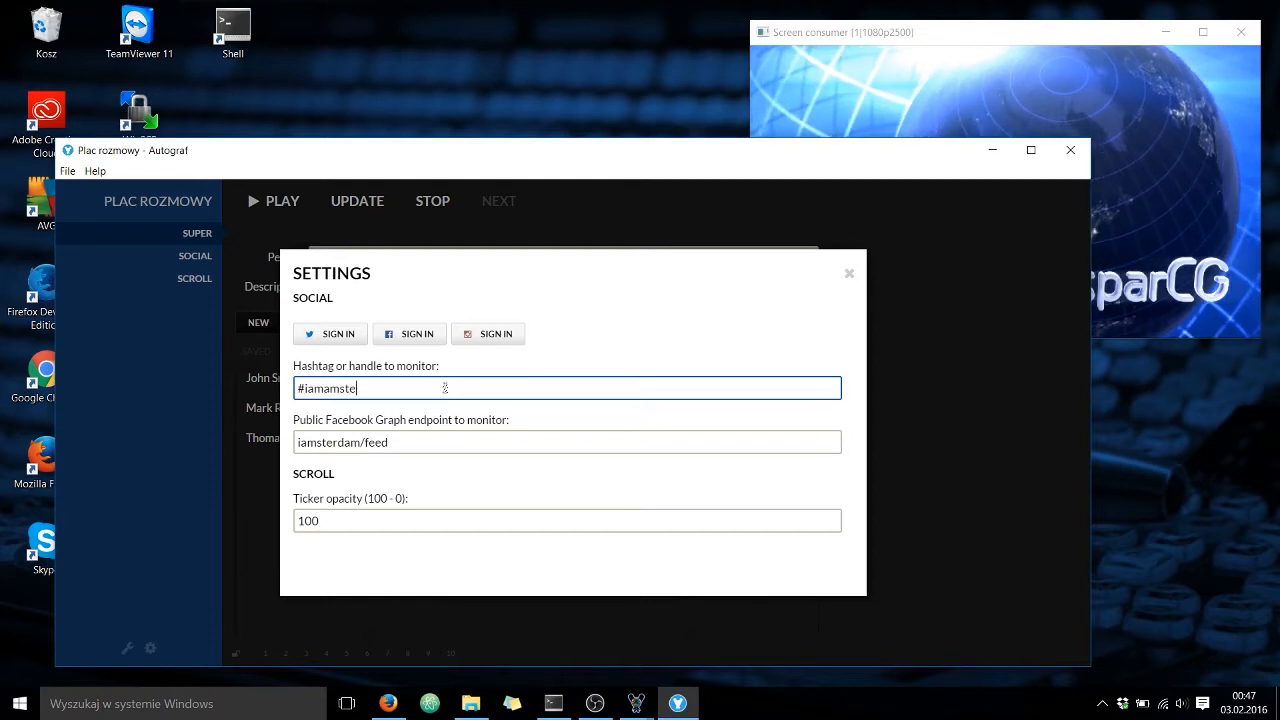
left_click(568, 442)
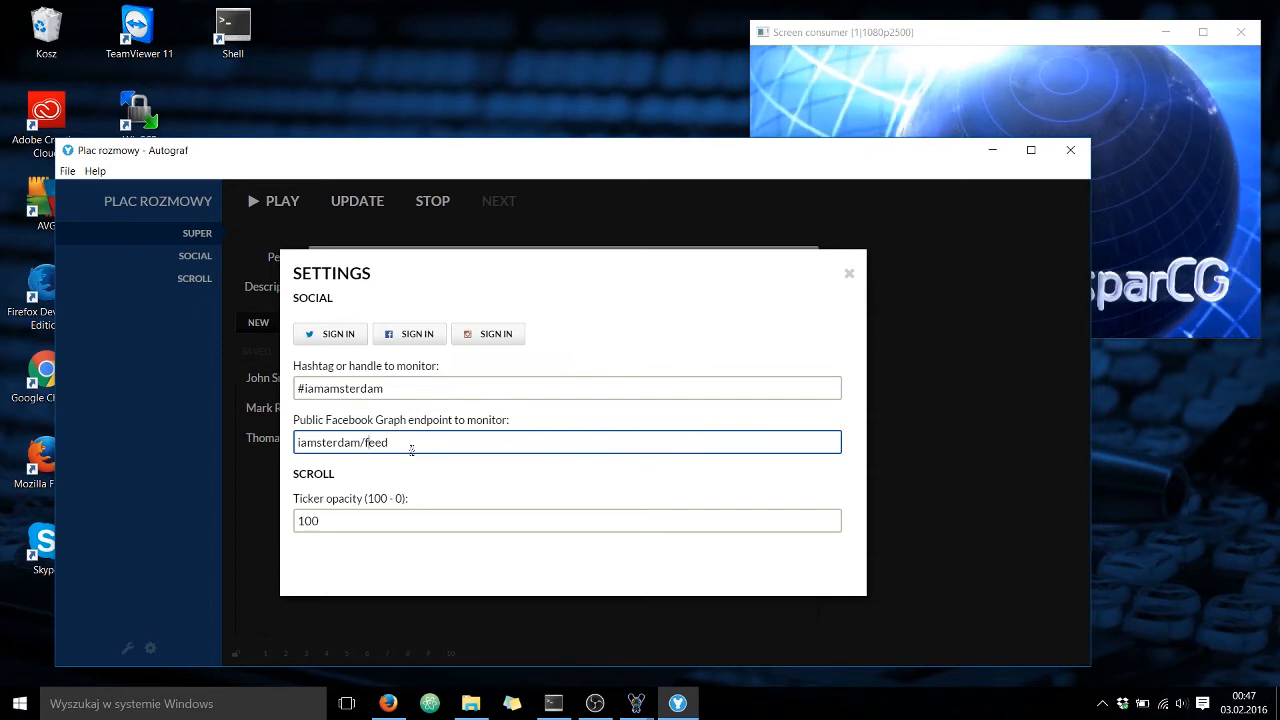
double_click(374, 442)
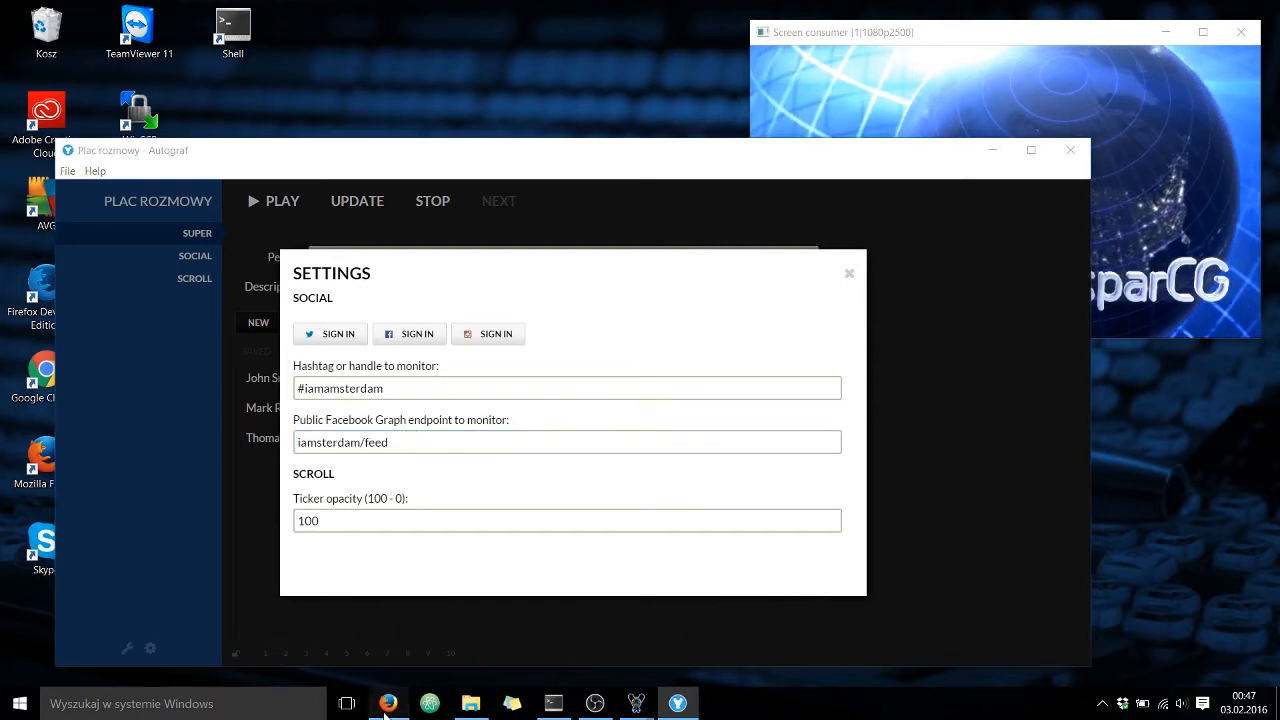
left_click(388, 704)
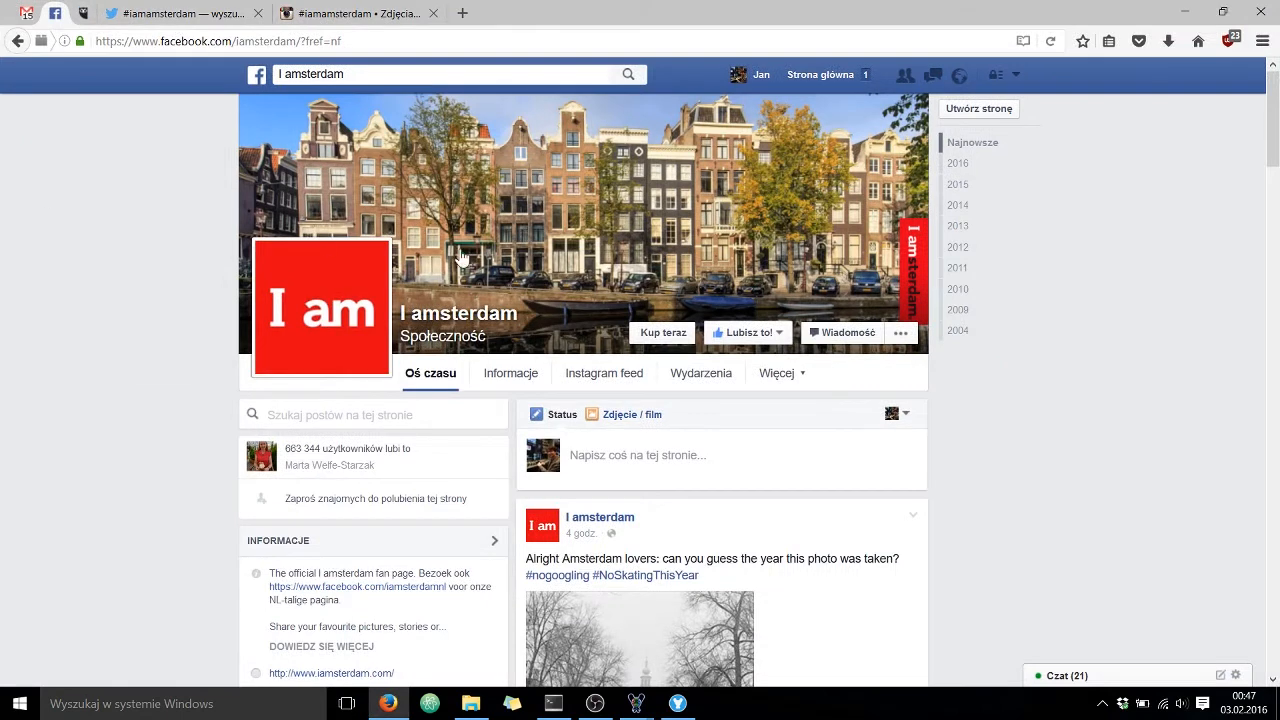
mouse_move(1190, 10)
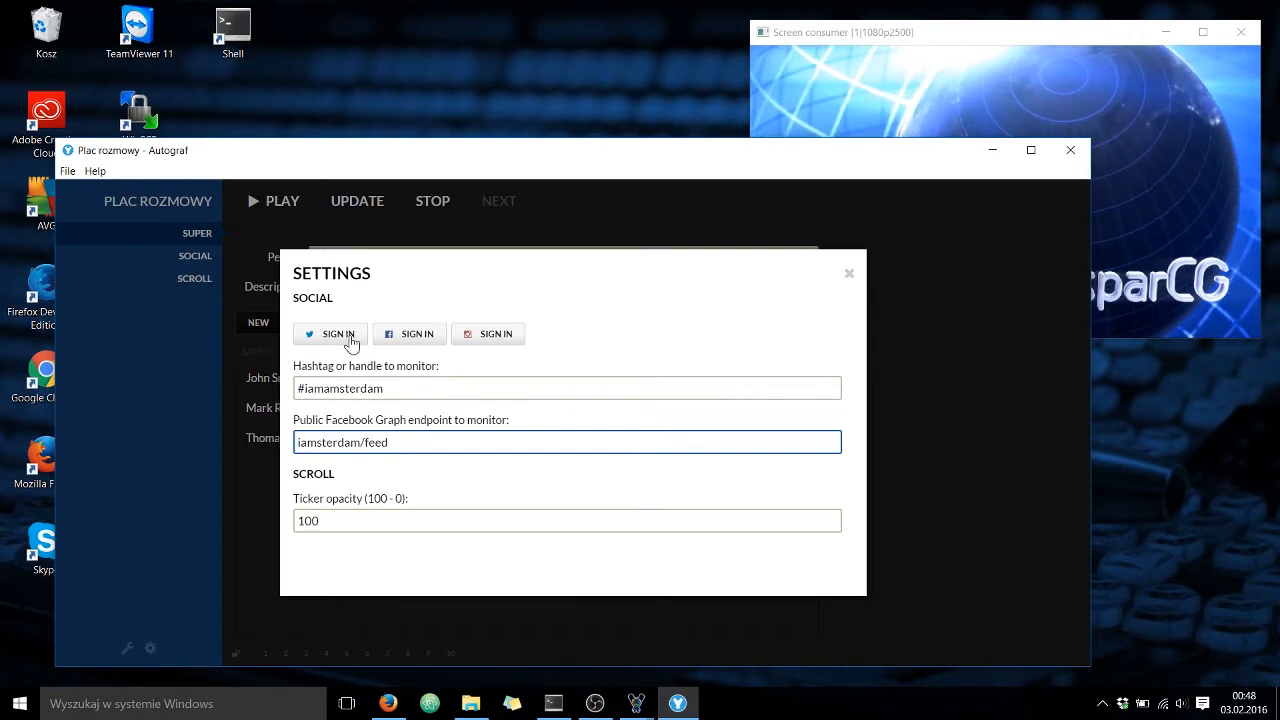
Sign in to Twitter as 'jsta', Facebook with its password, and the third service, then return to the hashtag field
left_click(330, 332)
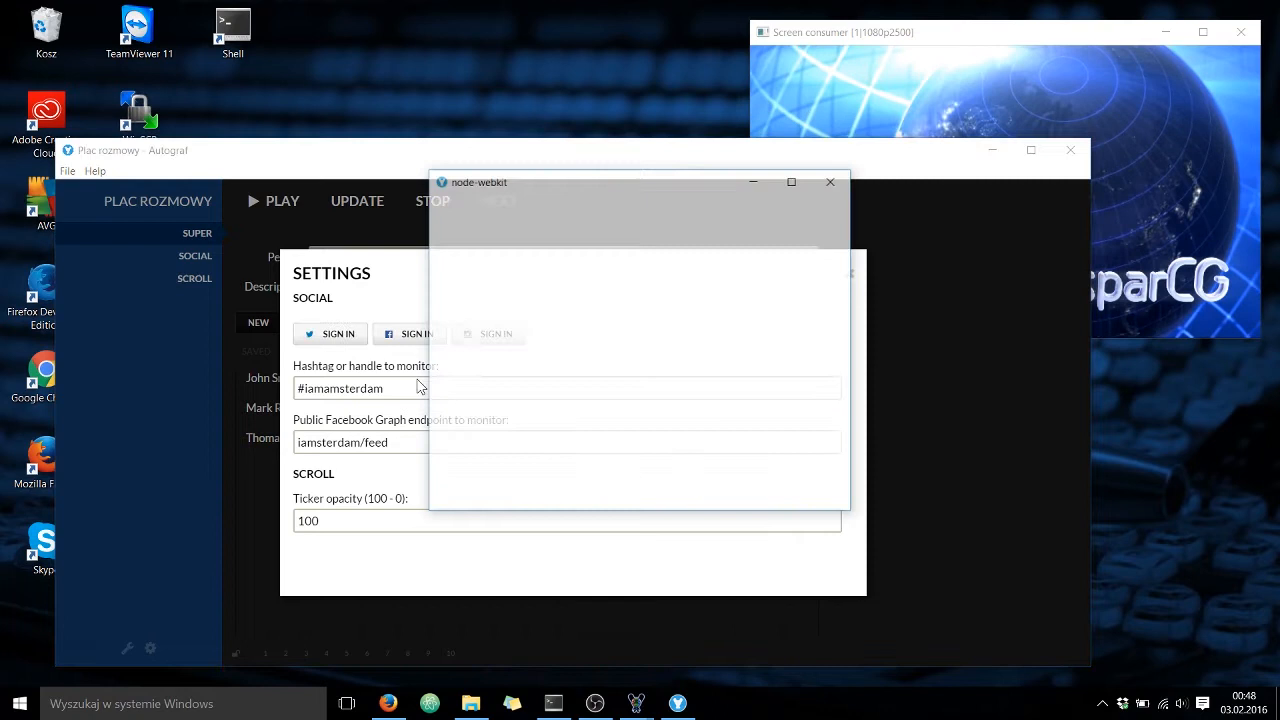
left_click(330, 332)
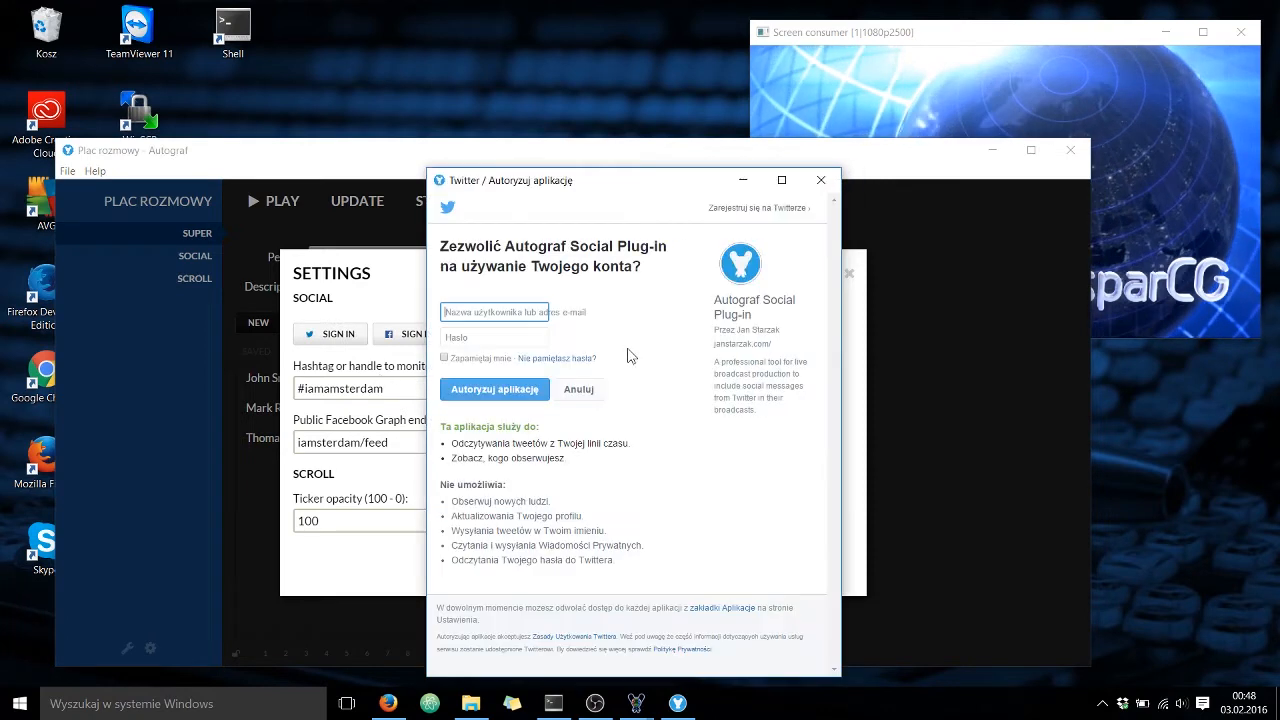
type("jsta")
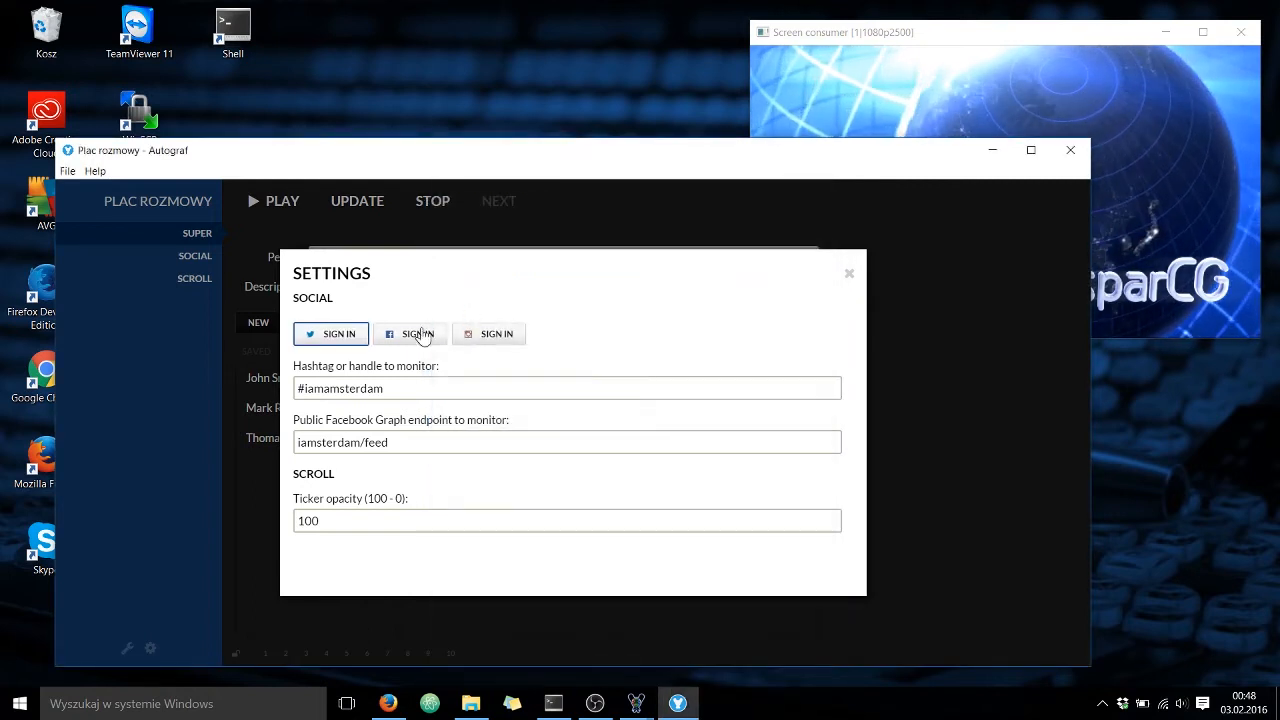
left_click(408, 332)
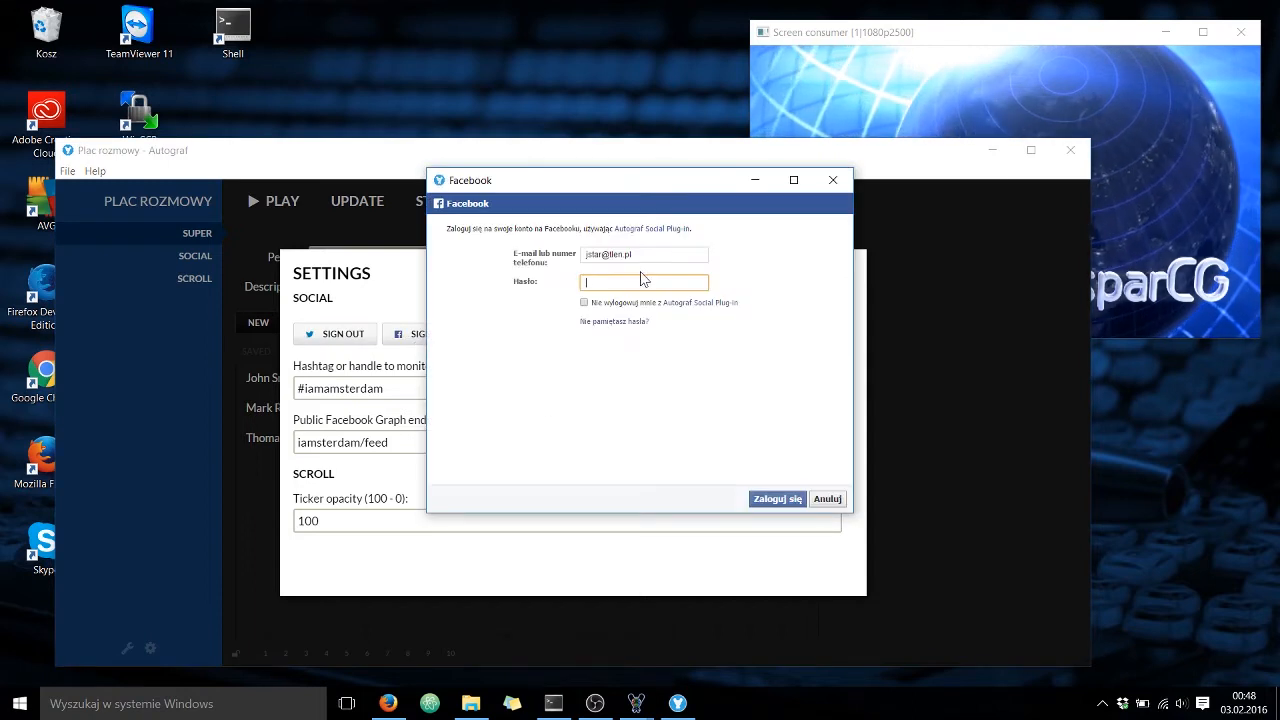
type("password")
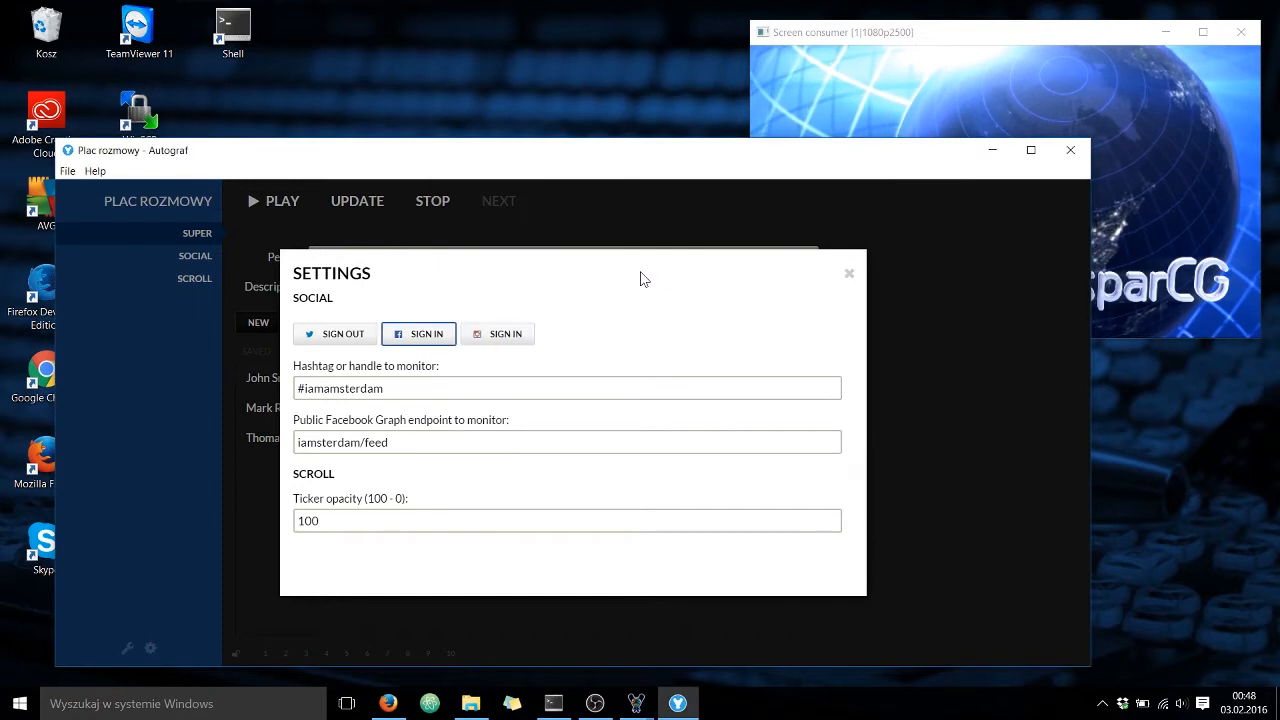
left_click(418, 332)
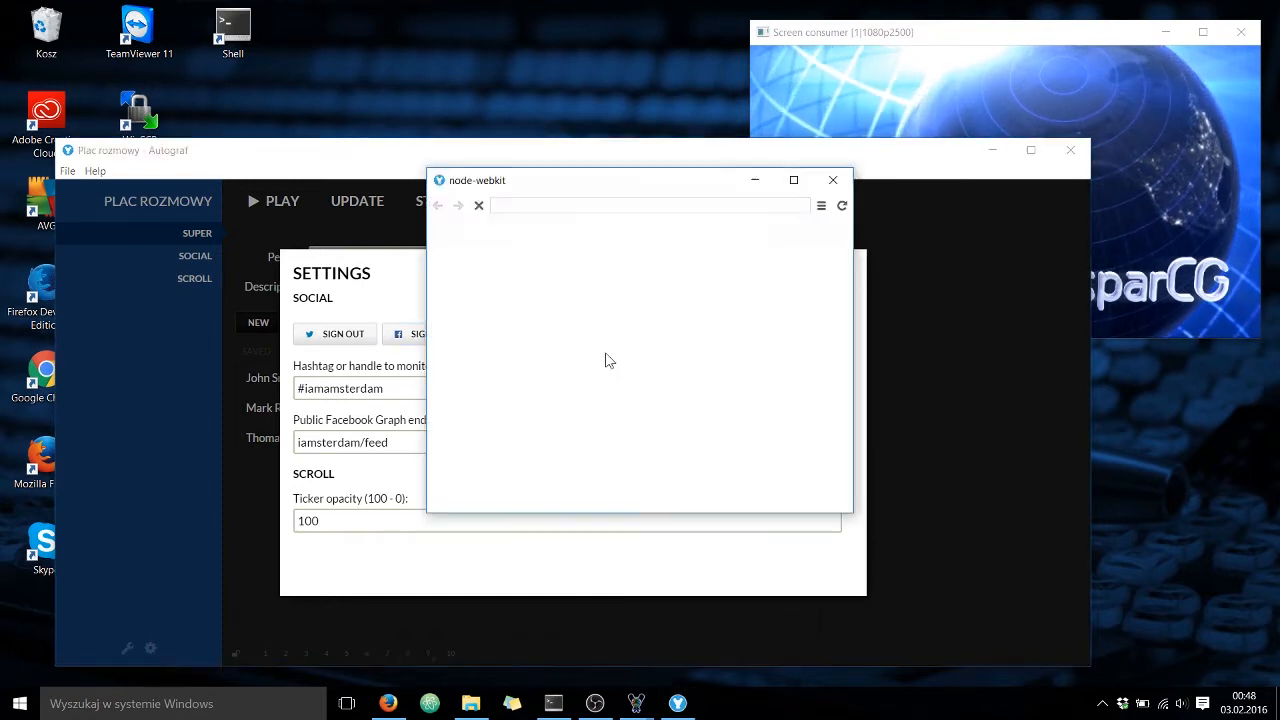
left_click(832, 180)
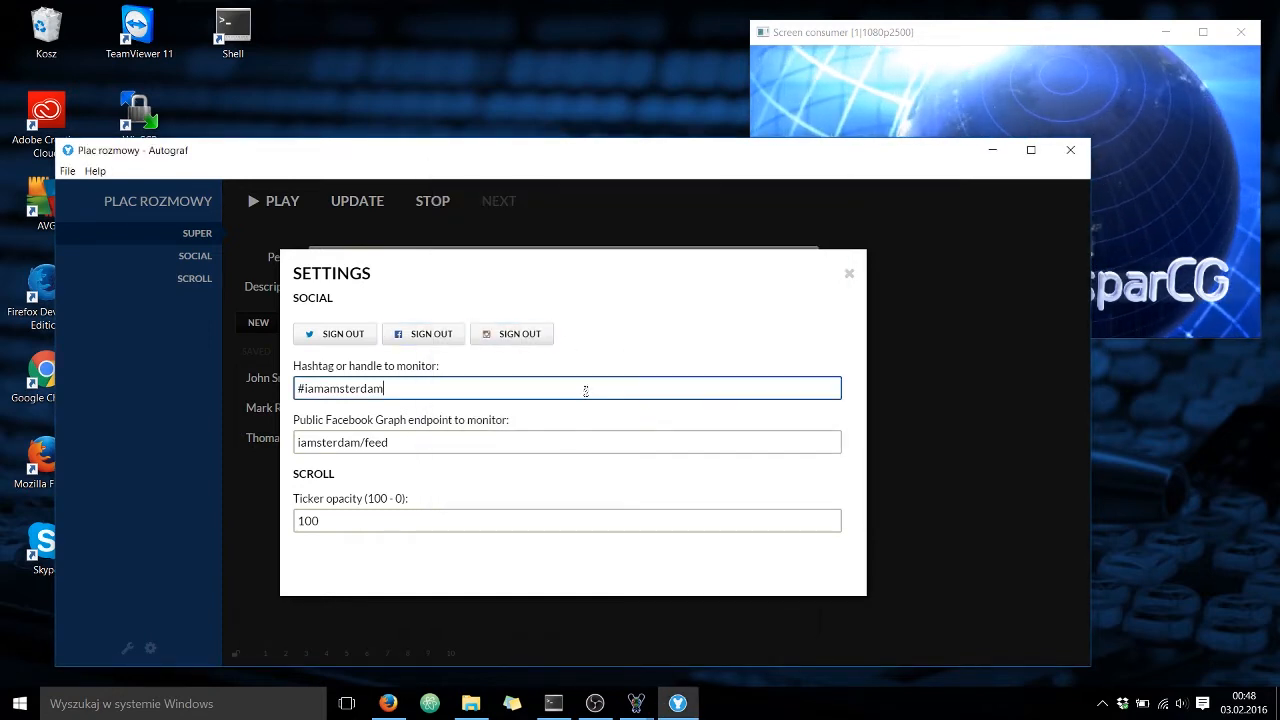
mouse_move(850, 276)
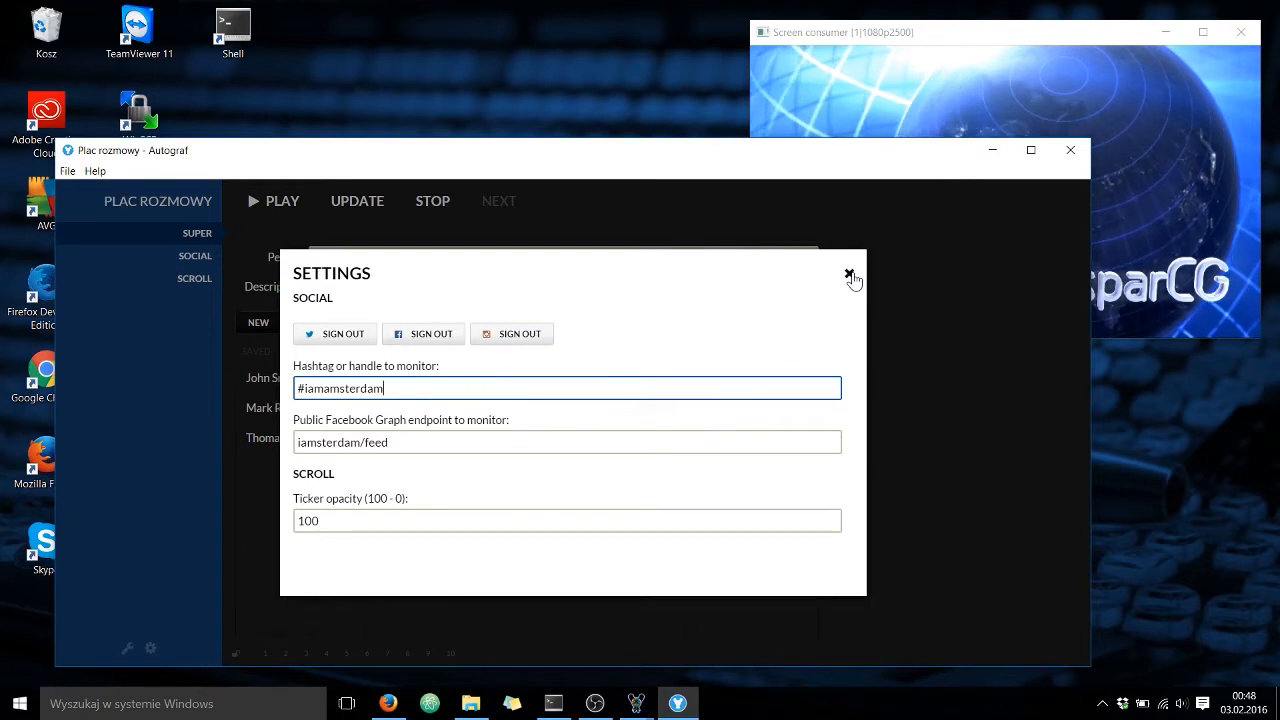
left_click(852, 276)
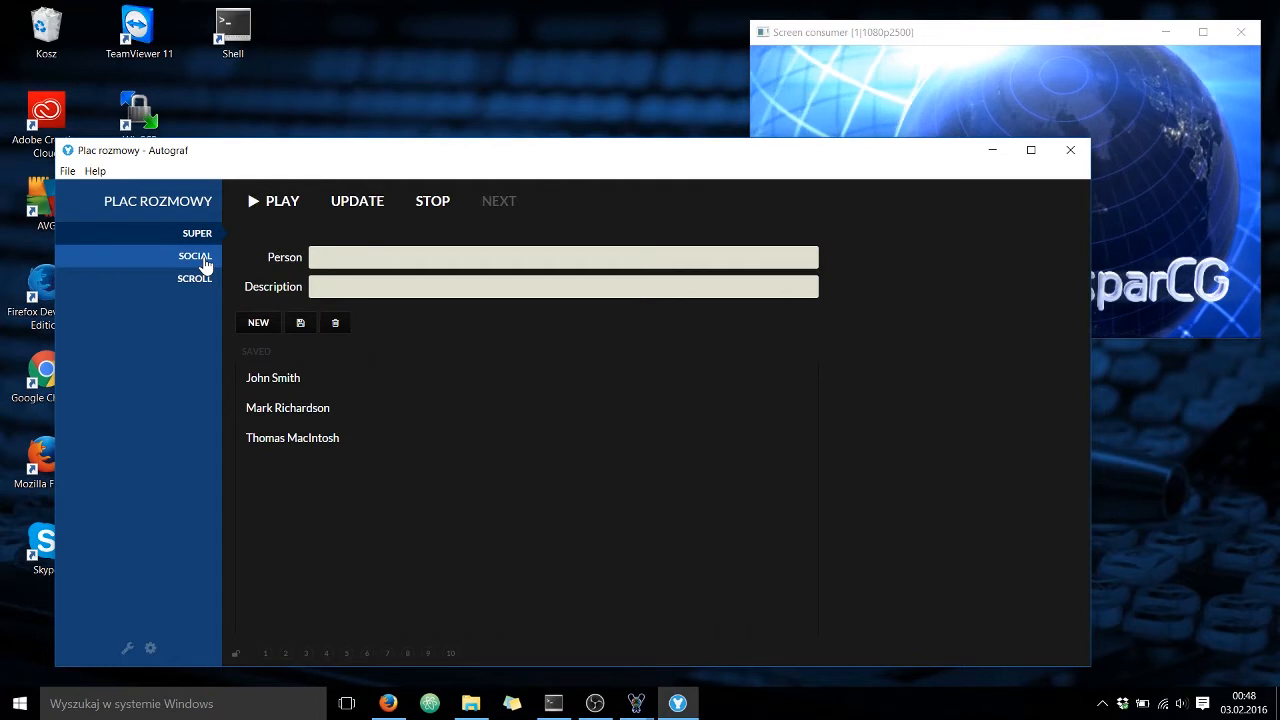
left_click(196, 256)
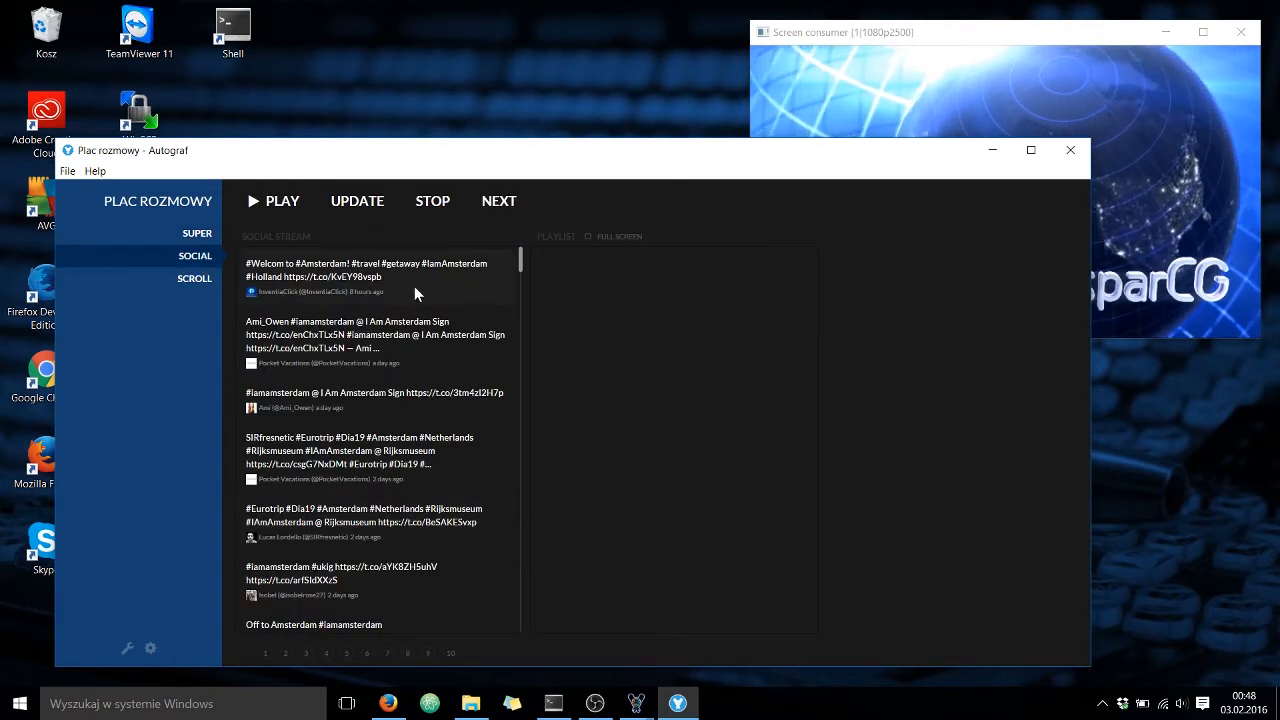
mouse_move(790, 240)
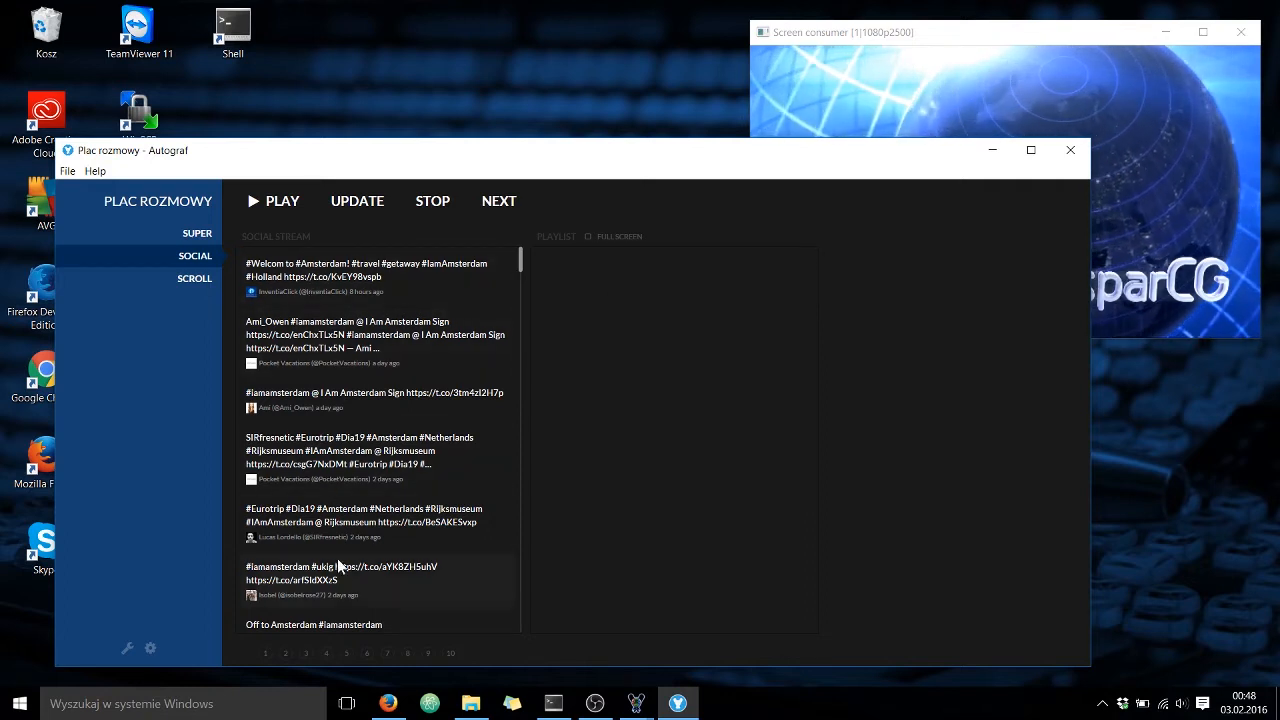
mouse_move(408, 296)
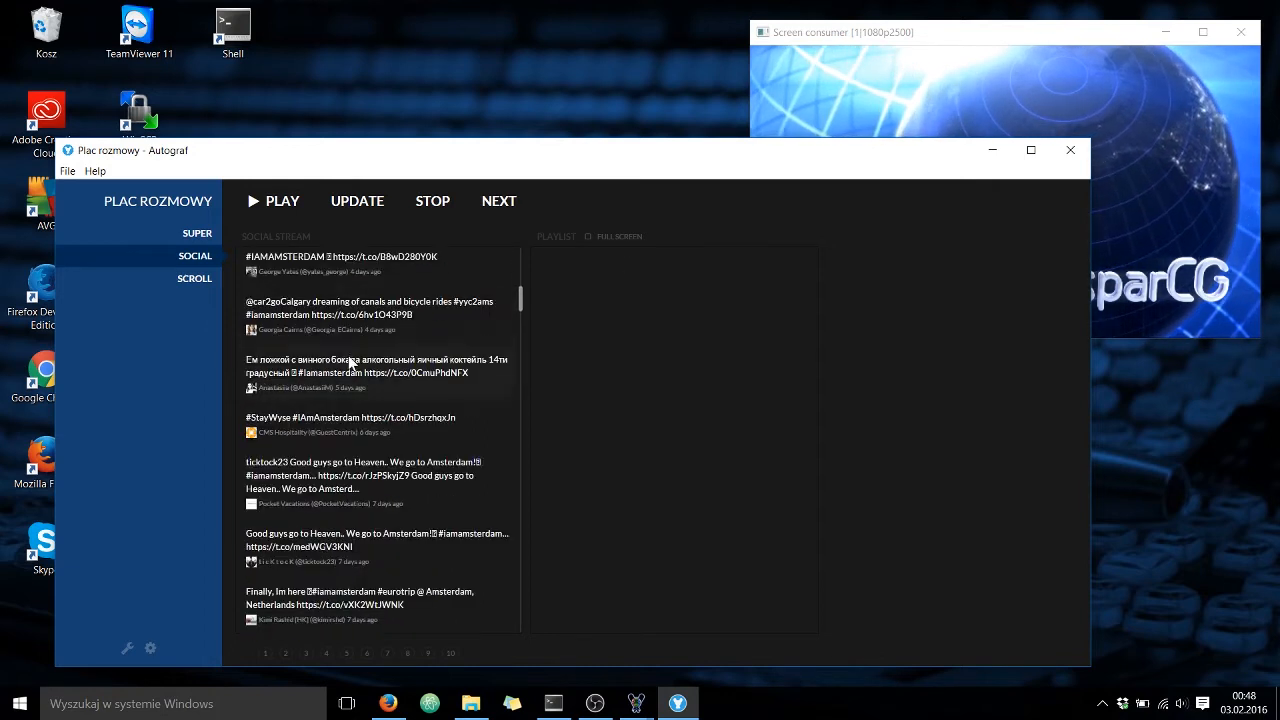
scroll("down", 3)
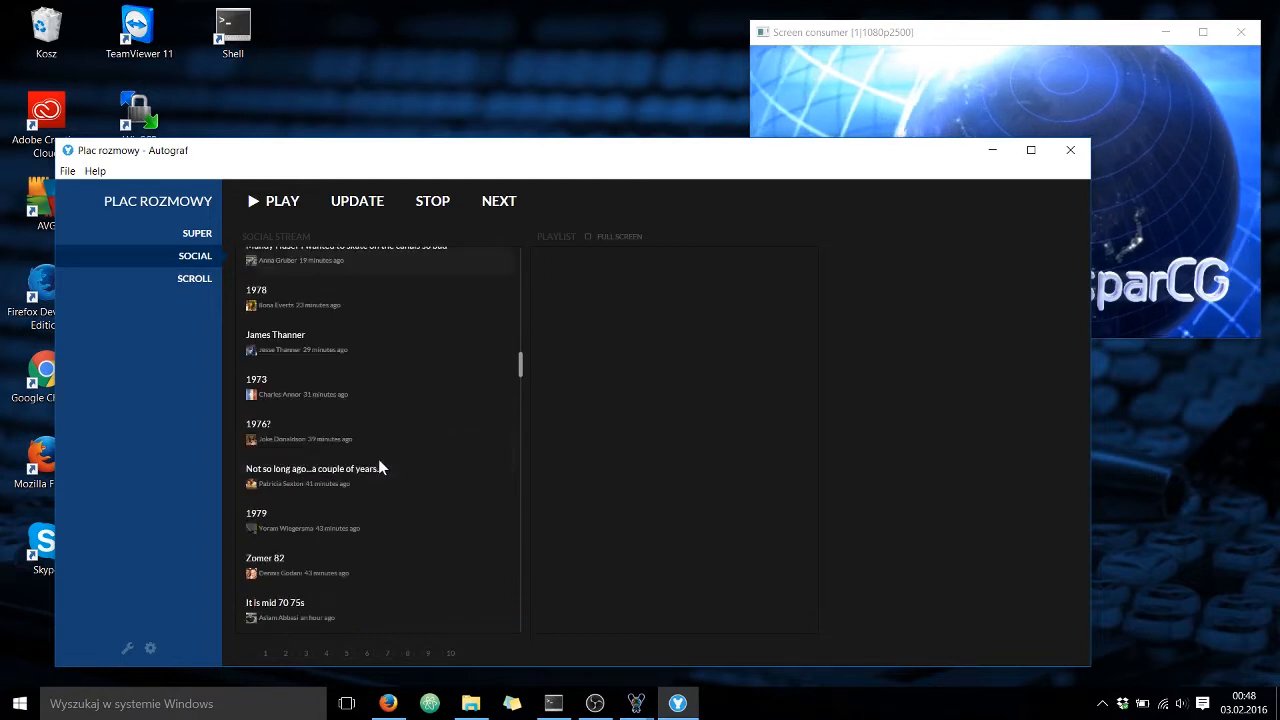
scroll("down", 3)
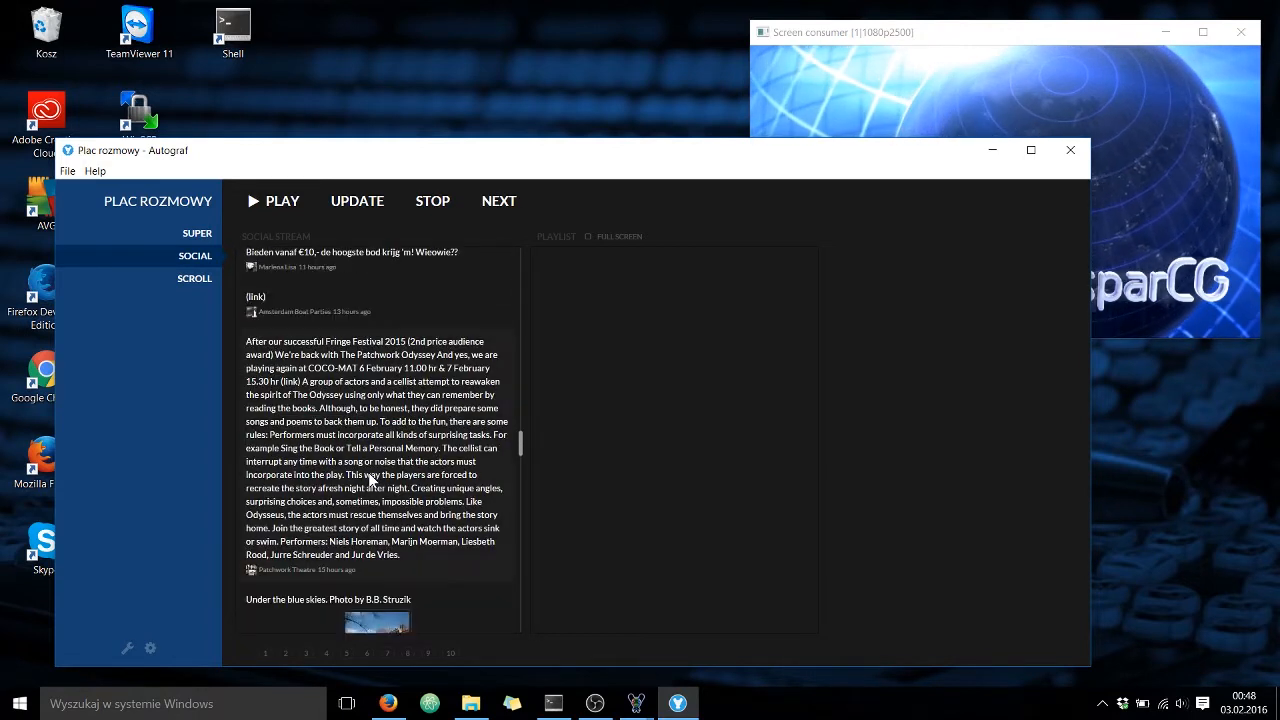
scroll("down", 3)
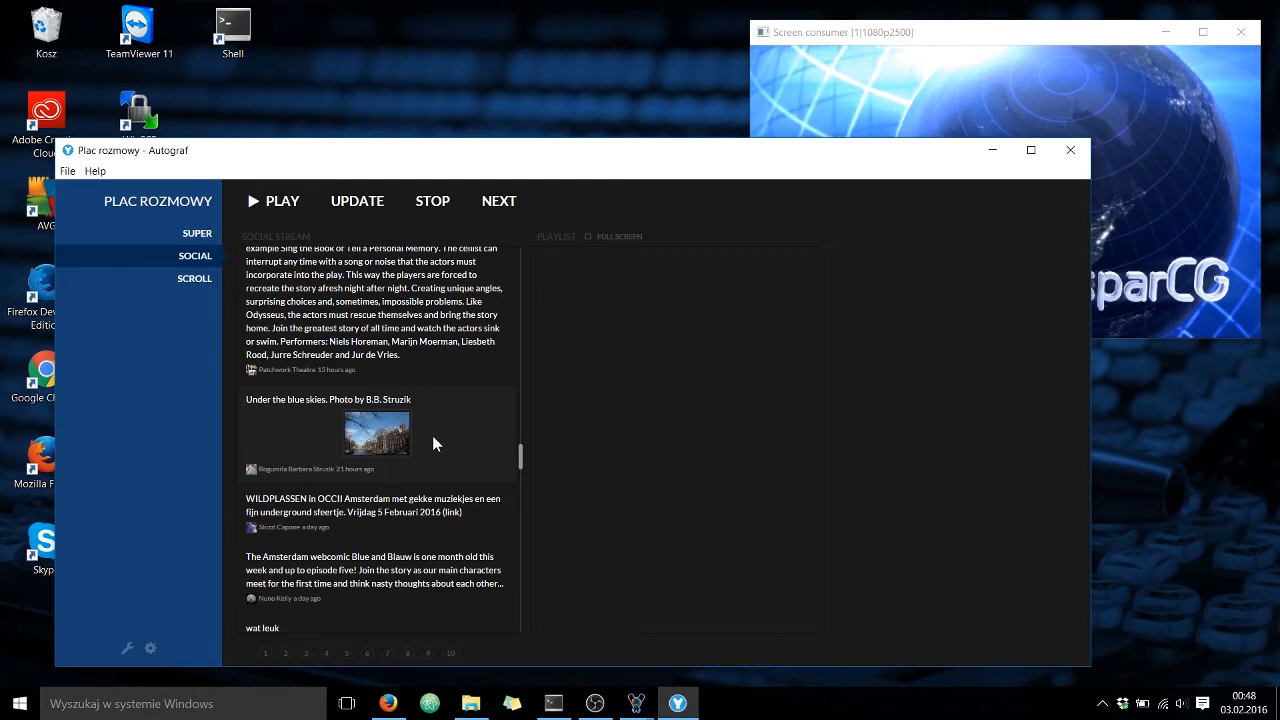
scroll("down", 3)
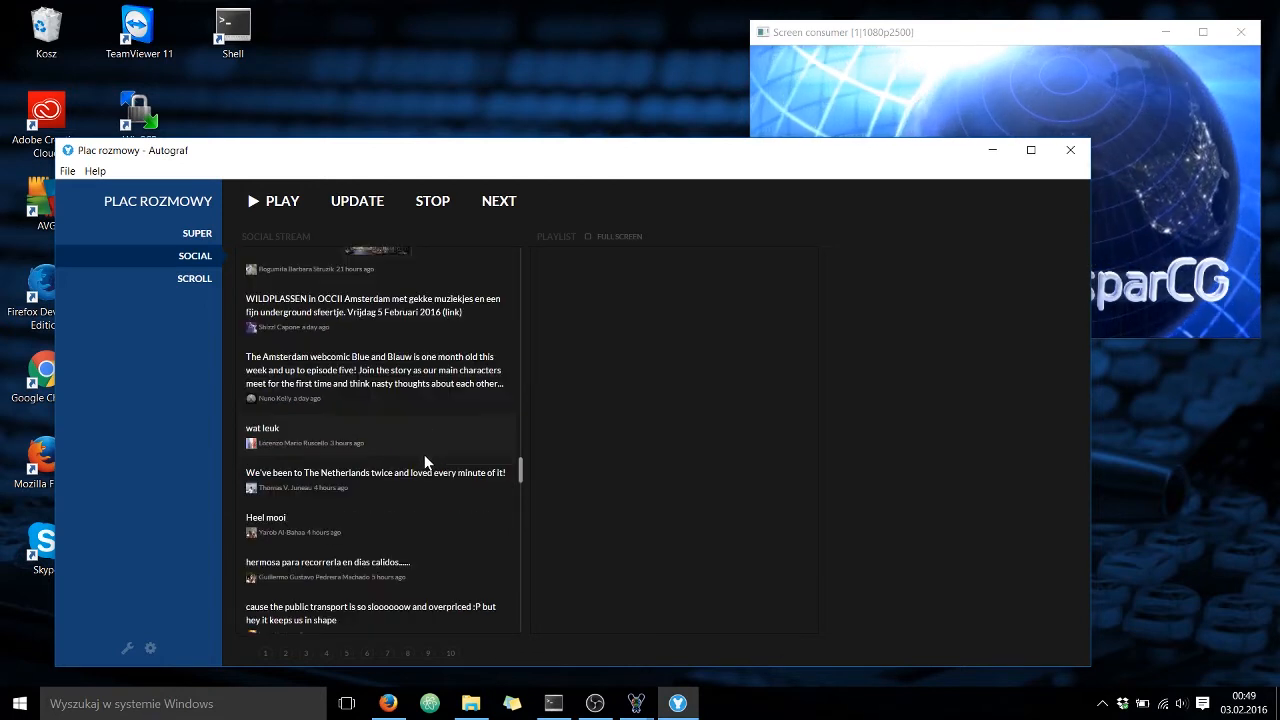
scroll("down", 3)
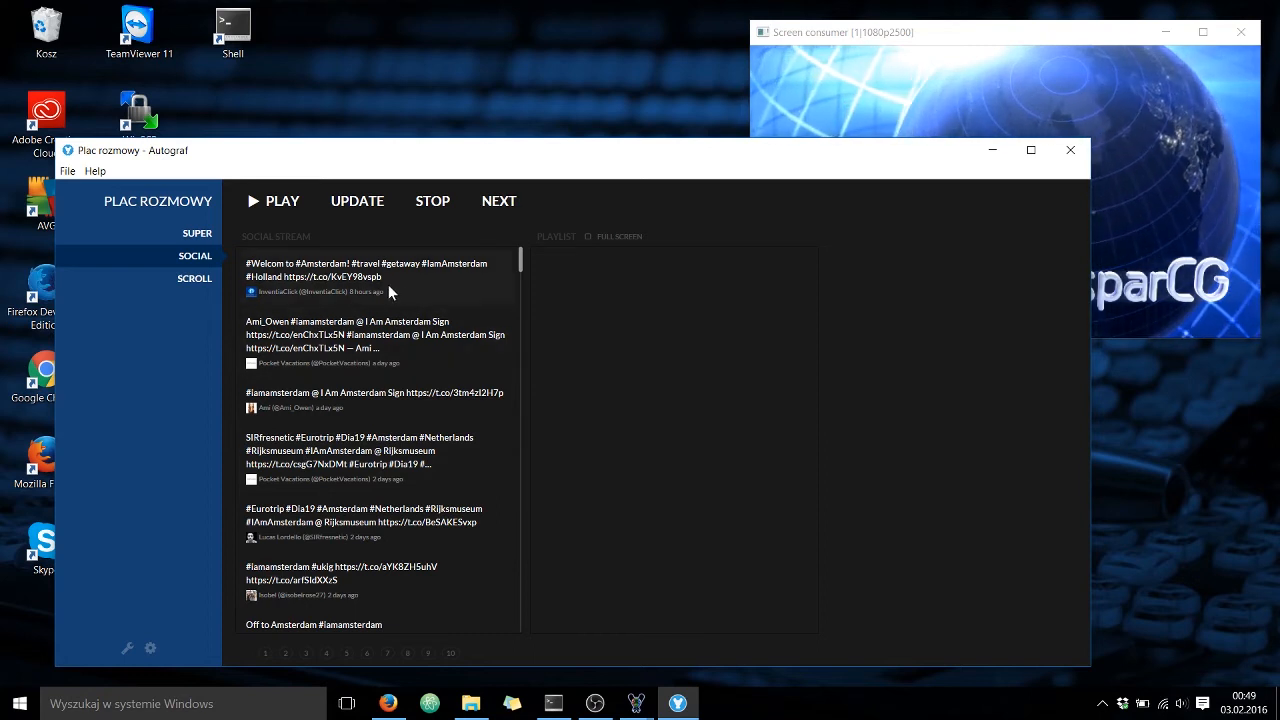
mouse_move(400, 358)
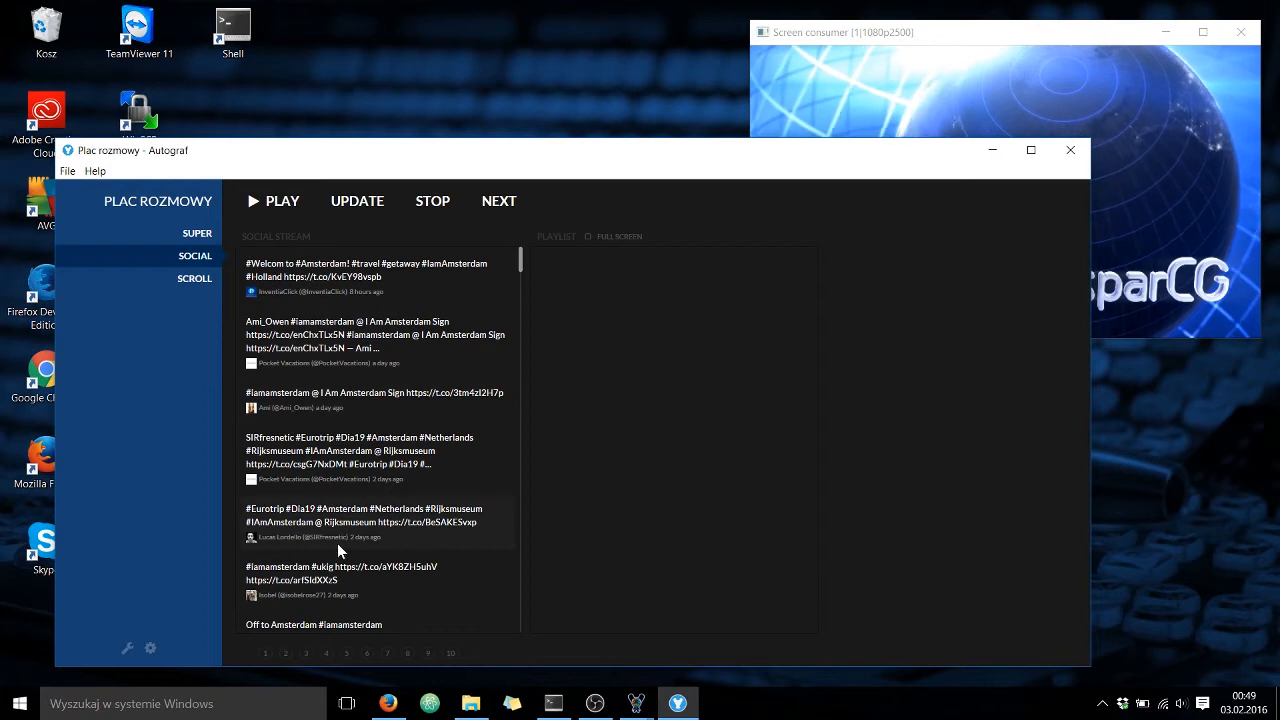
mouse_move(350, 292)
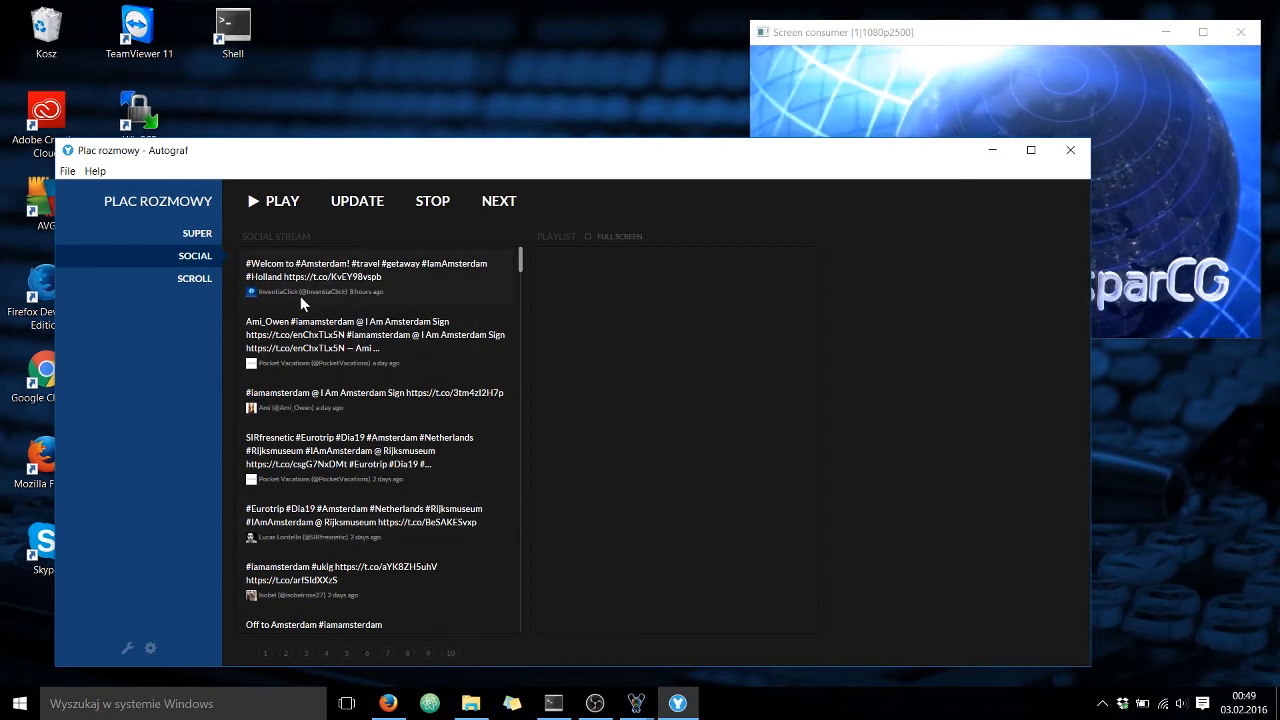
Add the Welcome to Amsterdam post and further Amsterdam posts from the social stream to the playlist
left_click(376, 276)
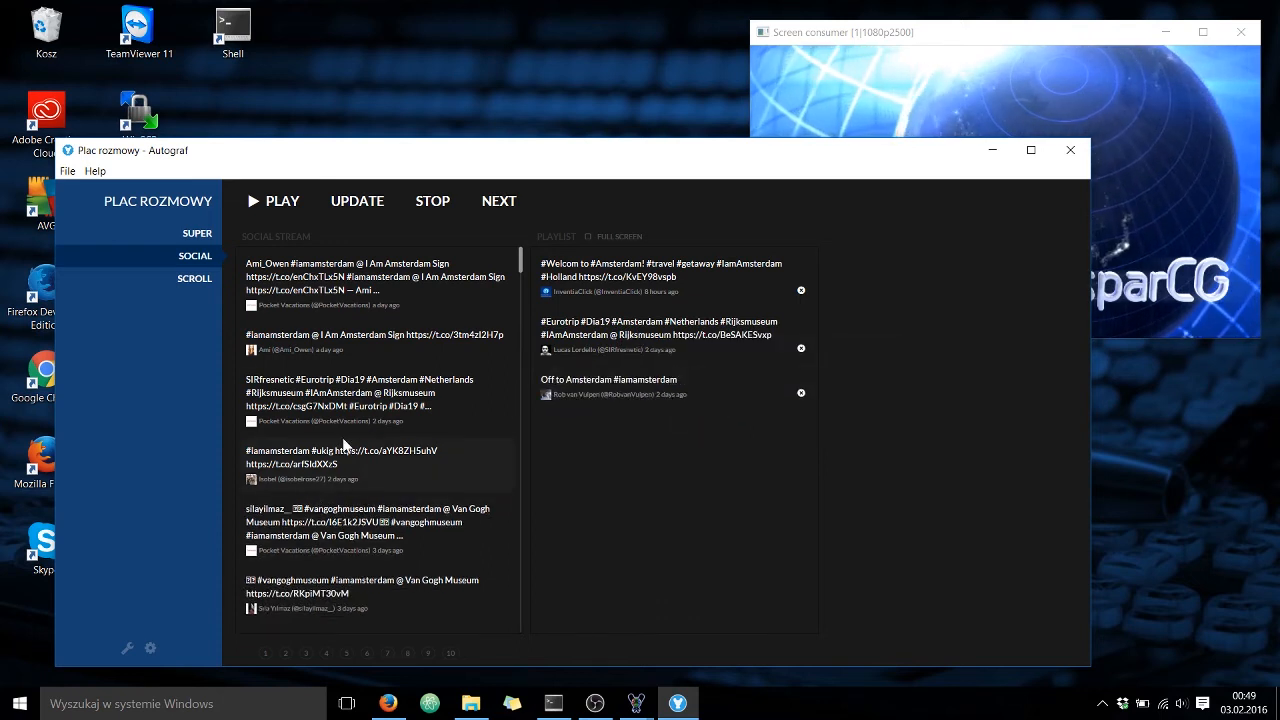
scroll("down", 3)
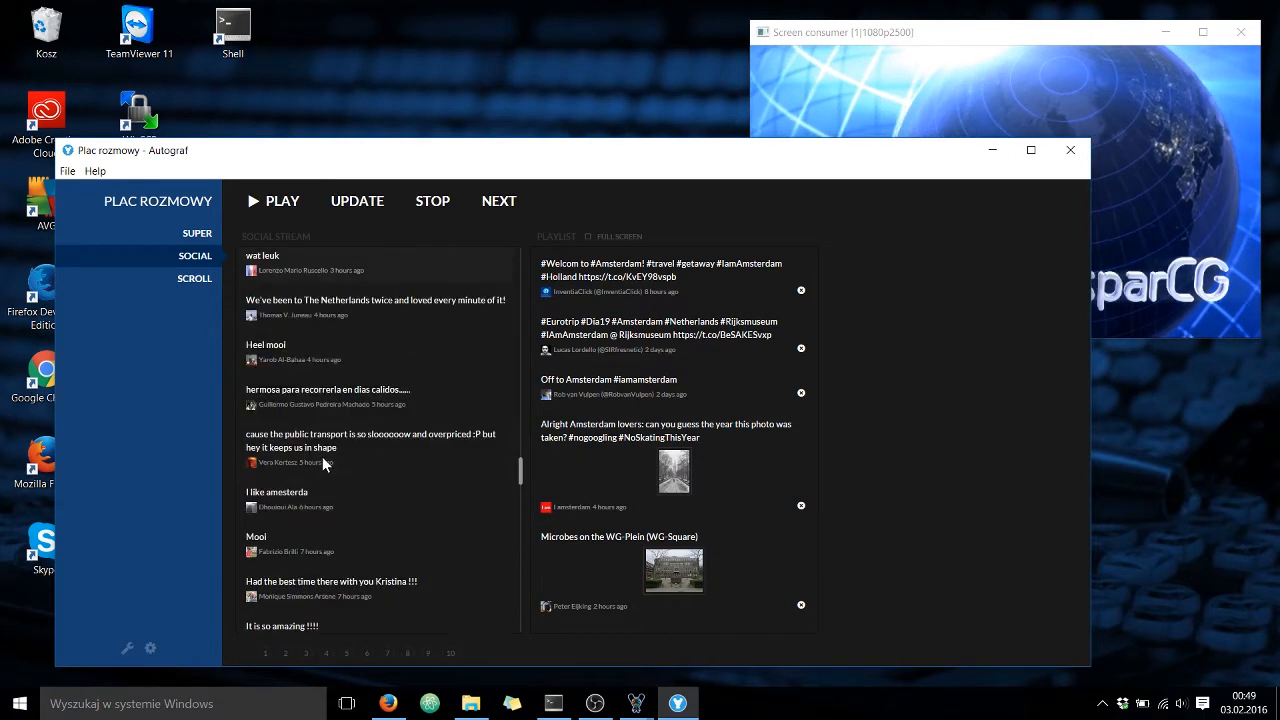
scroll("down", 3)
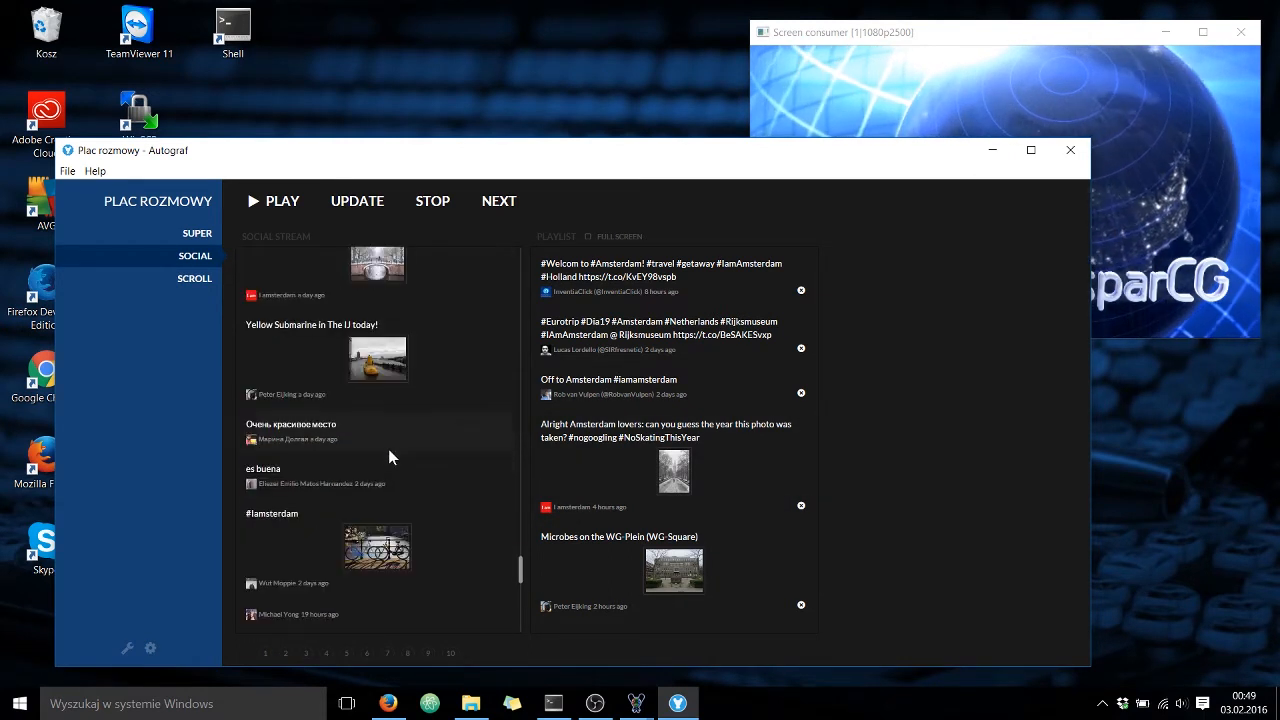
scroll("down", 3)
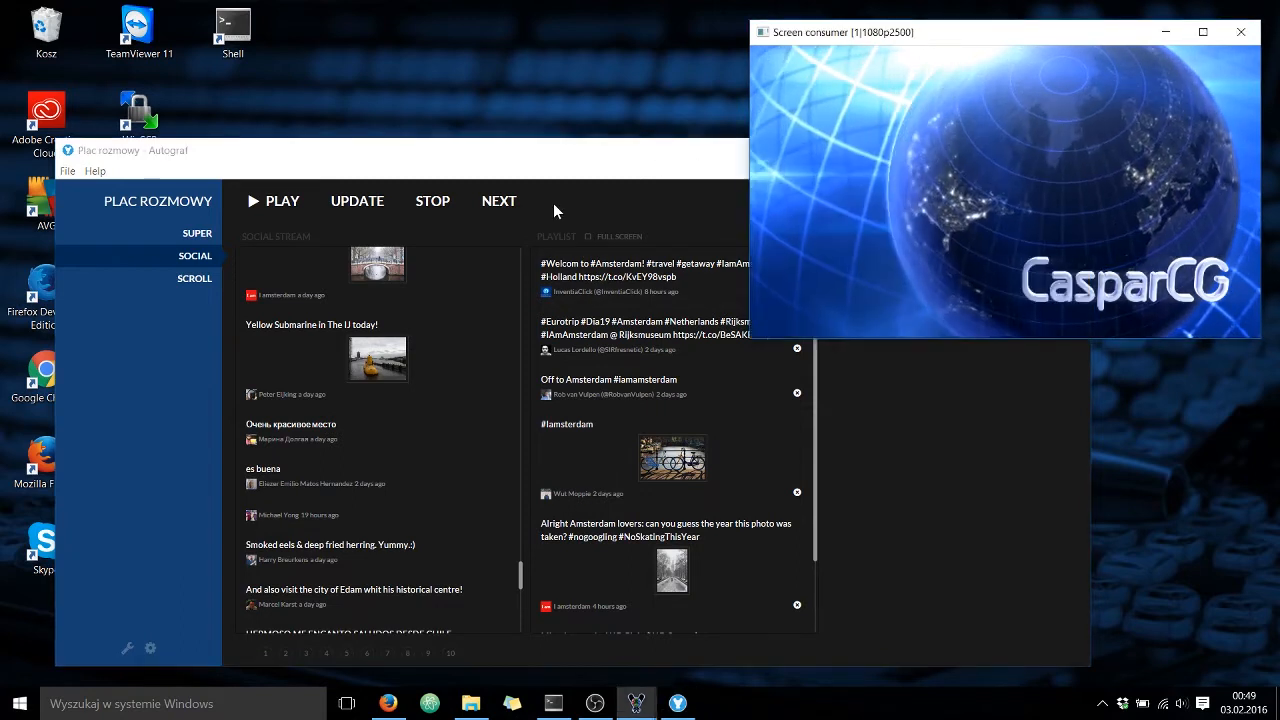
Play the playlist as lower thirds and advance through Eurotrip to the Off to Amsterdam post
left_click_drag(400, 150, 590, 394)
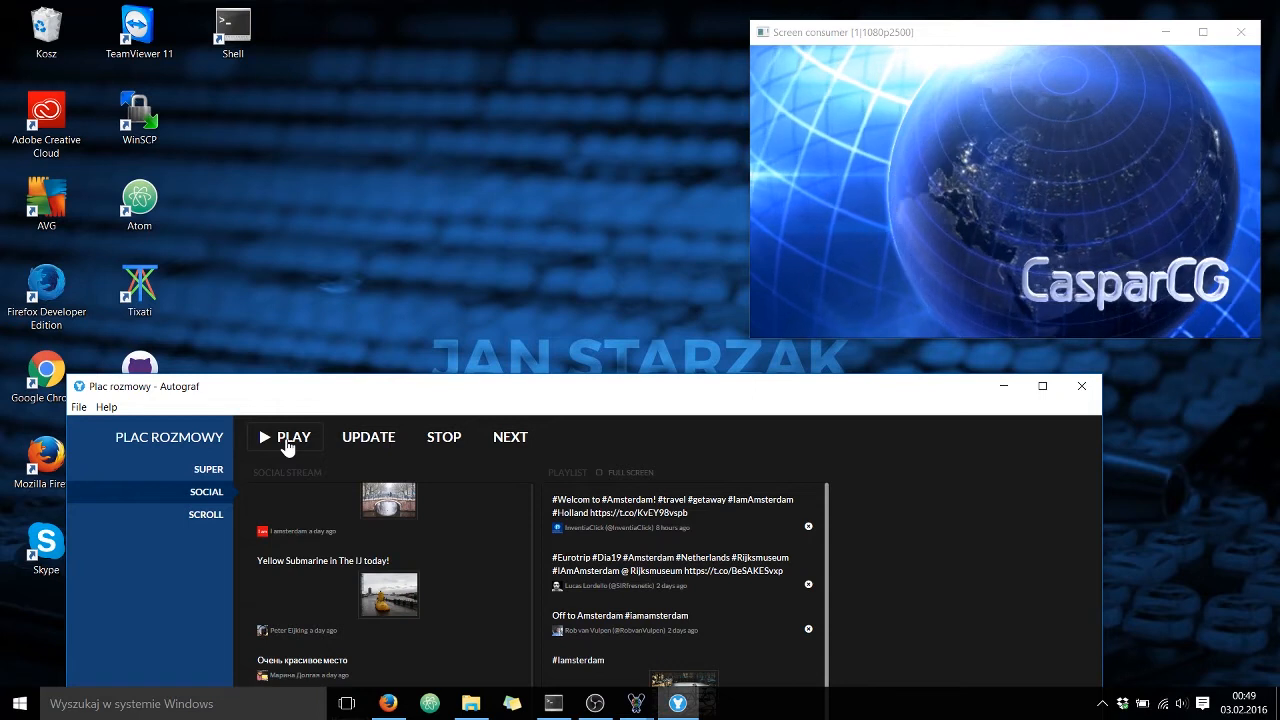
left_click(292, 436)
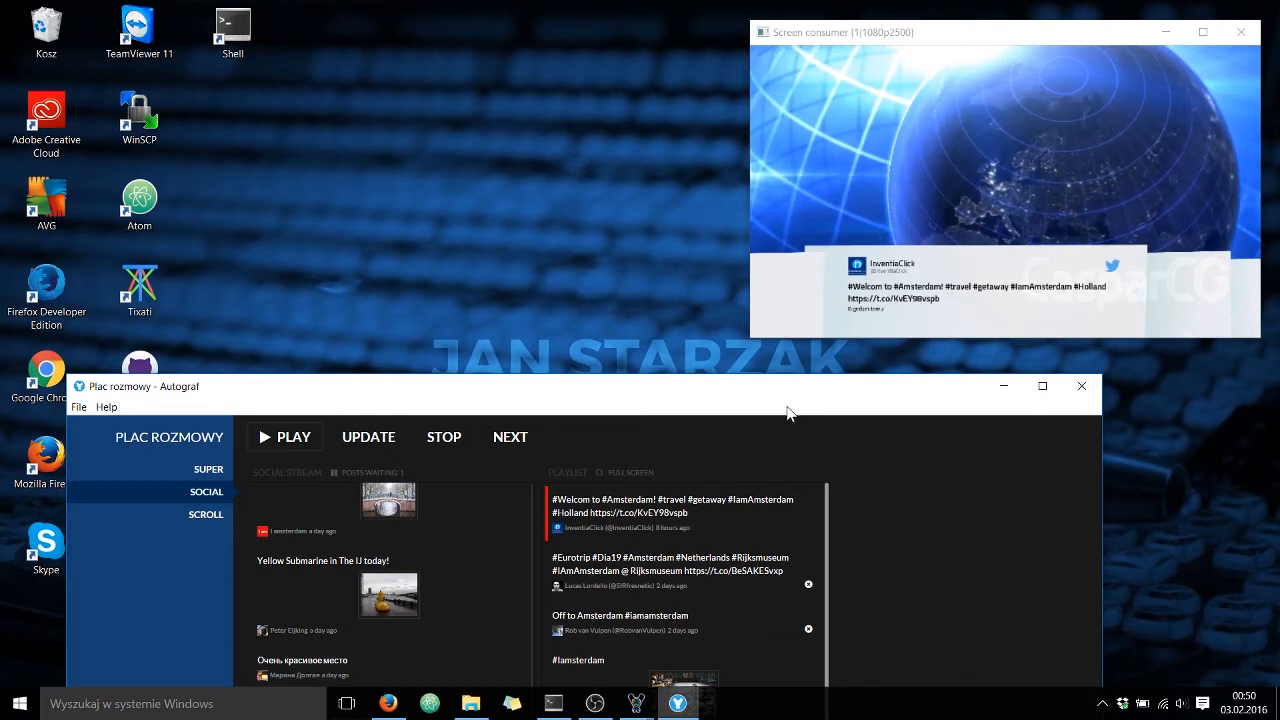
mouse_move(810, 404)
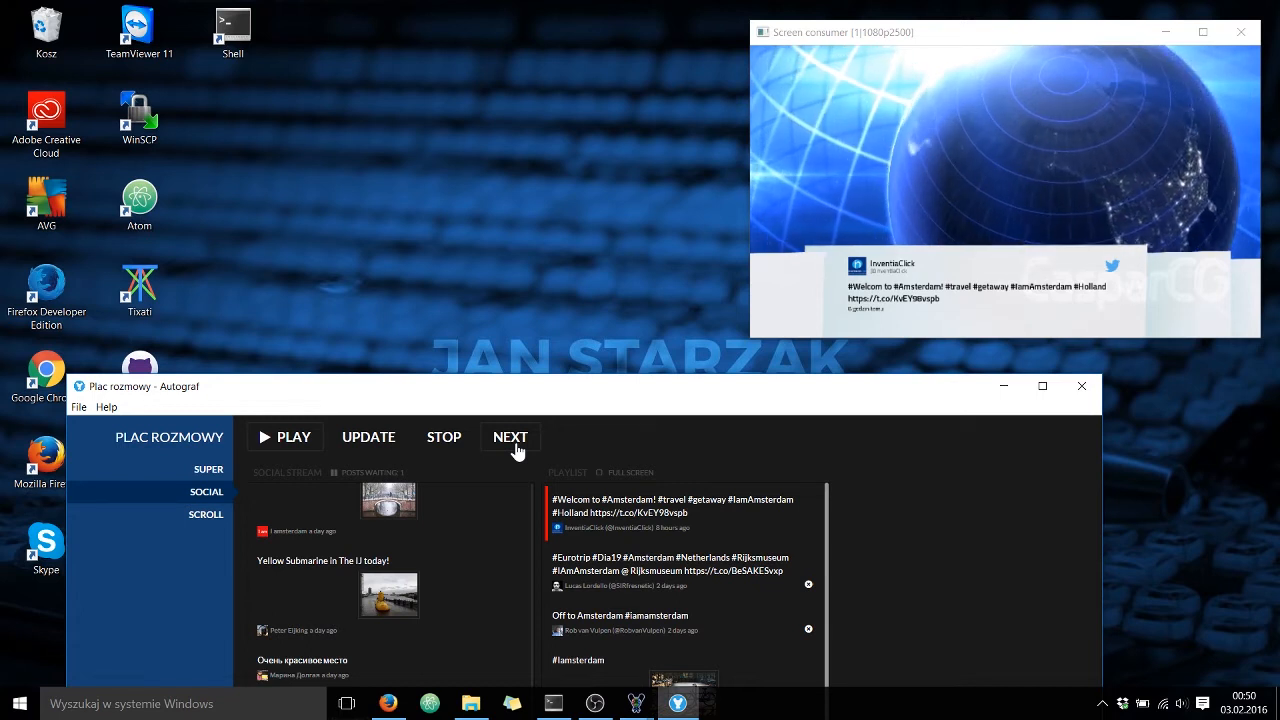
left_click(510, 436)
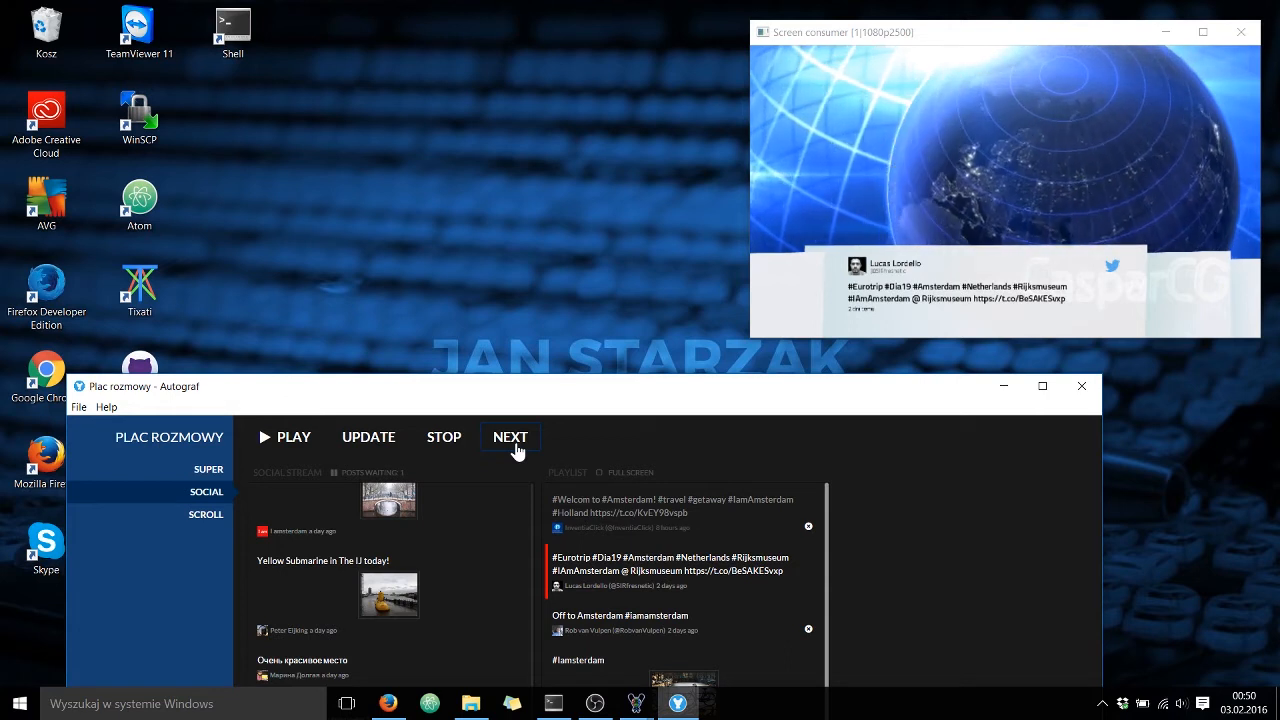
left_click(510, 436)
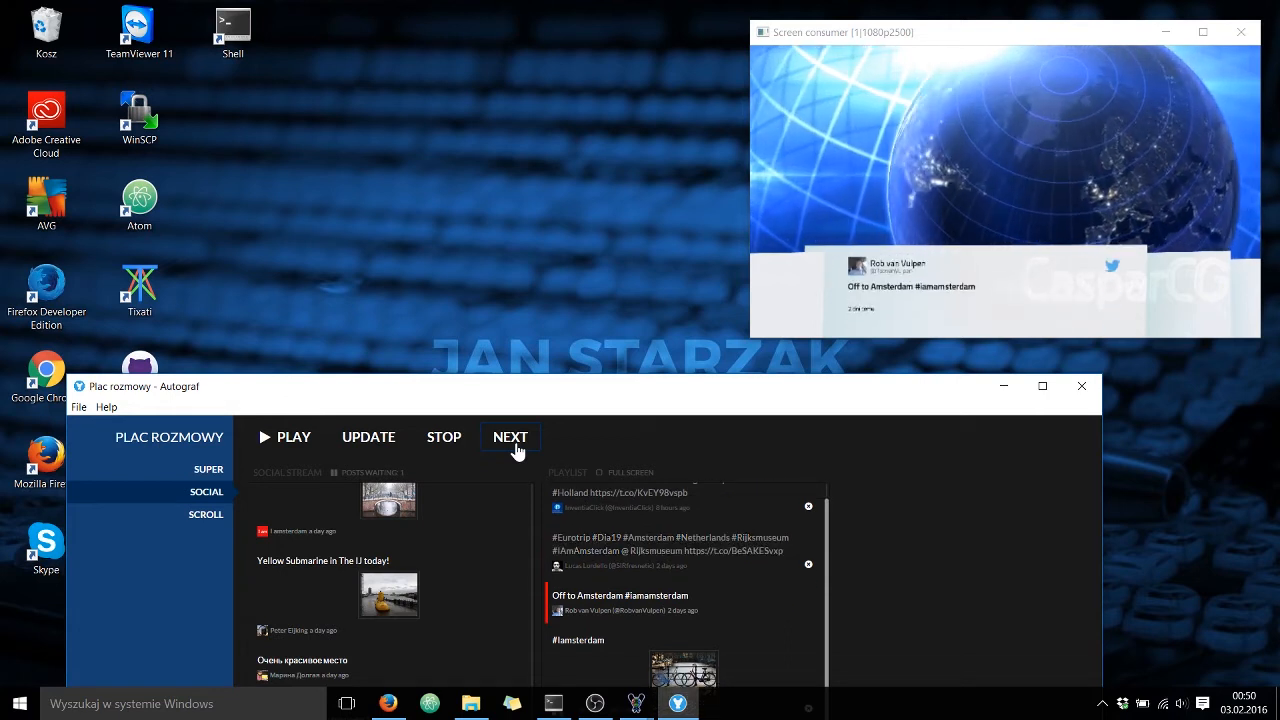
mouse_move(444, 444)
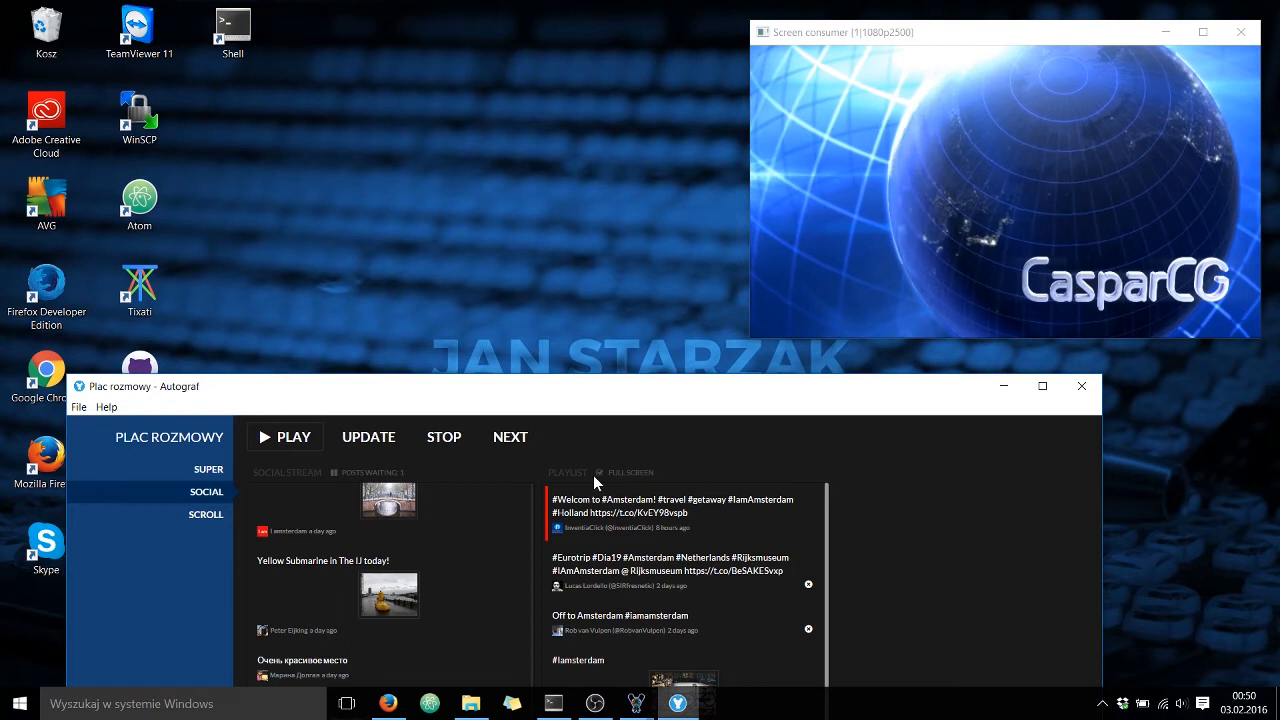
Air full-screen cards and step through Eurotrip and Off to Amsterdam to the #Iamsterdam photo card
left_click(510, 436)
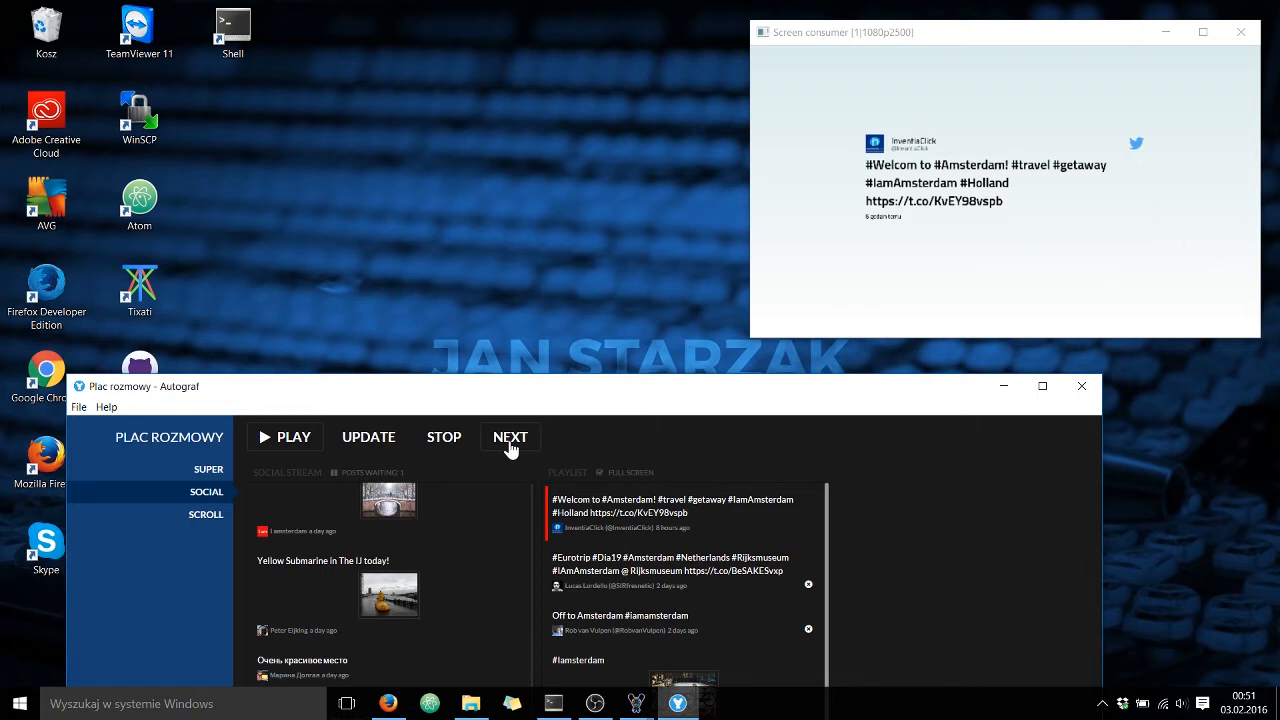
left_click(510, 436)
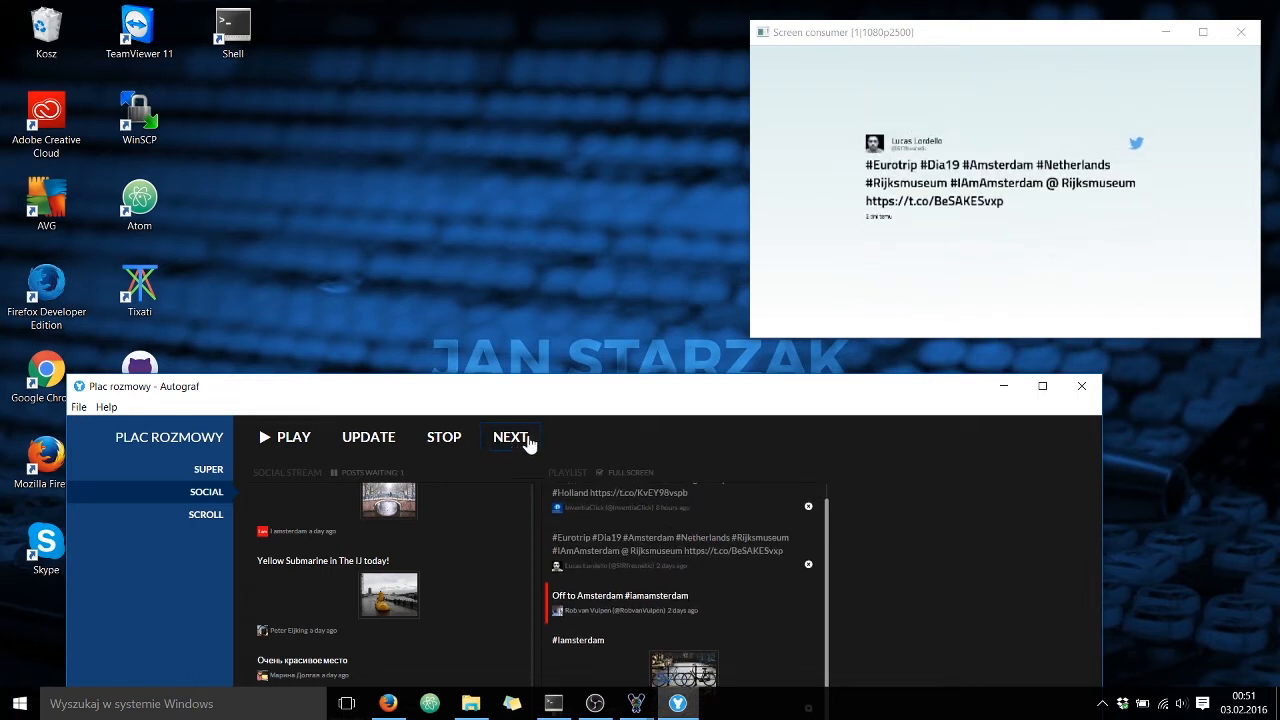
left_click(510, 436)
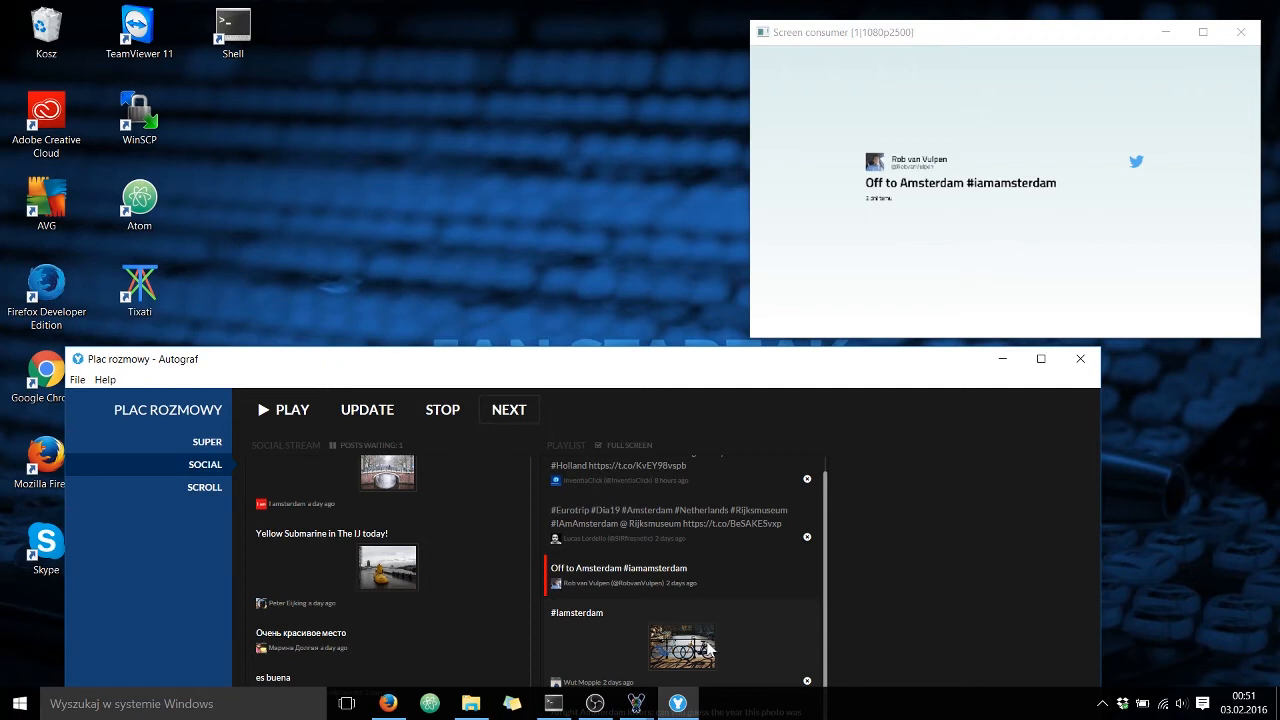
left_click(508, 408)
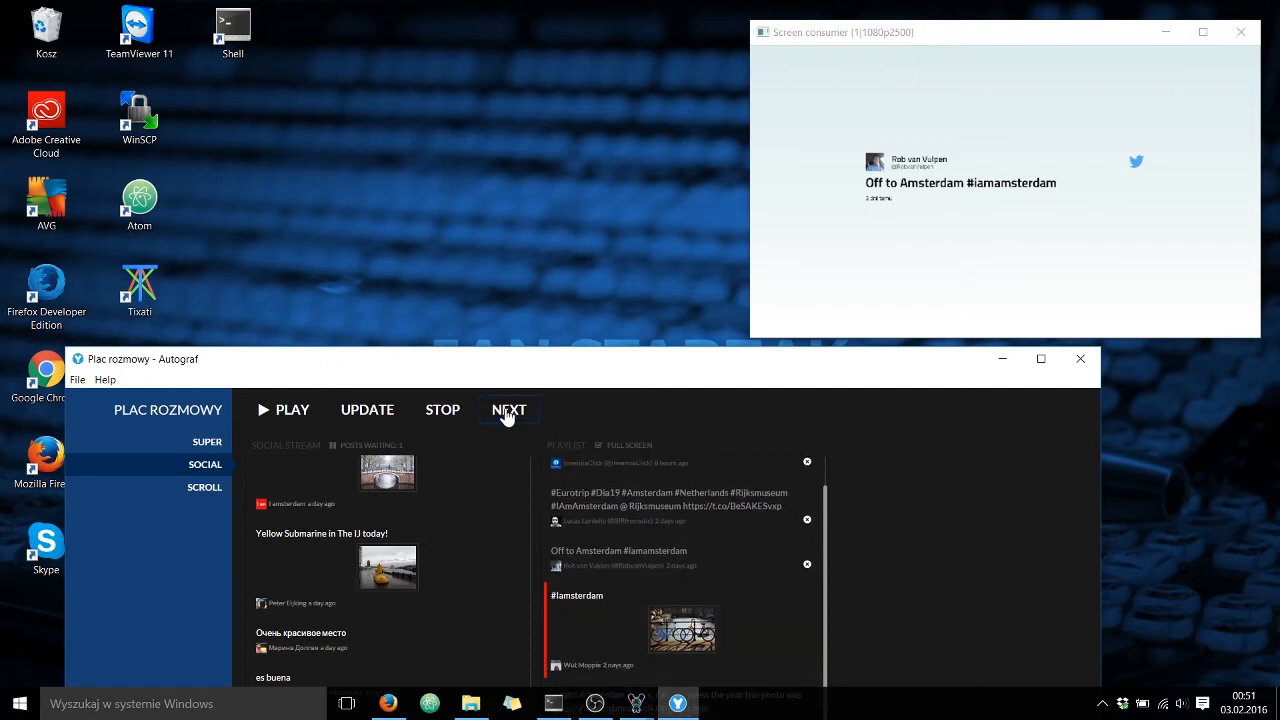
left_click(508, 408)
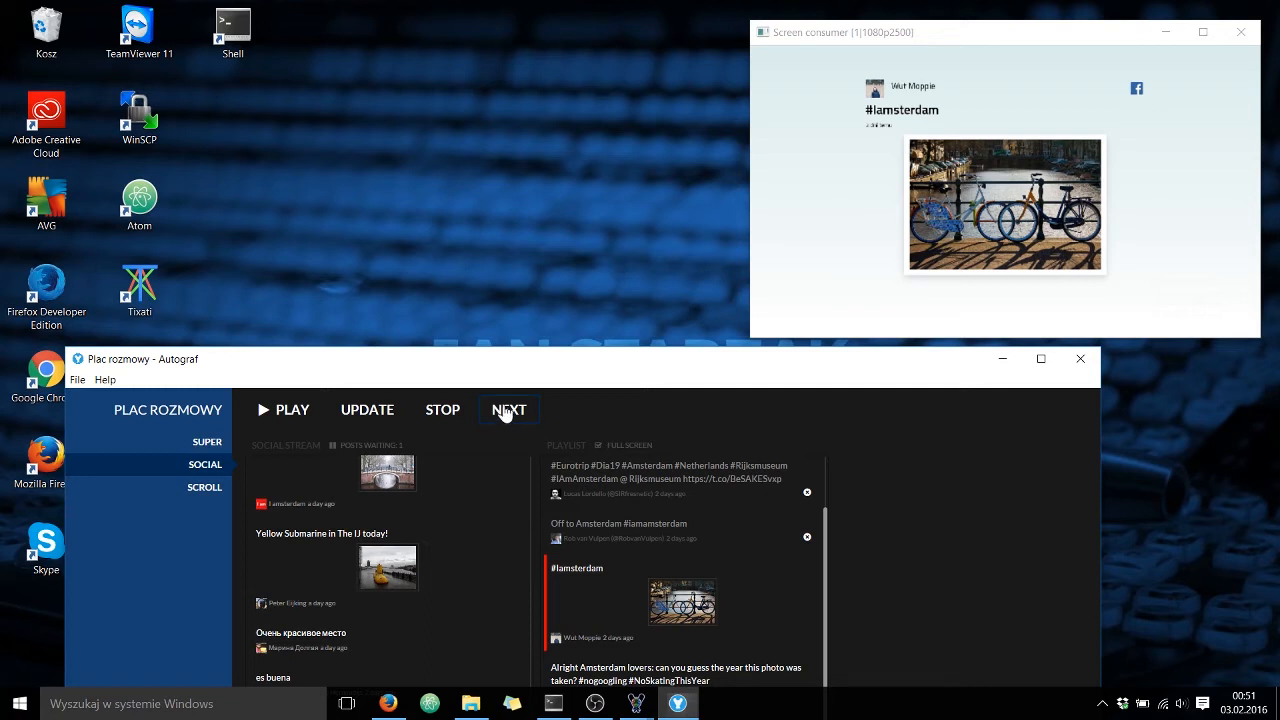
Advance through the photo quiz and WG-Plein microbes cards, looping back to the Welcome to Amsterdam tweet
left_click(508, 408)
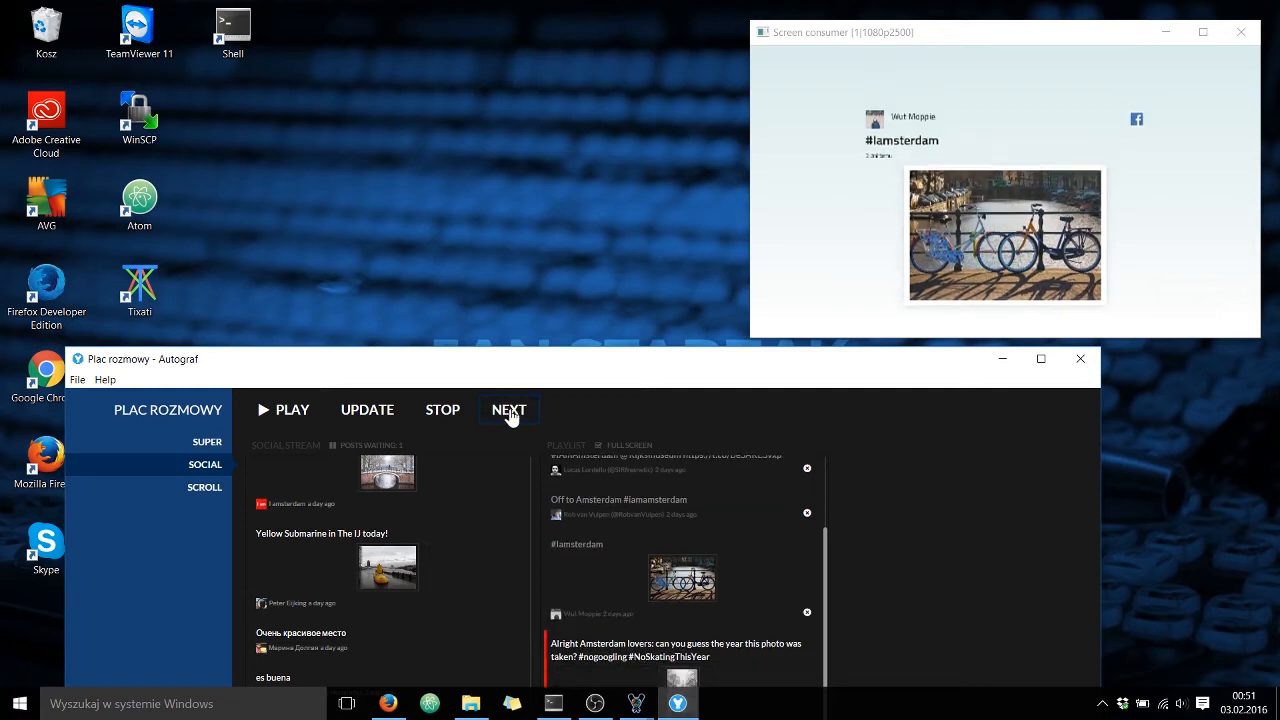
left_click(508, 408)
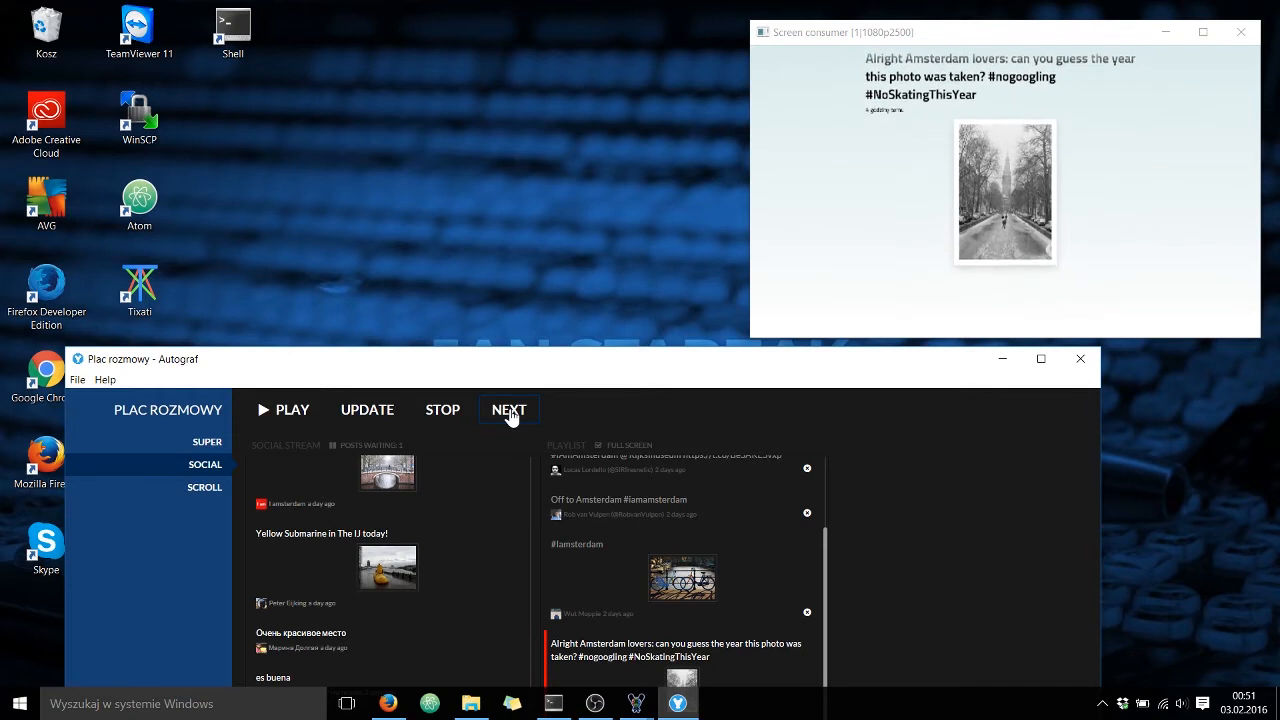
left_click(508, 408)
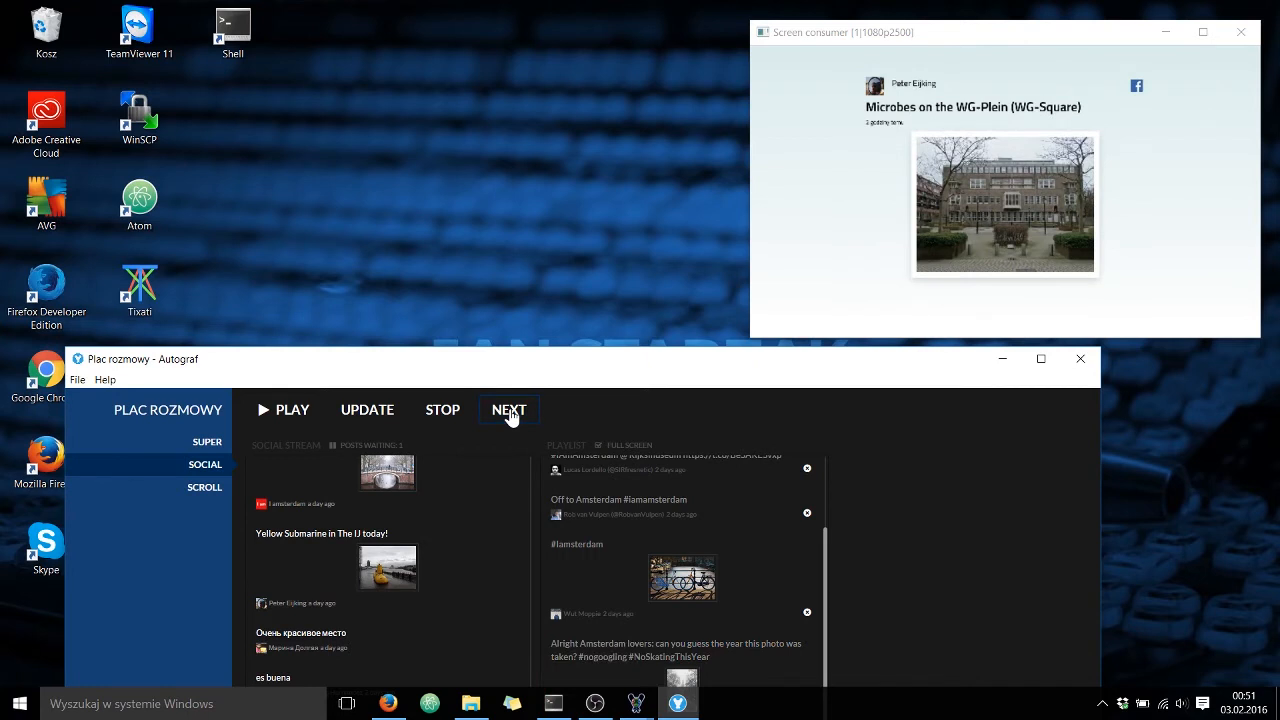
mouse_move(562, 372)
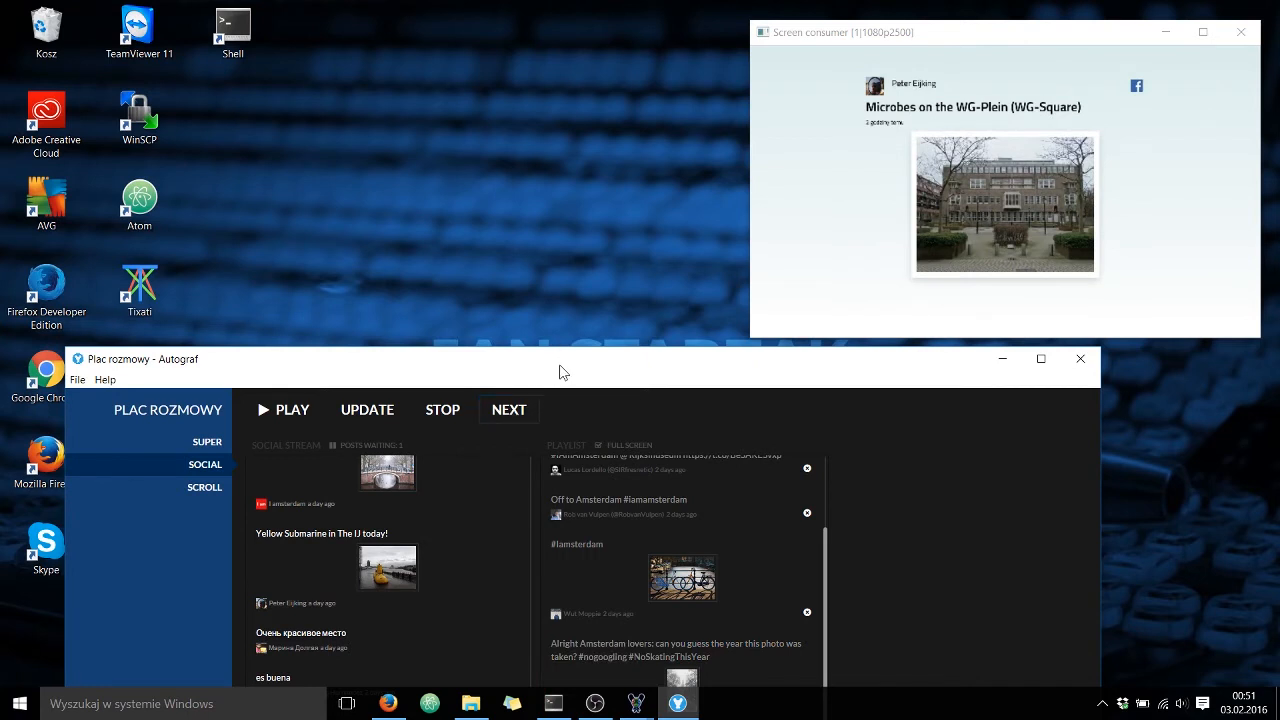
left_click_drag(560, 360, 560, 138)
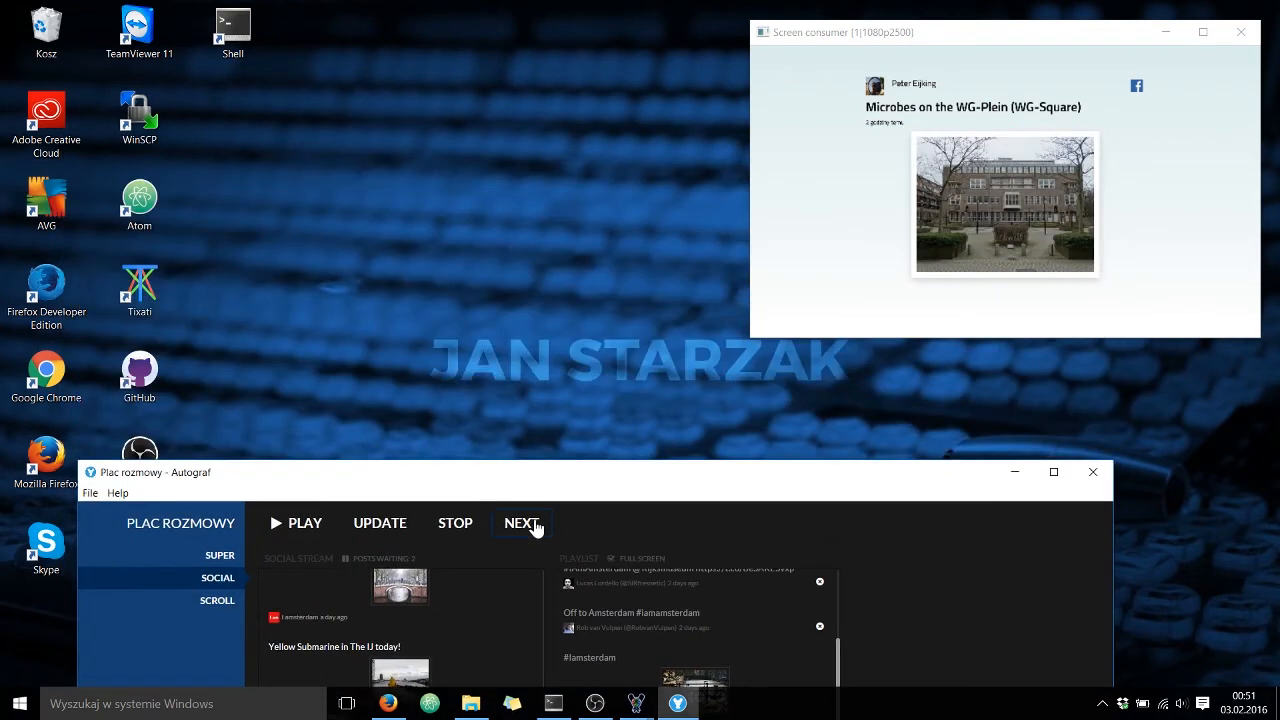
left_click(520, 522)
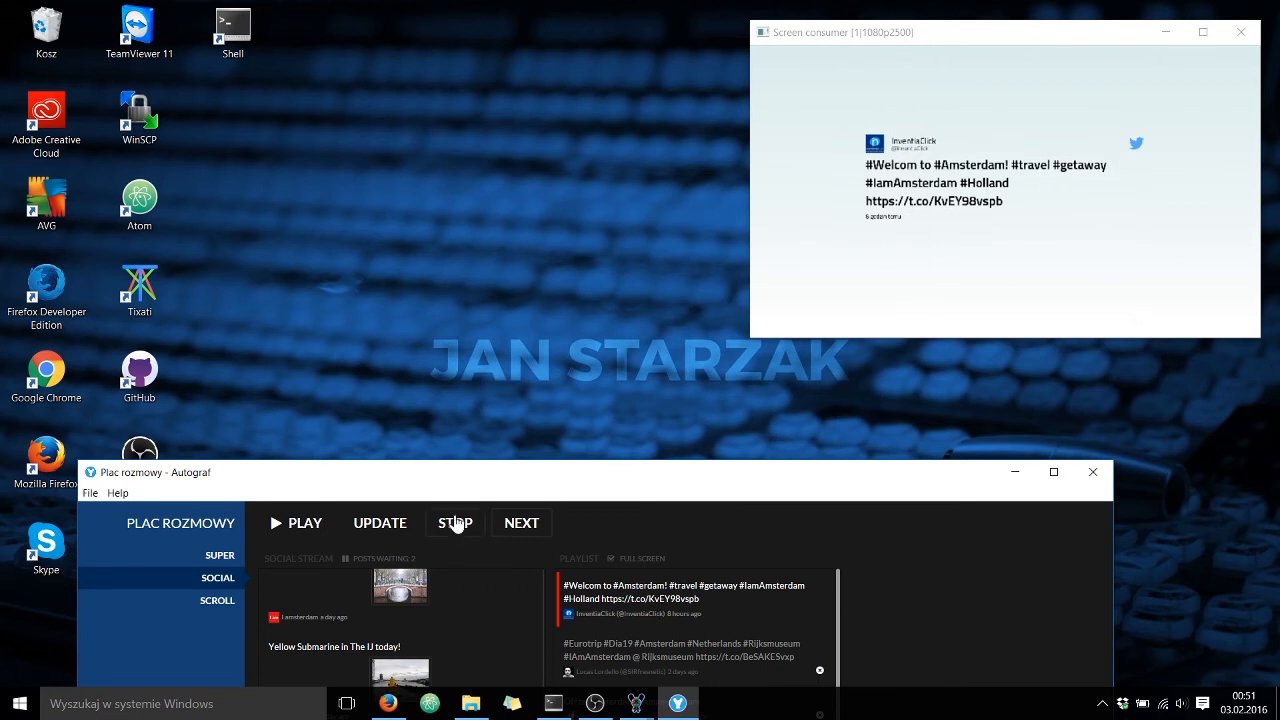
Stop the social cards and place the new 1968 post in the playlist after Off to Amsterdam
left_click(456, 522)
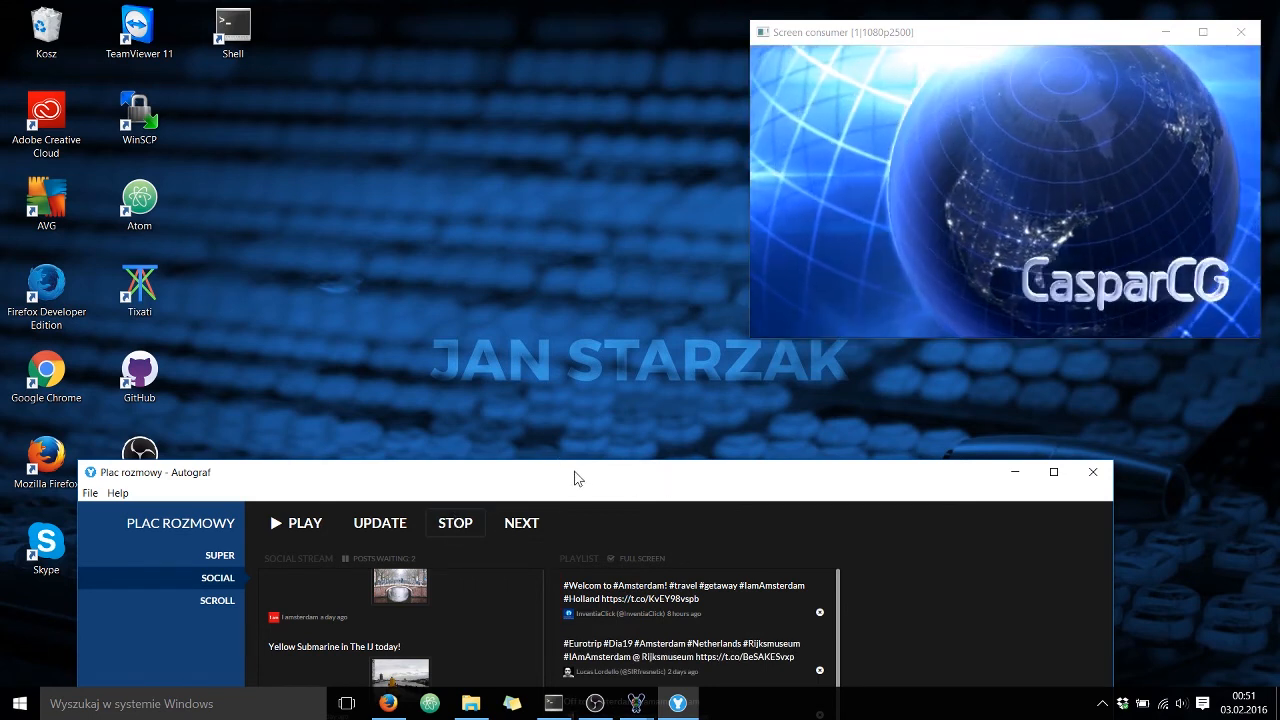
left_click_drag(576, 472, 596, 268)
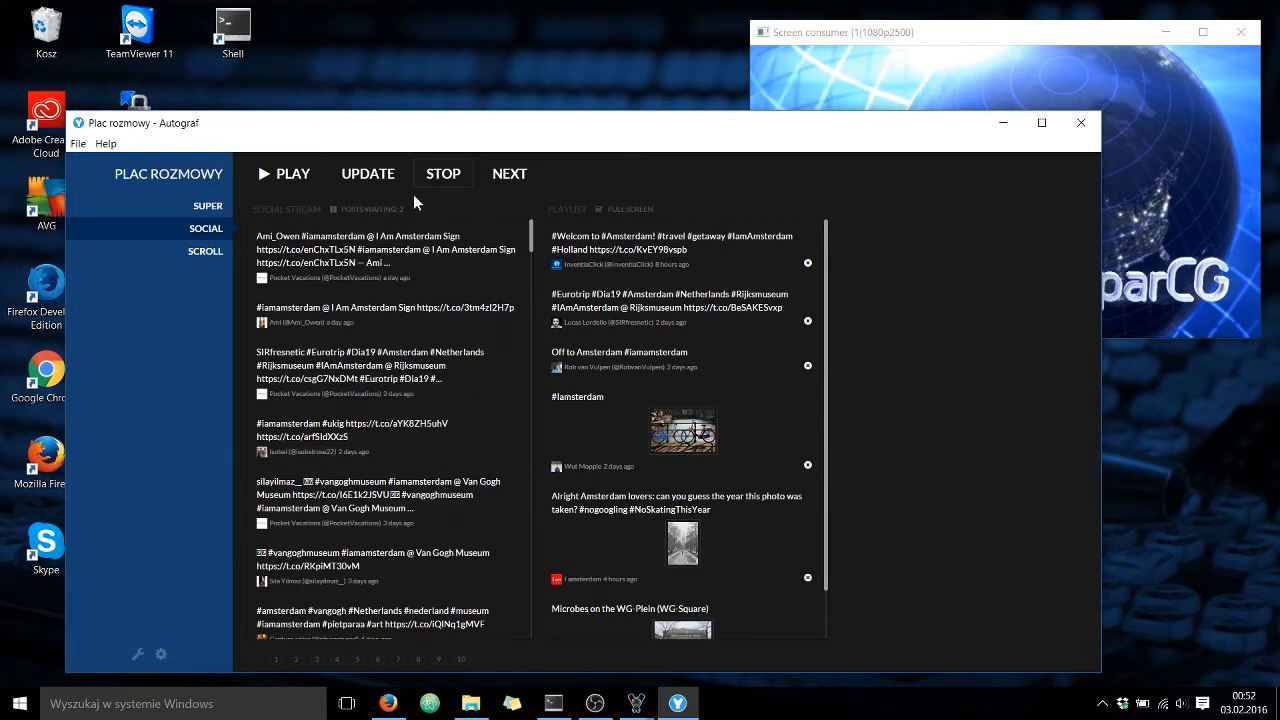
mouse_move(350, 216)
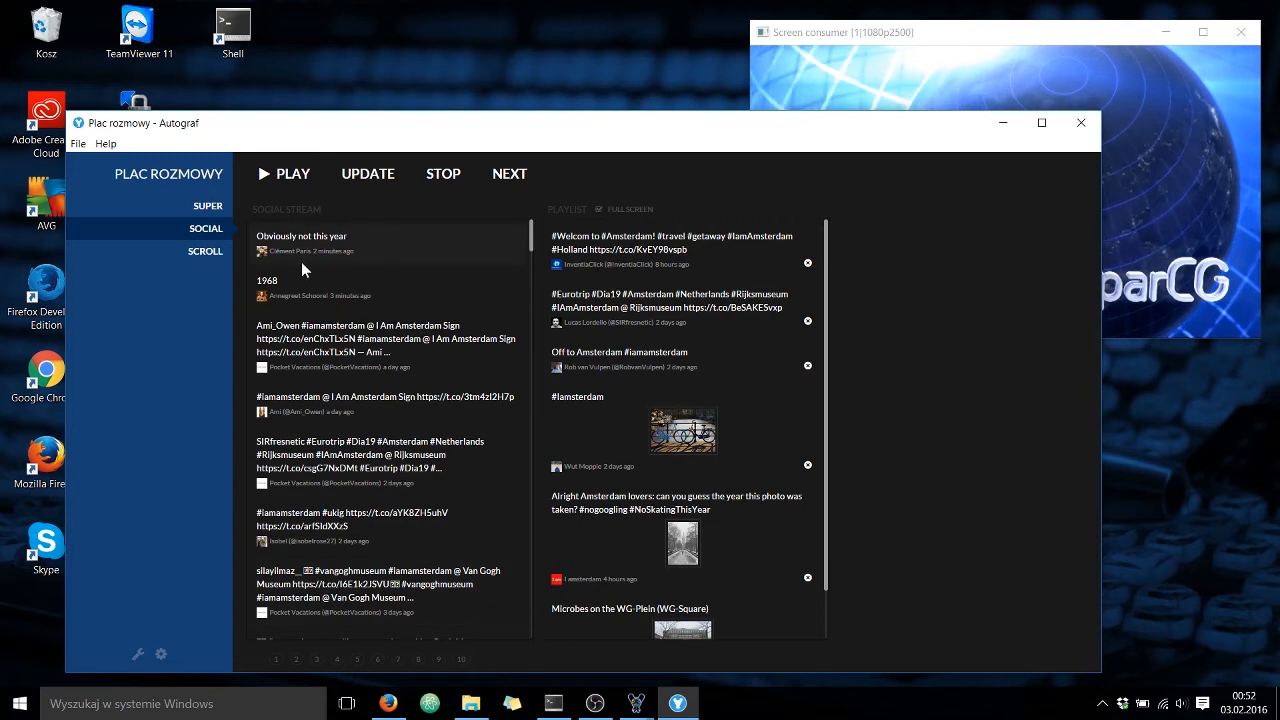
mouse_move(456, 228)
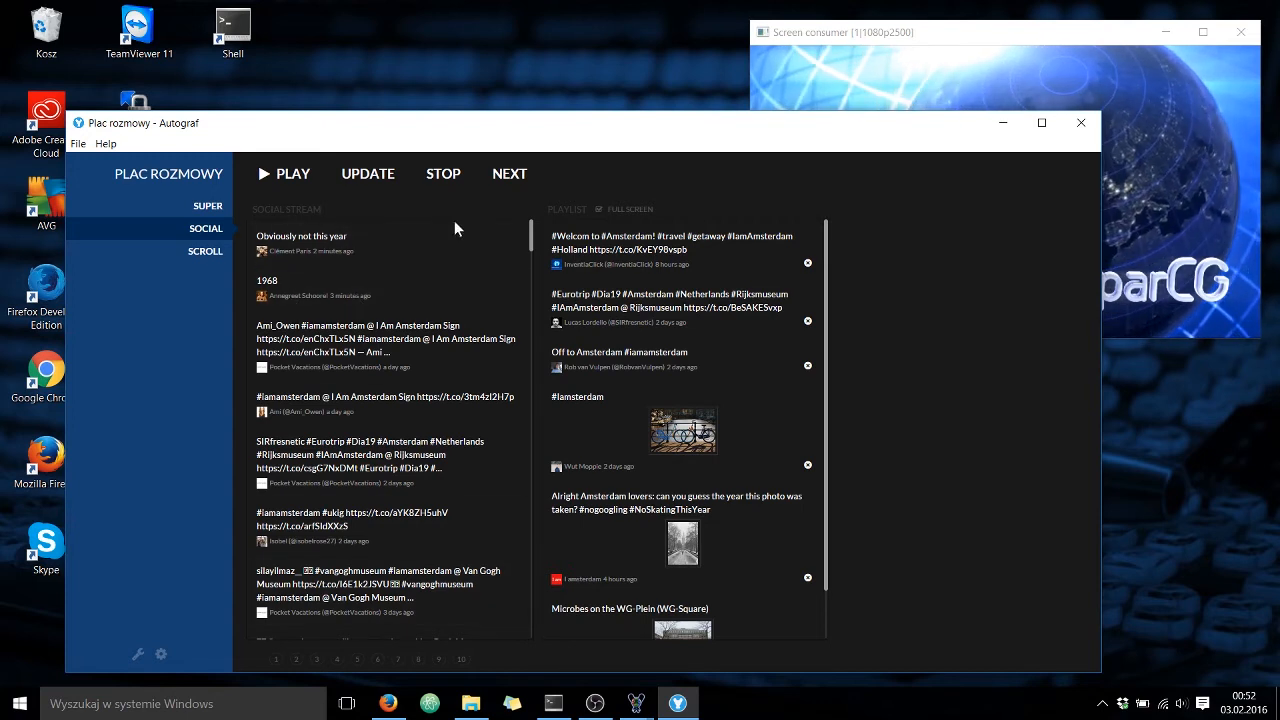
mouse_move(1018, 218)
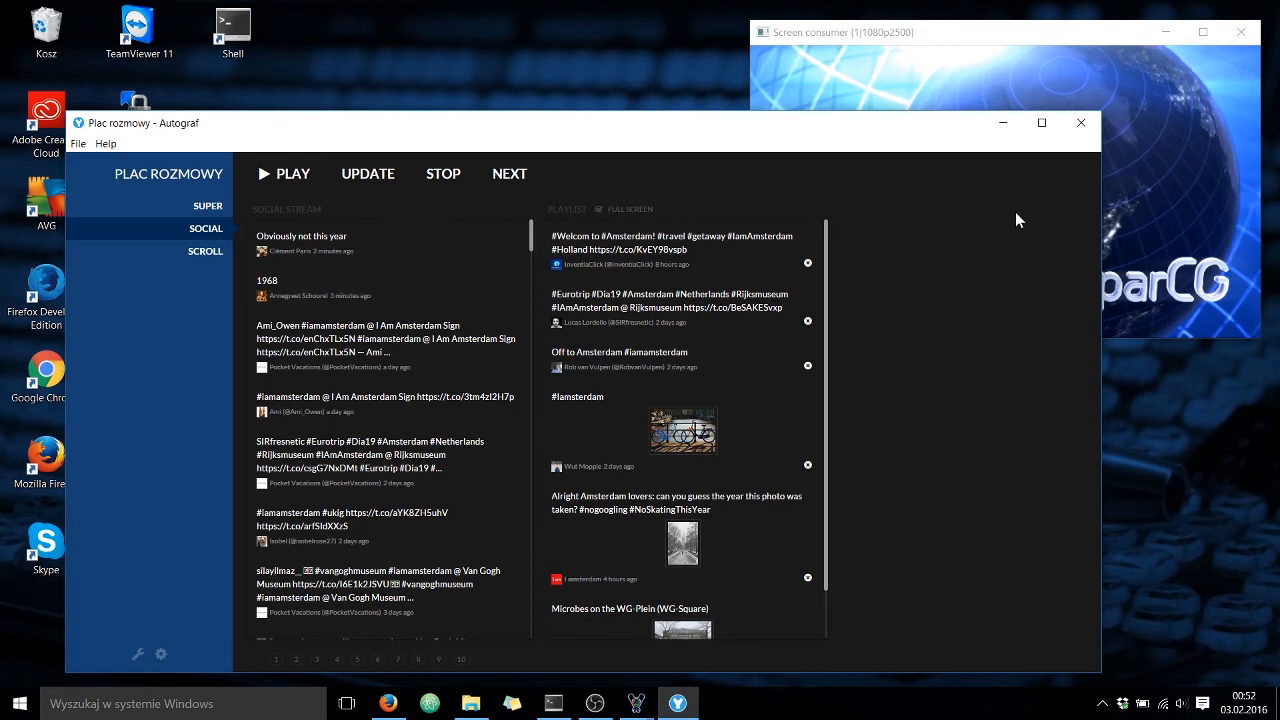
scroll("down", 3)
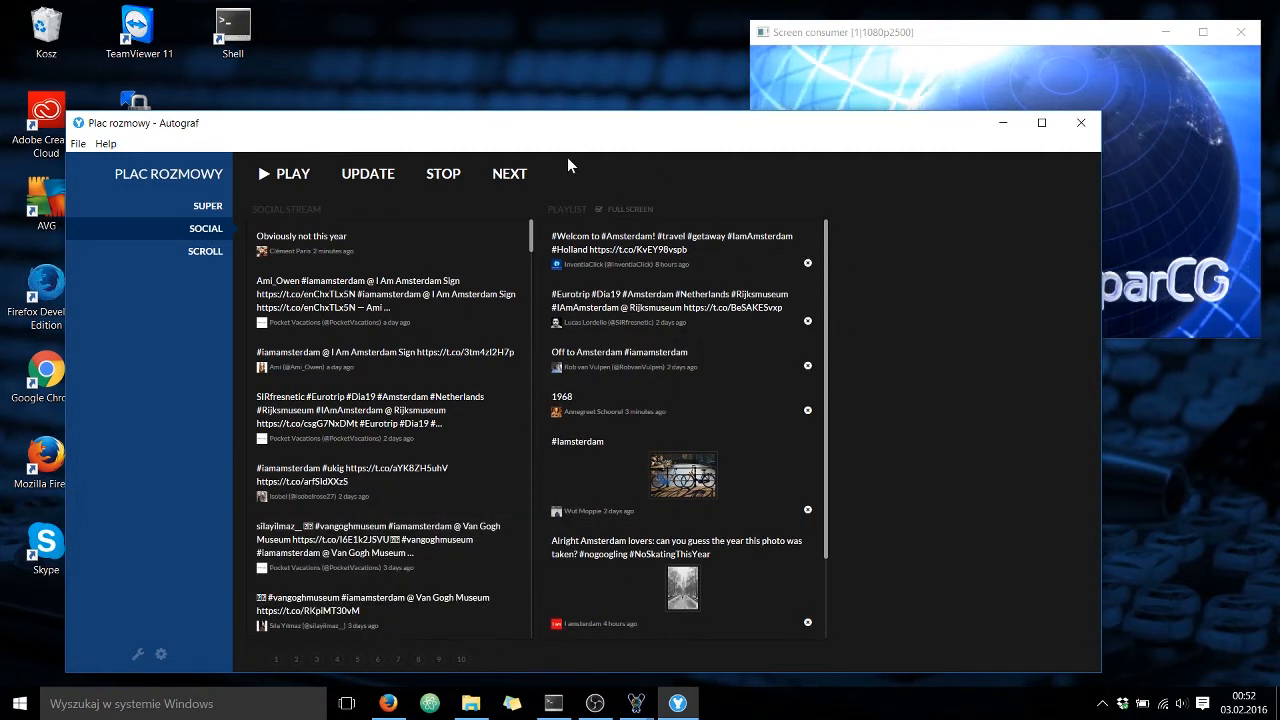
left_click_drag(570, 124, 688, 176)
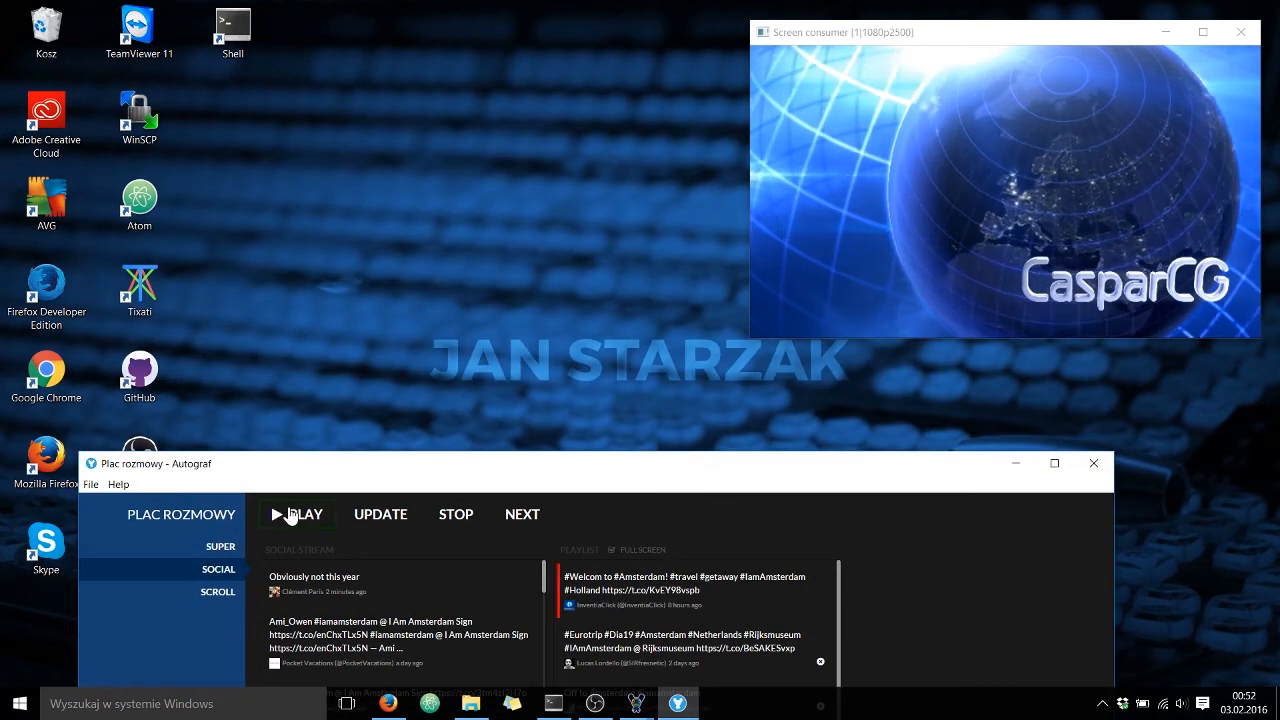
Play the social cards and insert the Van Gogh Museum post into the playlist after Eurotrip
left_click(296, 514)
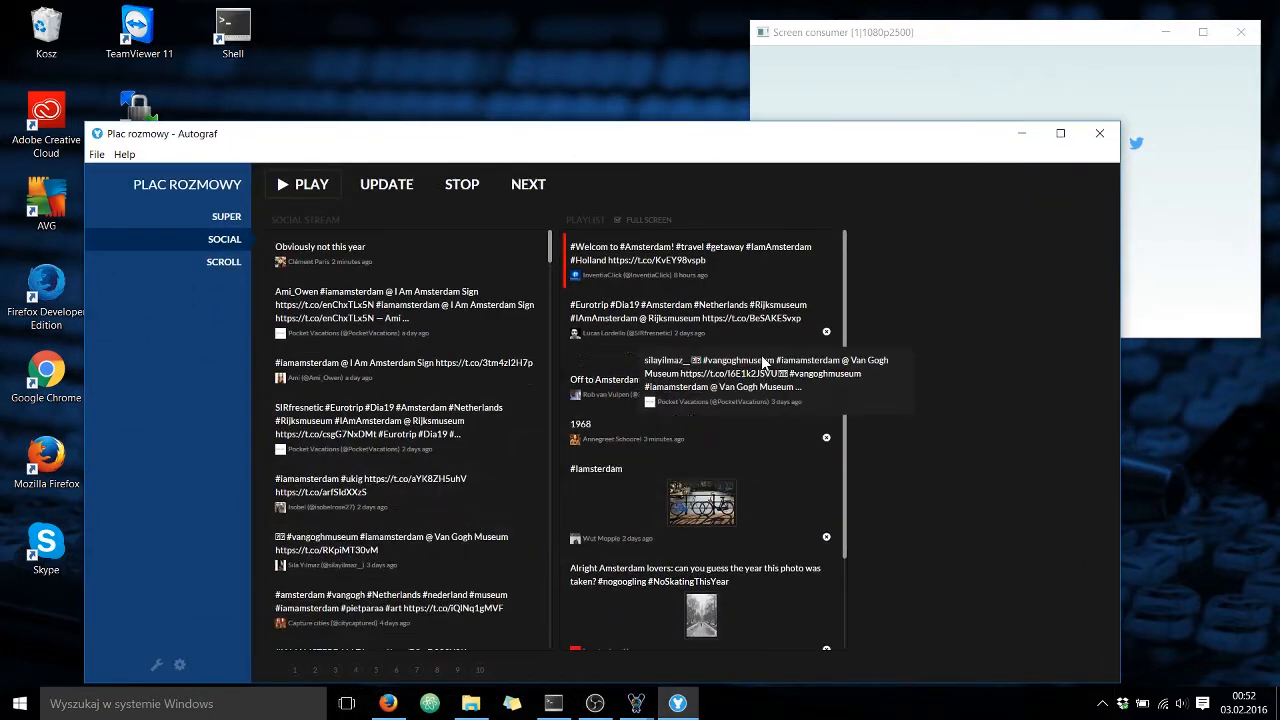
scroll("up", 3)
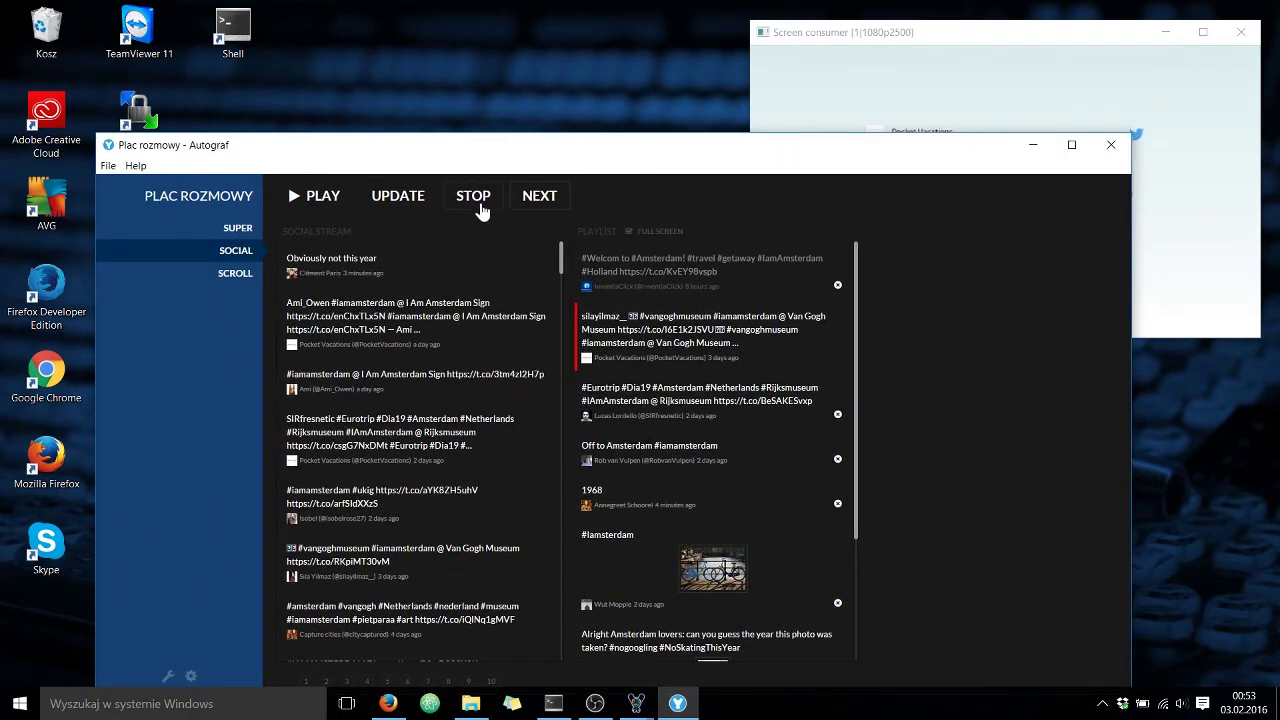
mouse_move(480, 206)
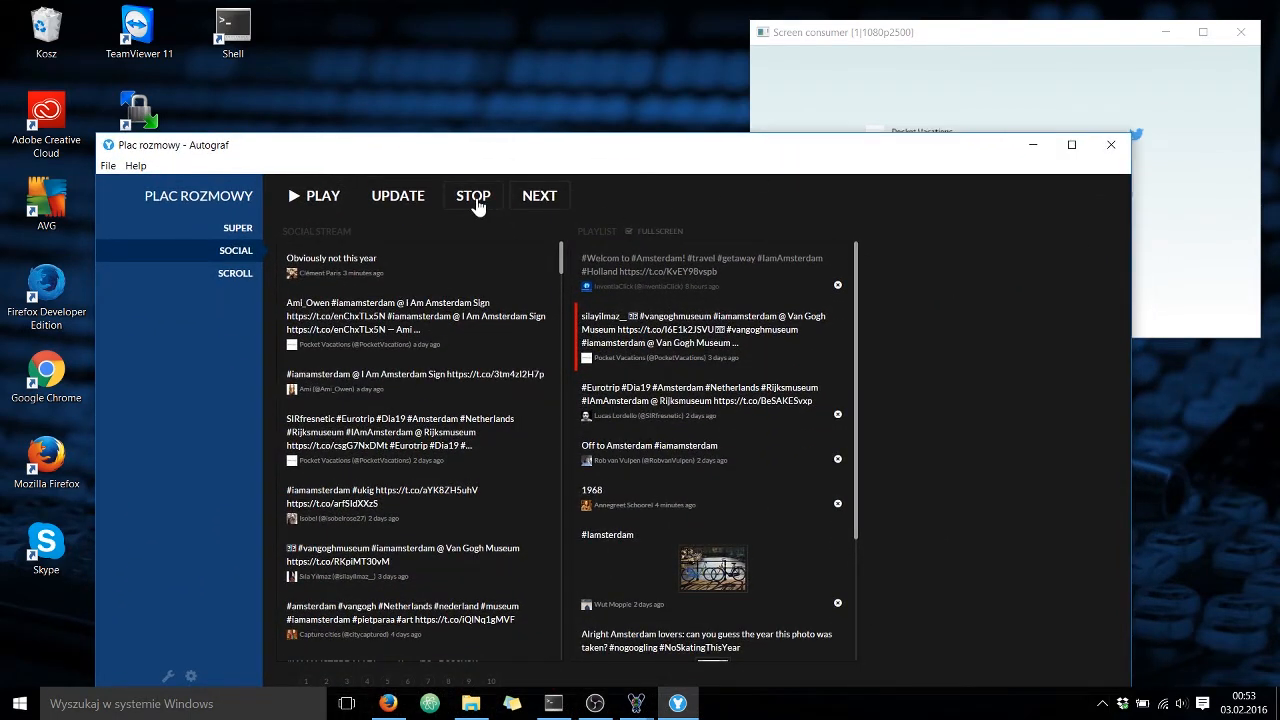
Stop the social cards, switch to the SCROLL playlist and start the ticker along the output's bottom edge
left_click(236, 272)
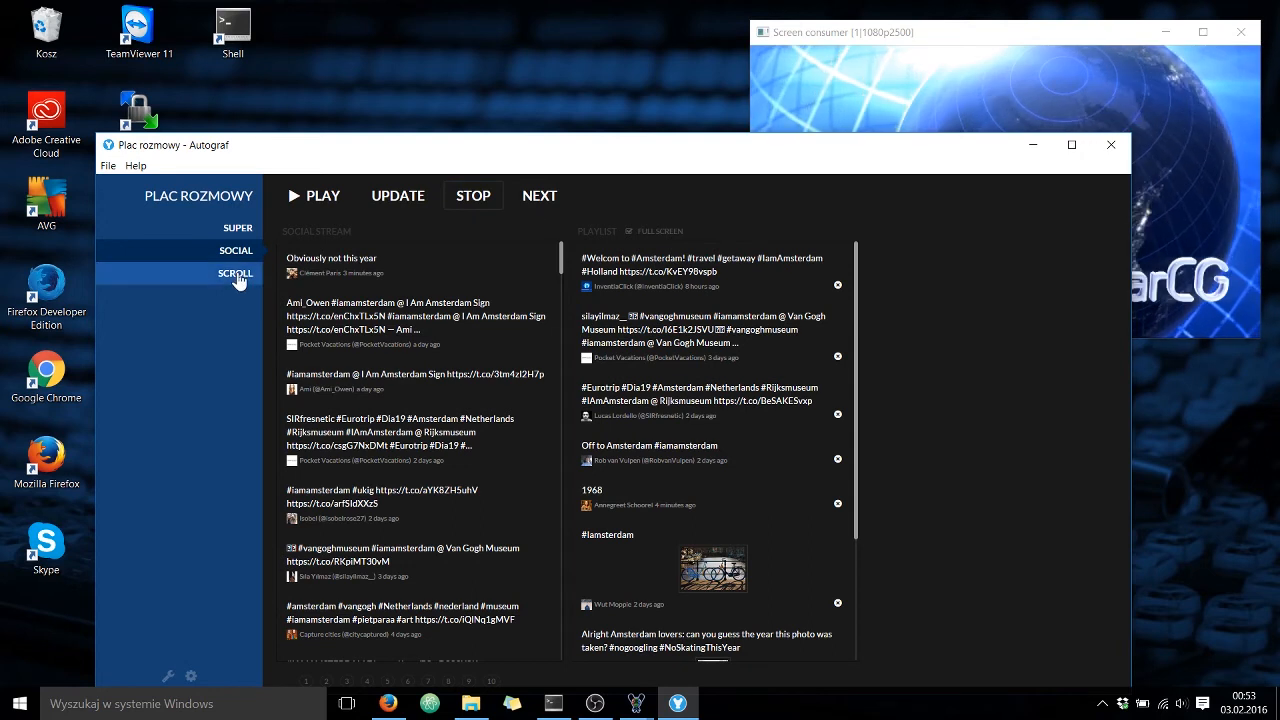
left_click(236, 272)
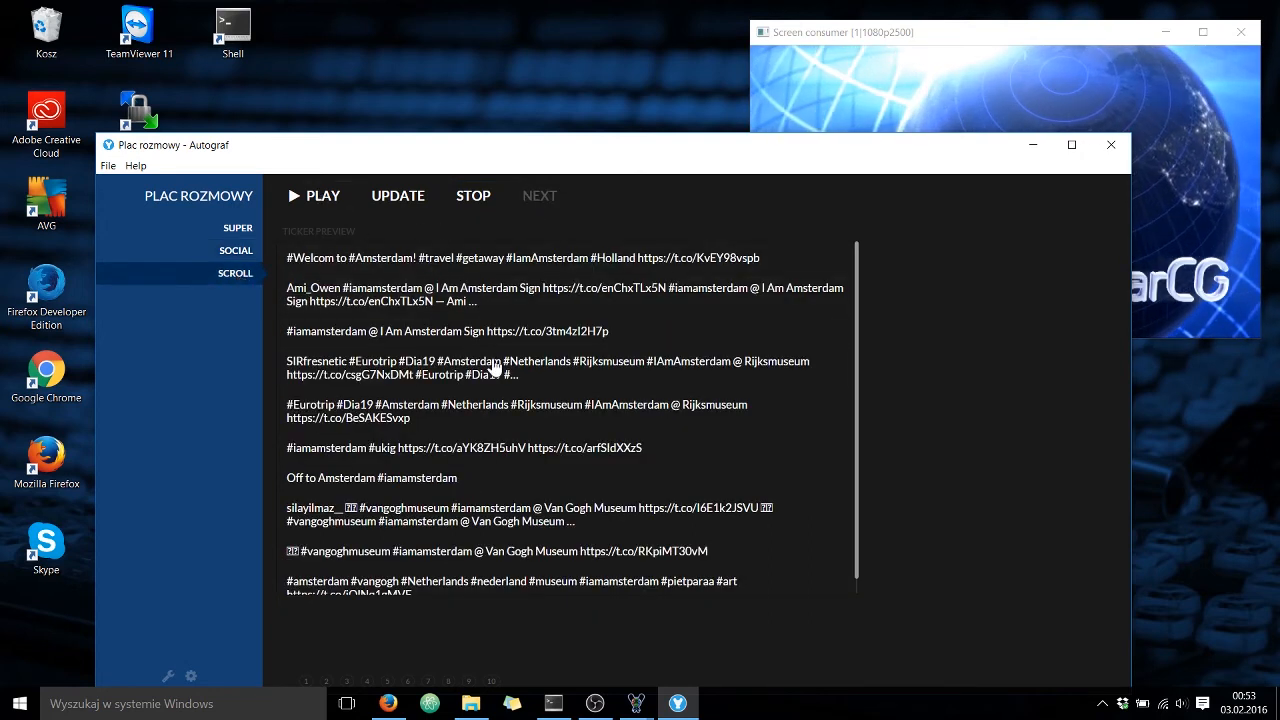
scroll("down", 3)
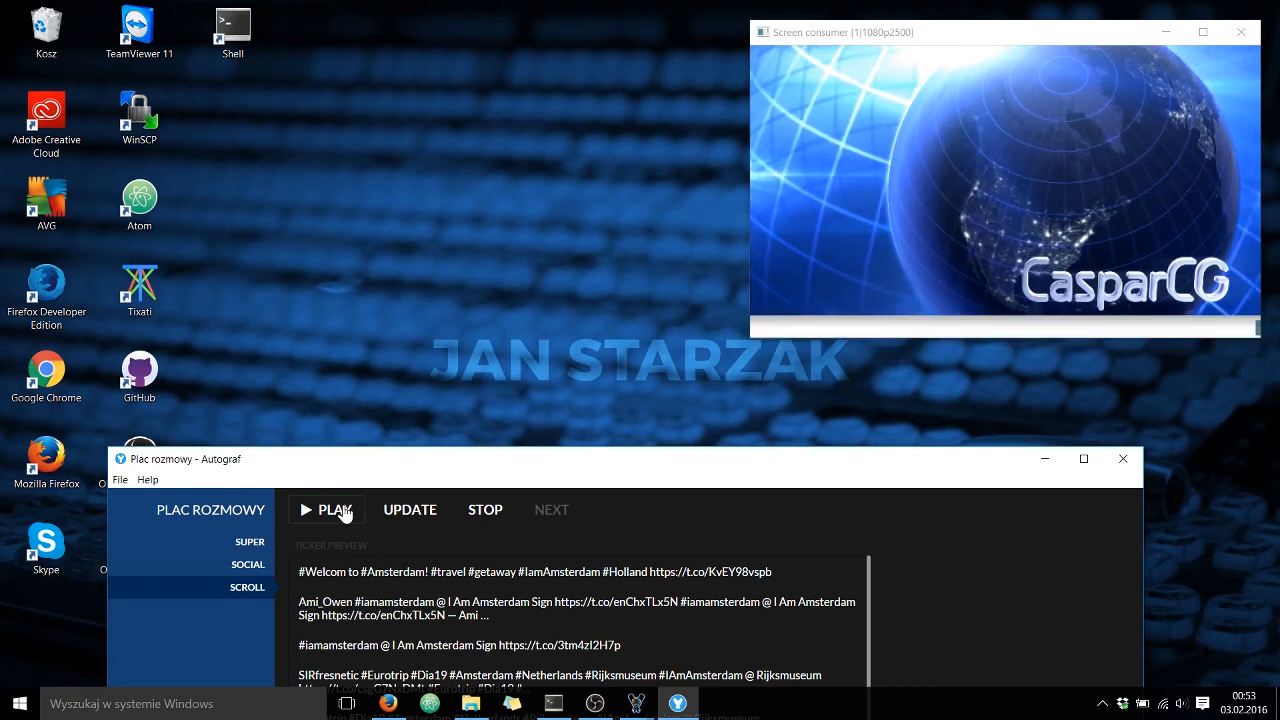
left_click(328, 510)
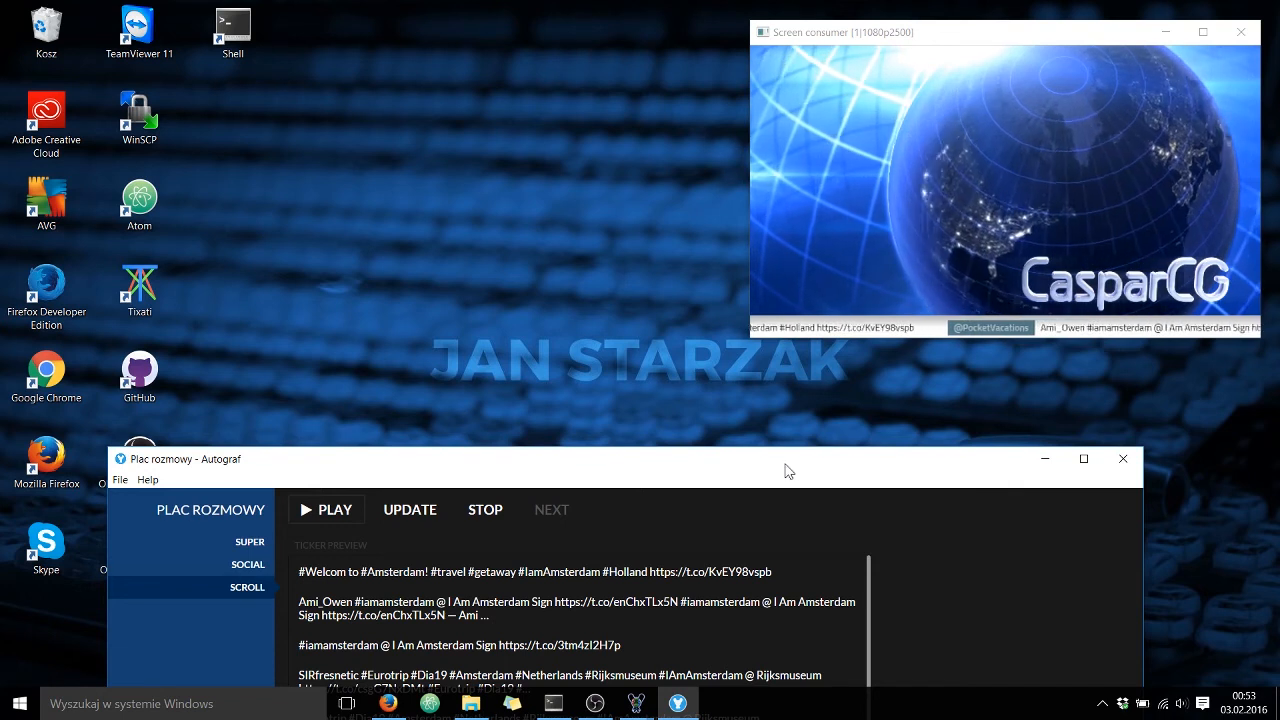
mouse_move(748, 466)
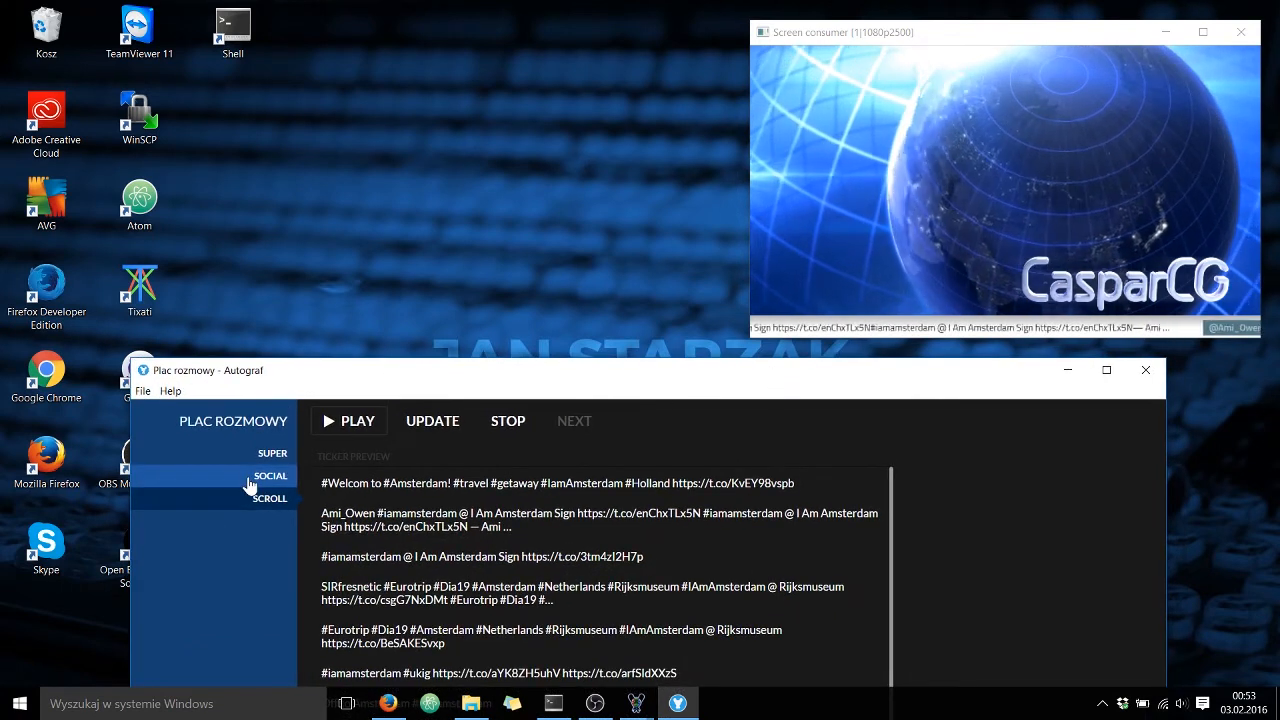
Return to the SOCIAL playlist and advance cards through the posts to the Amsterdam lovers photo question
left_click(270, 476)
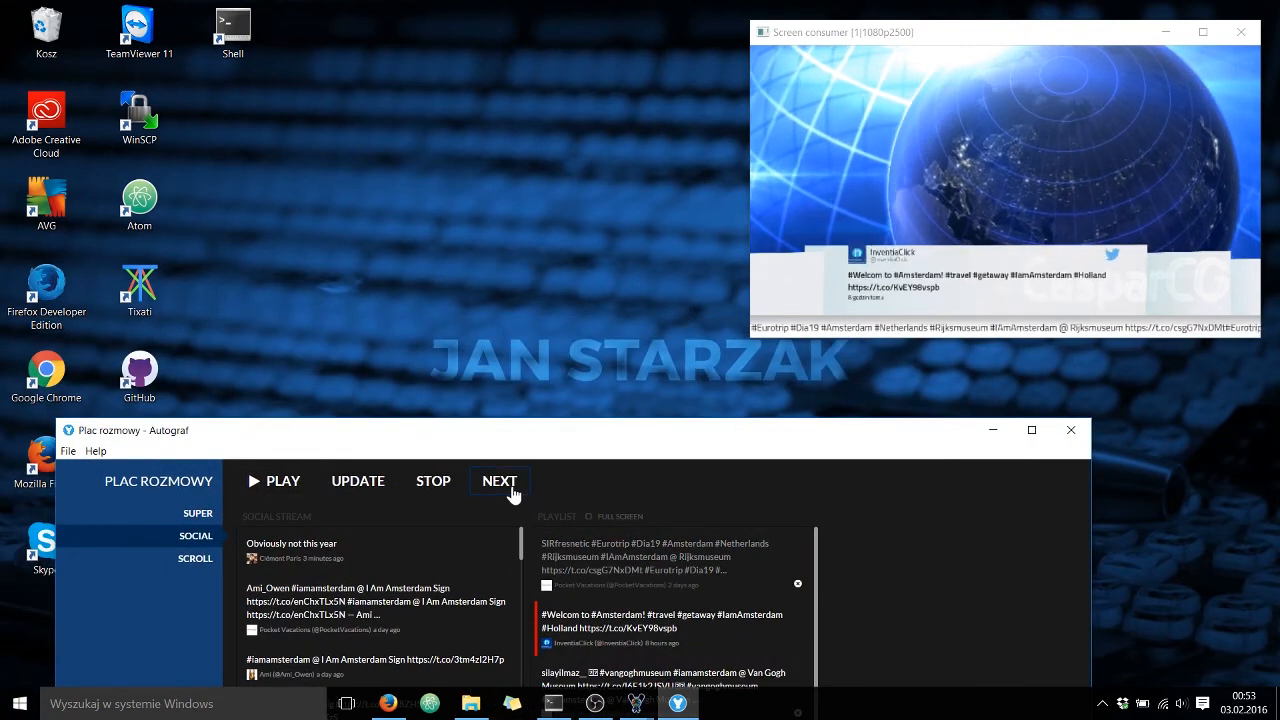
left_click(498, 480)
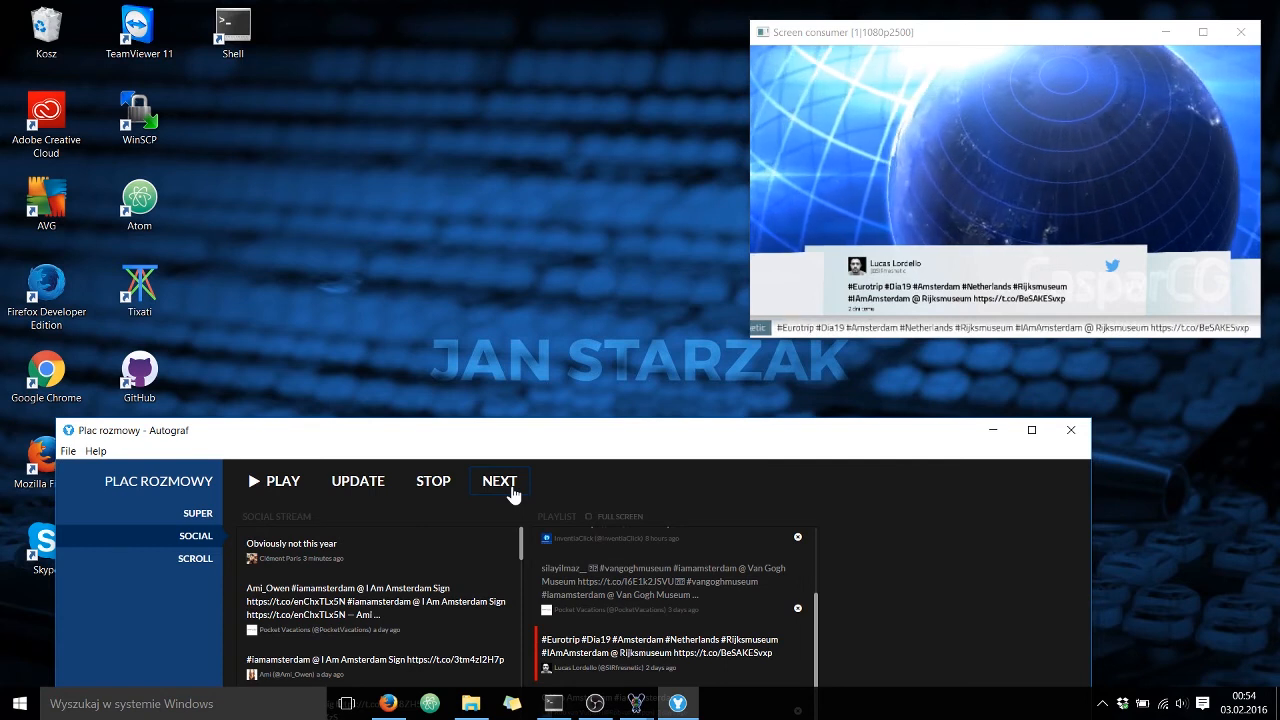
left_click(498, 480)
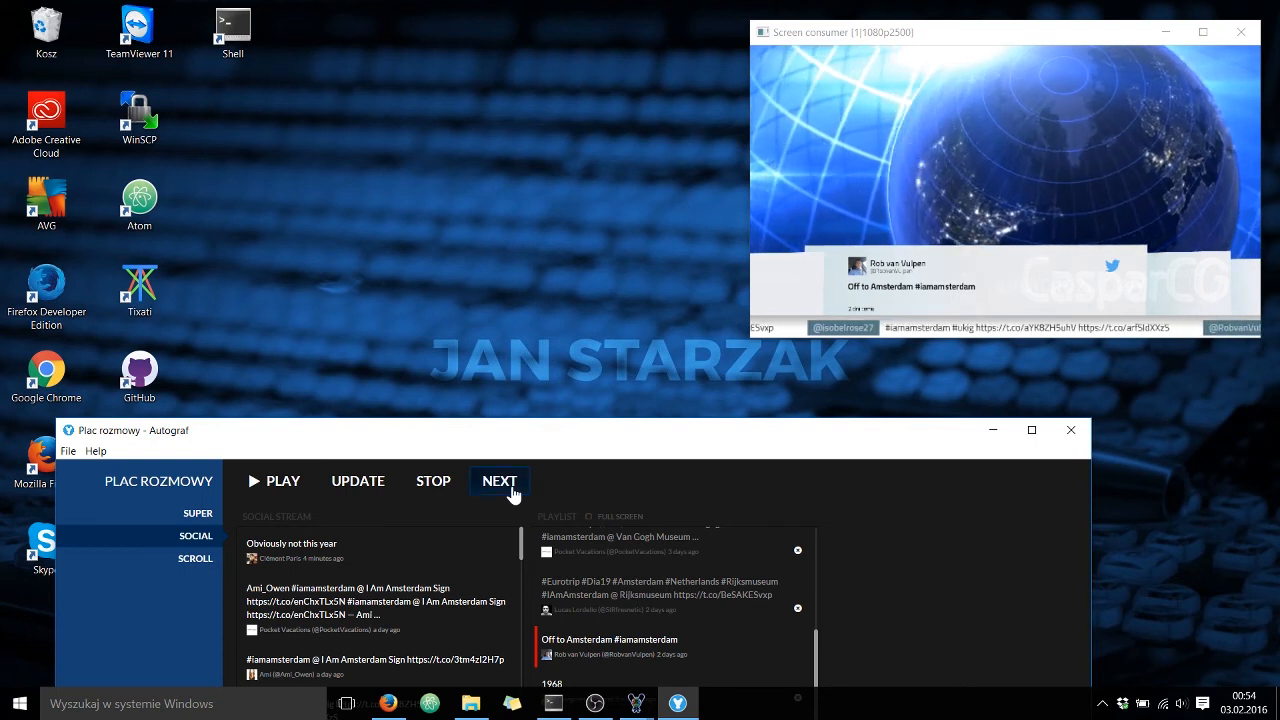
left_click(500, 480)
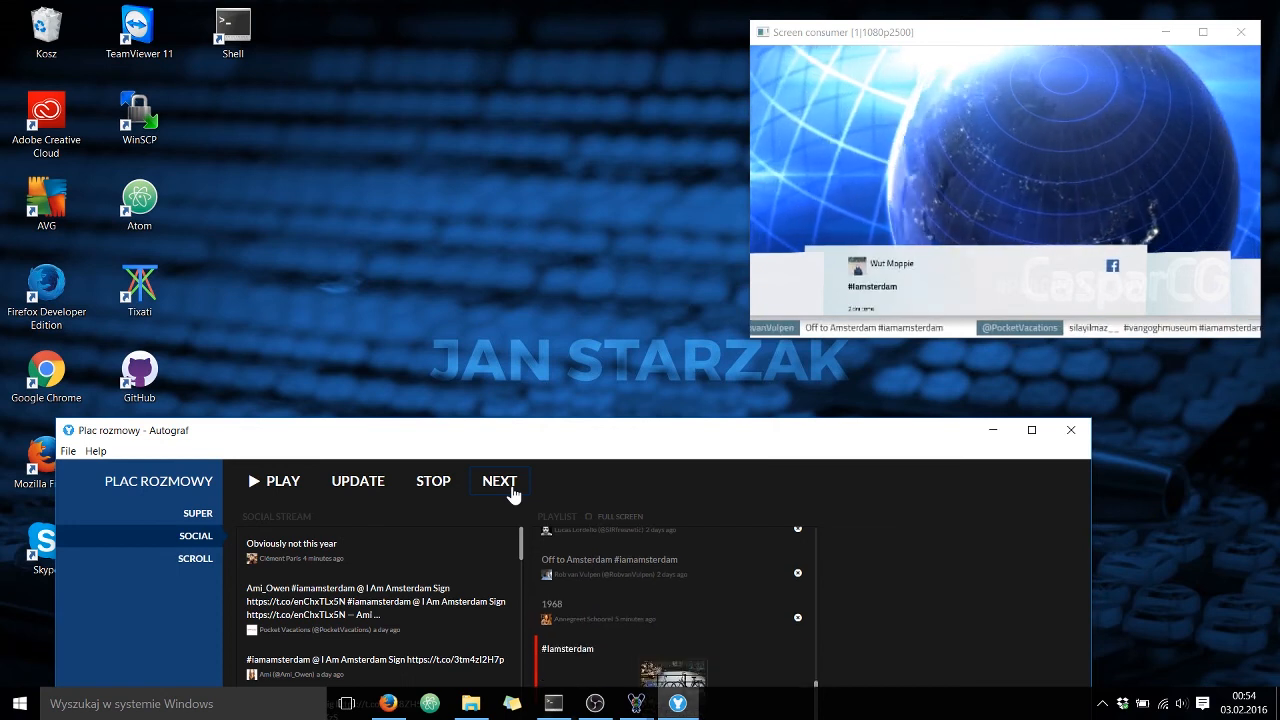
left_click(500, 480)
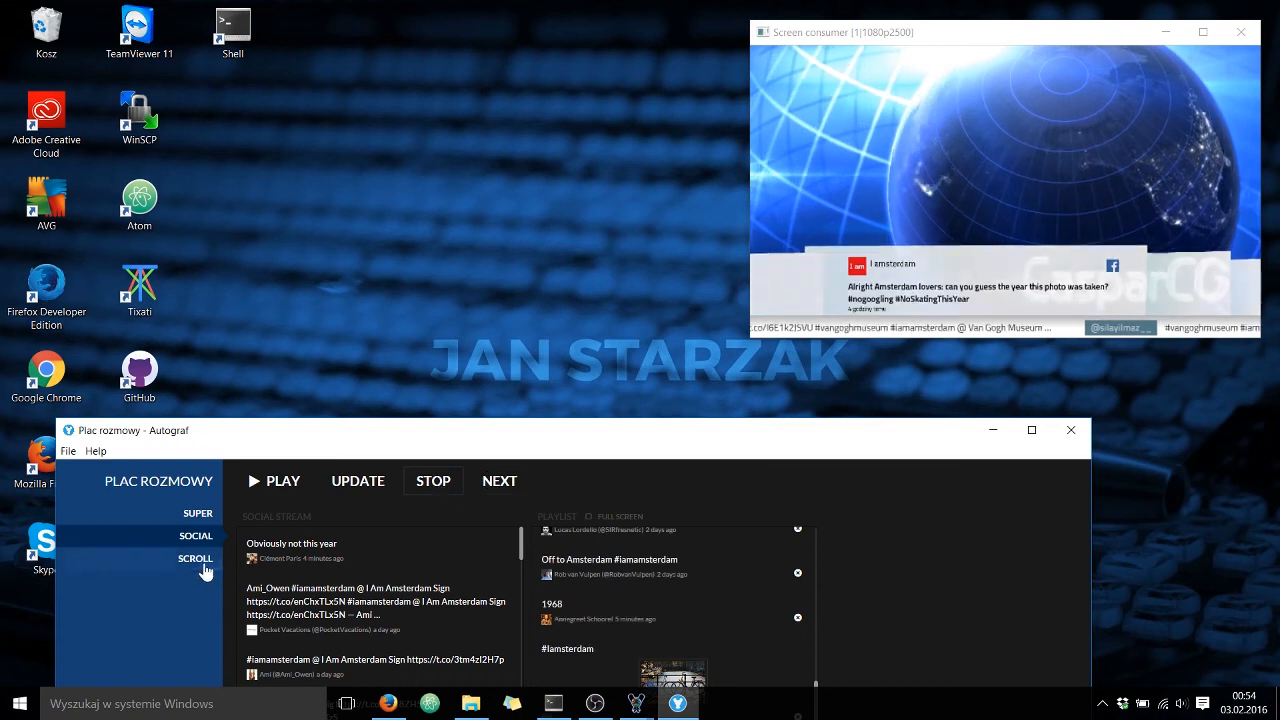
Switch to SCROLL to list the Amsterdam posts feeding the on-air ticker
left_click(196, 558)
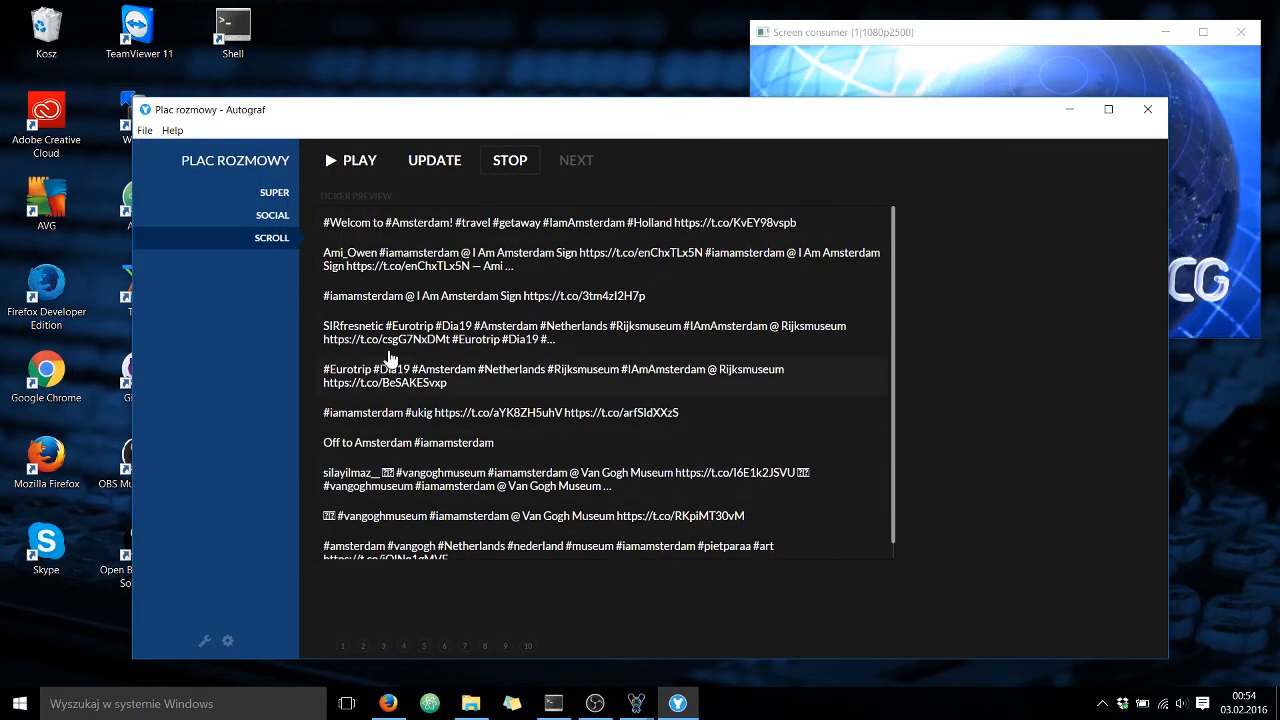
mouse_move(520, 360)
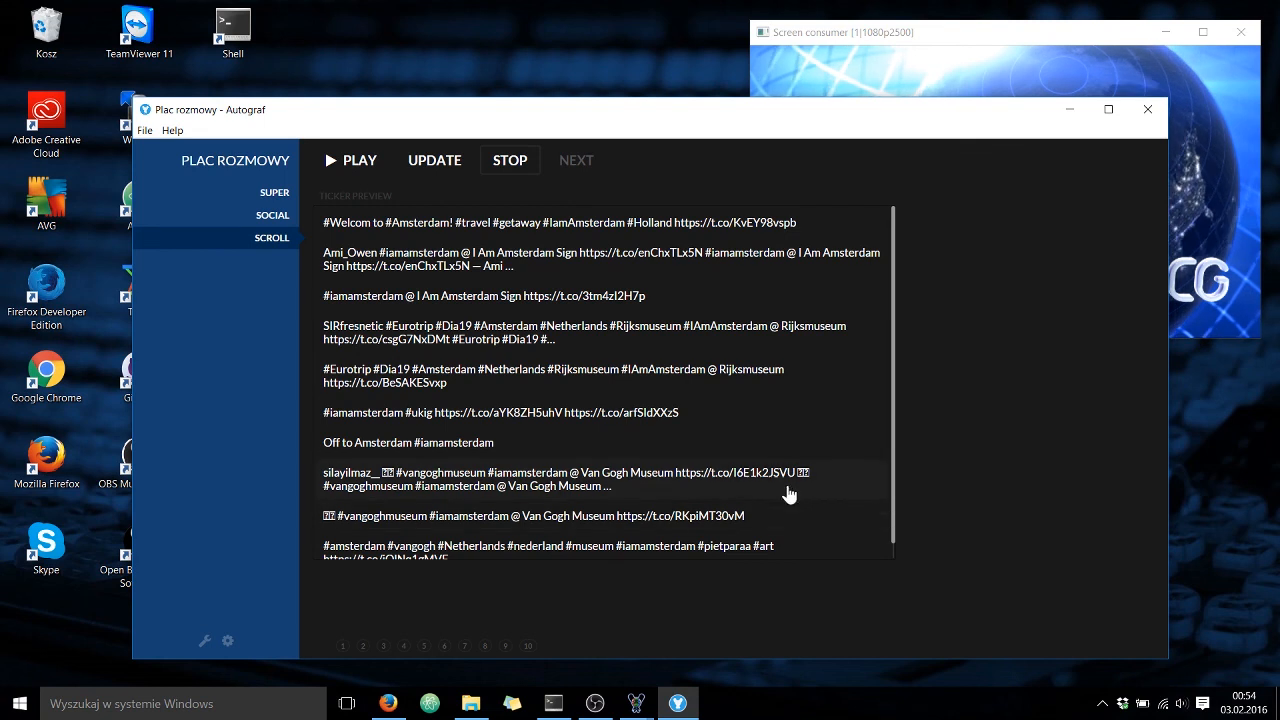
mouse_move(788, 442)
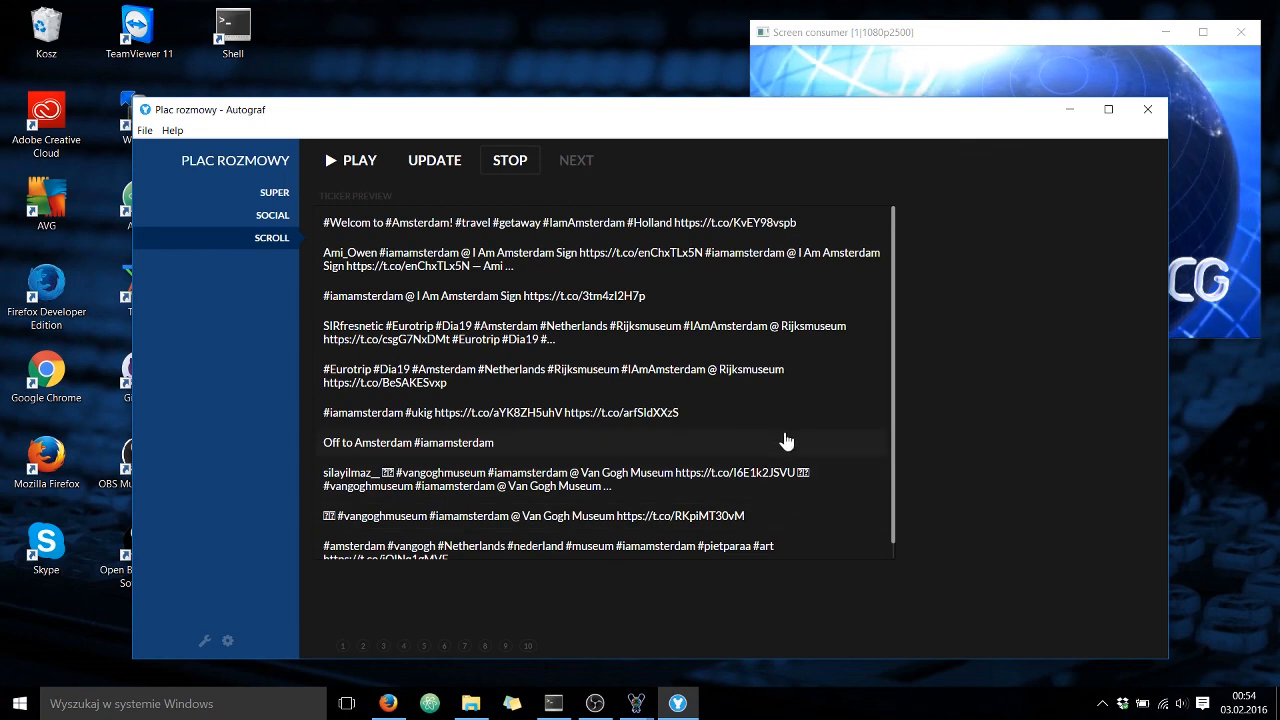
mouse_move(804, 456)
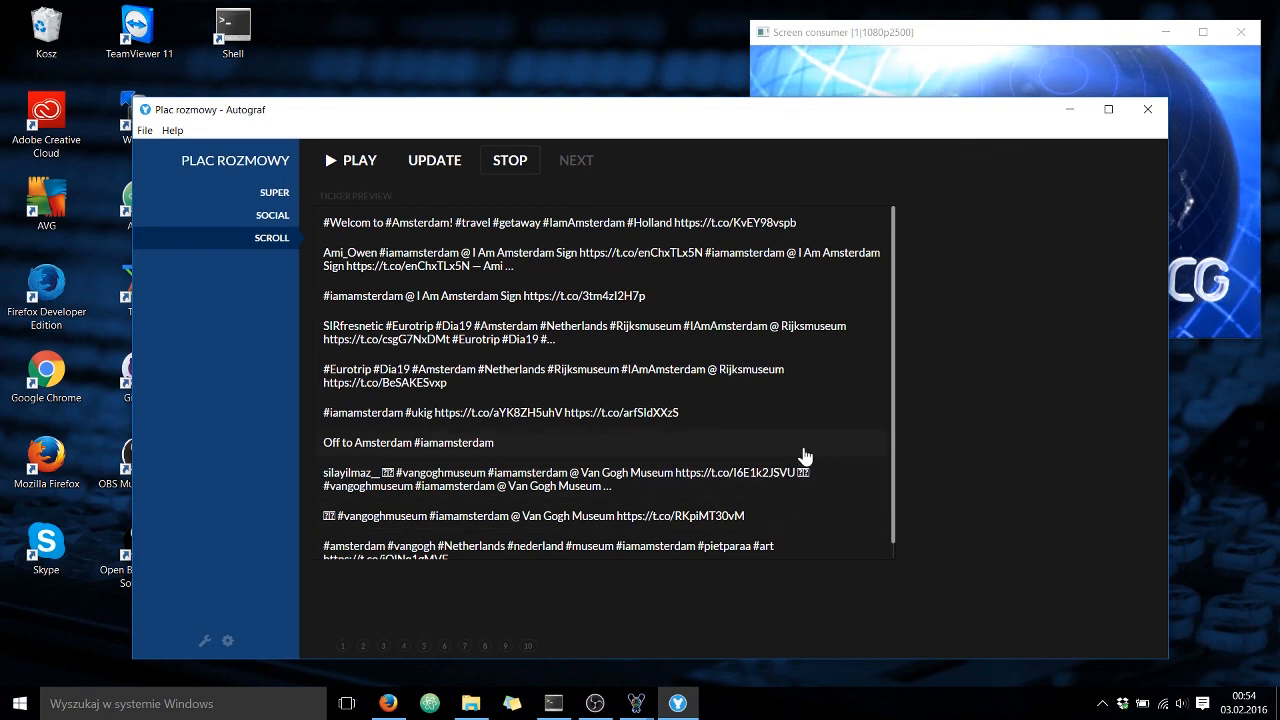